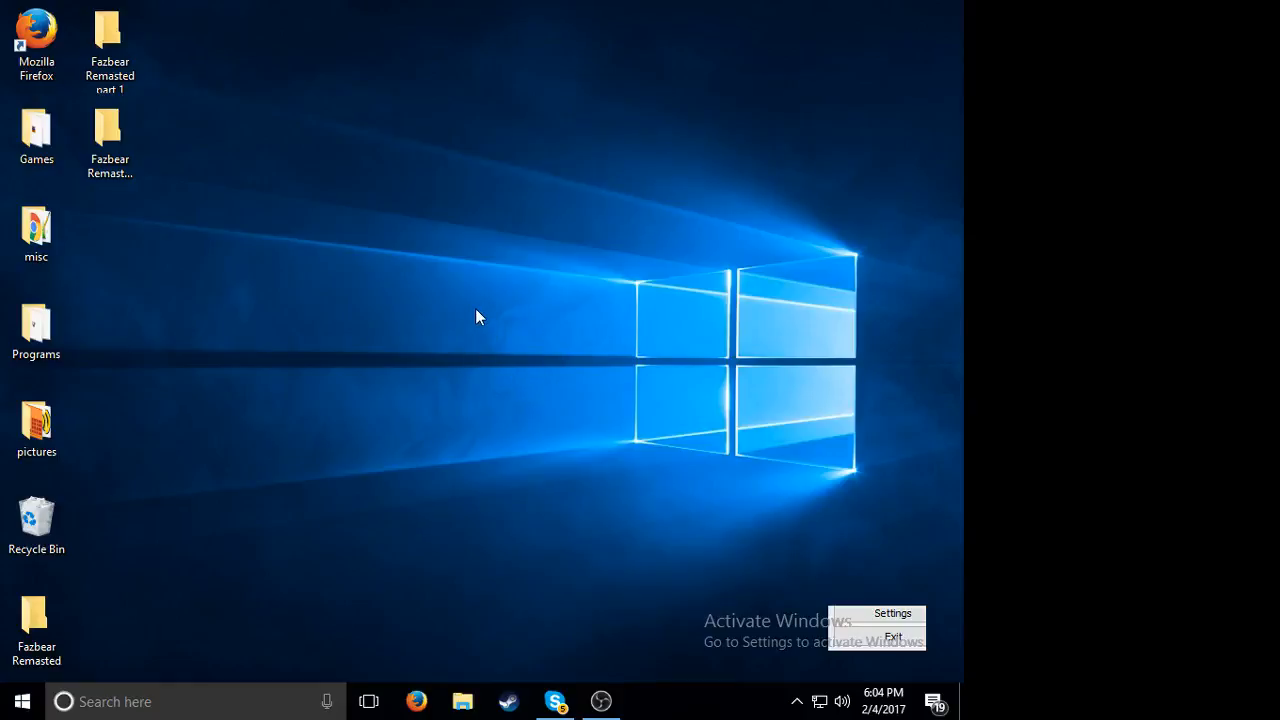
mouse_move(379, 192)
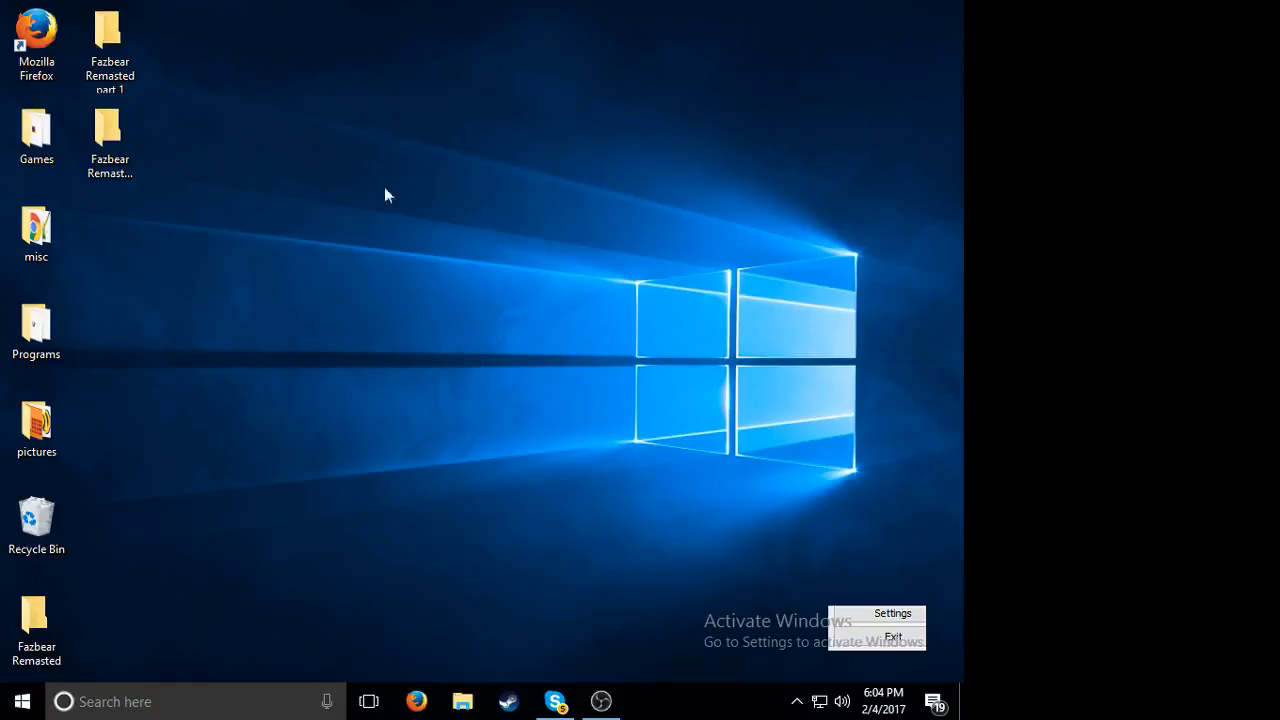
mouse_move(565, 296)
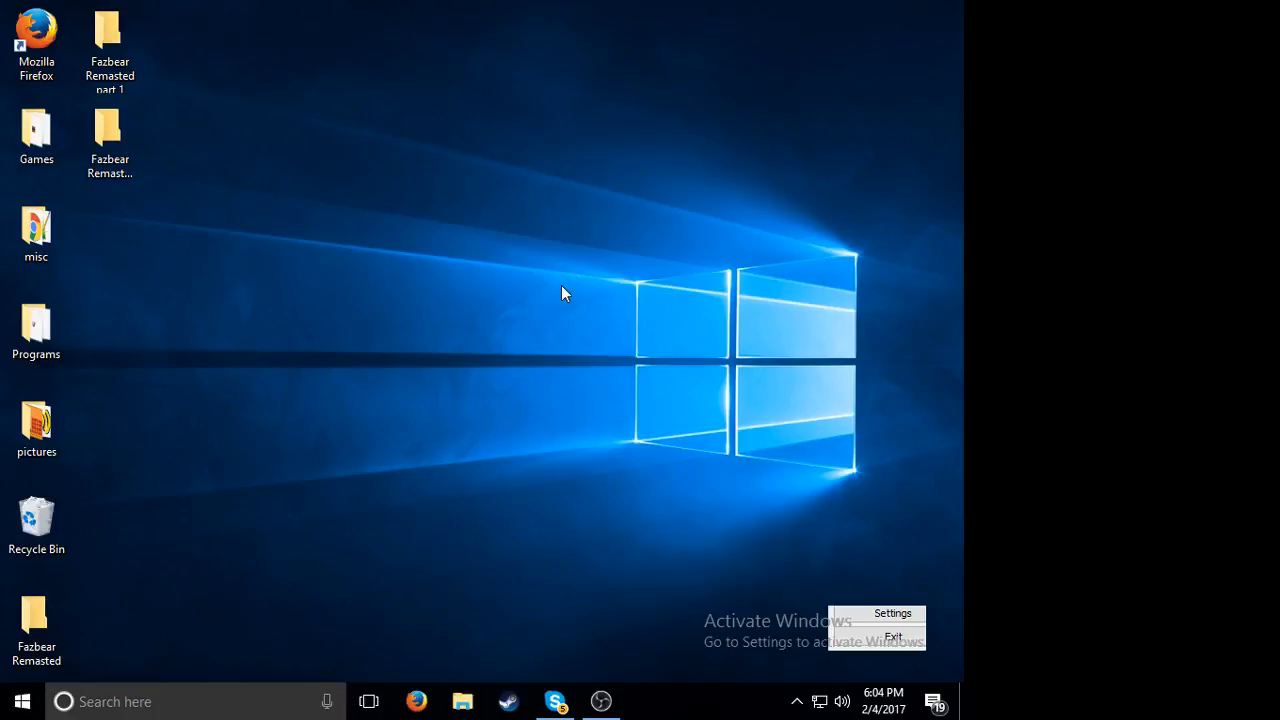
mouse_move(86, 450)
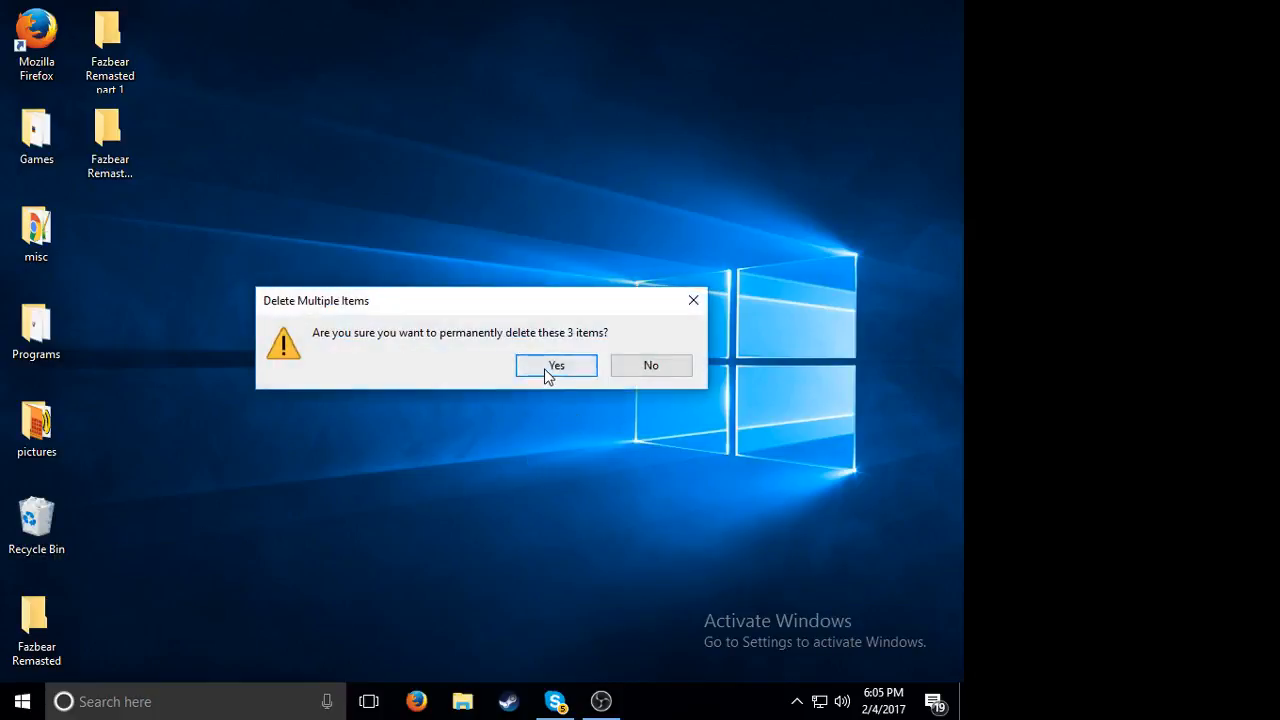
Step: Confirm permanent deletion of the three selected desktop items
click(555, 365)
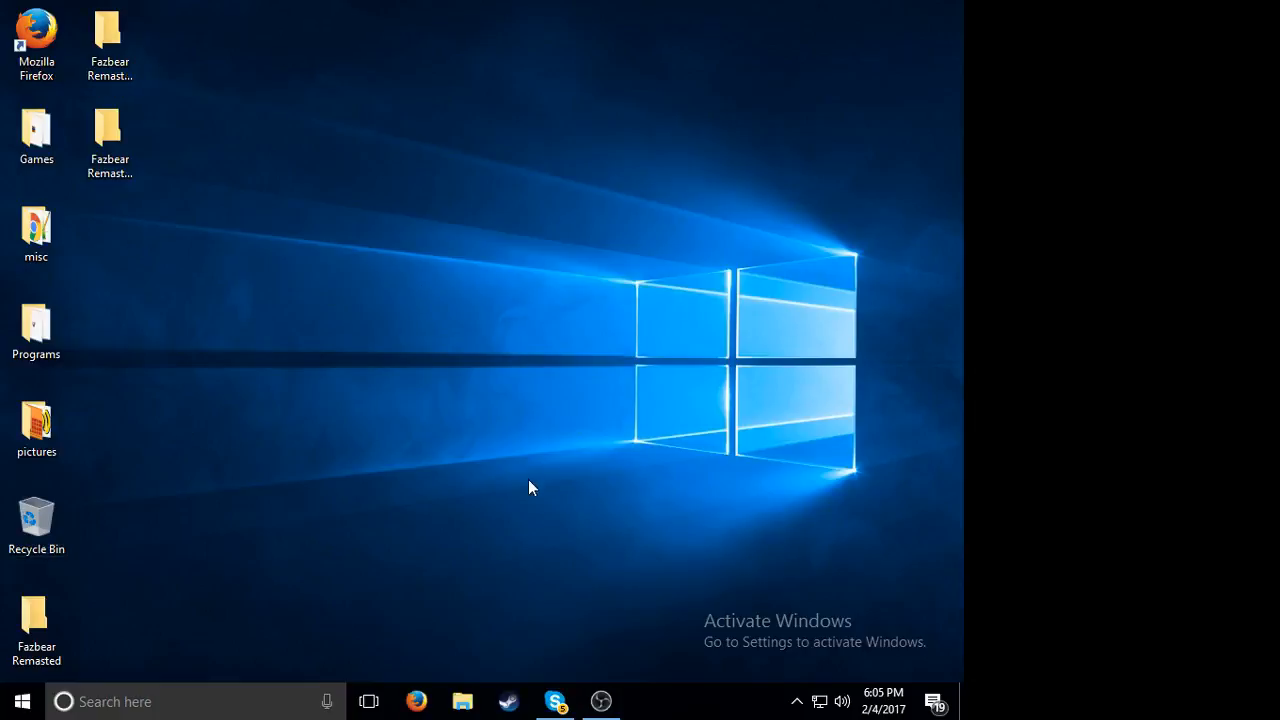
mouse_move(310, 317)
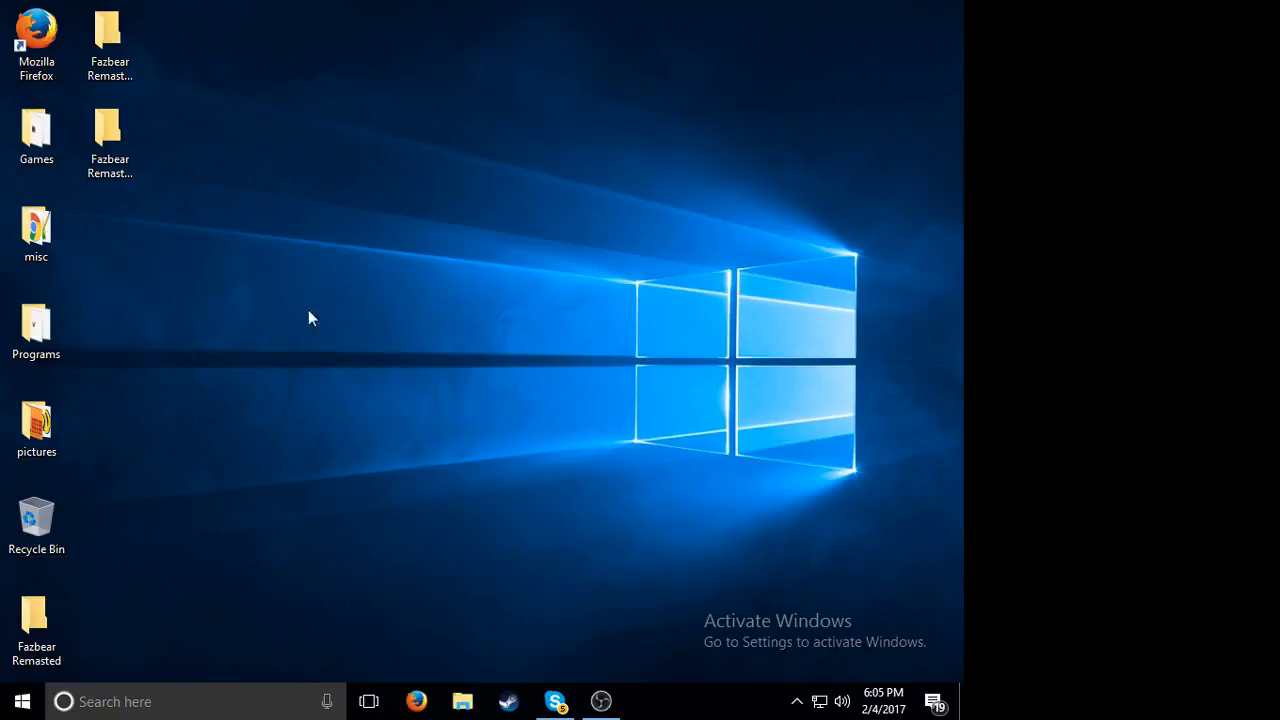
mouse_move(476, 313)
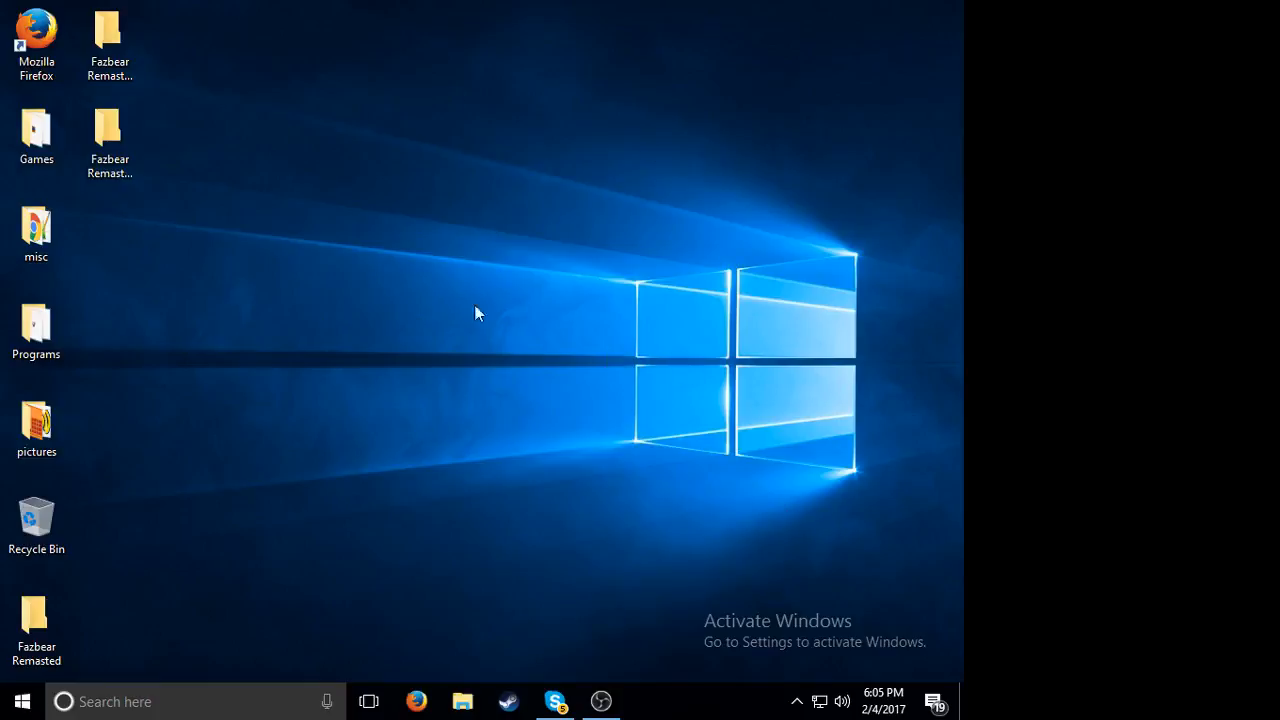
mouse_move(575, 666)
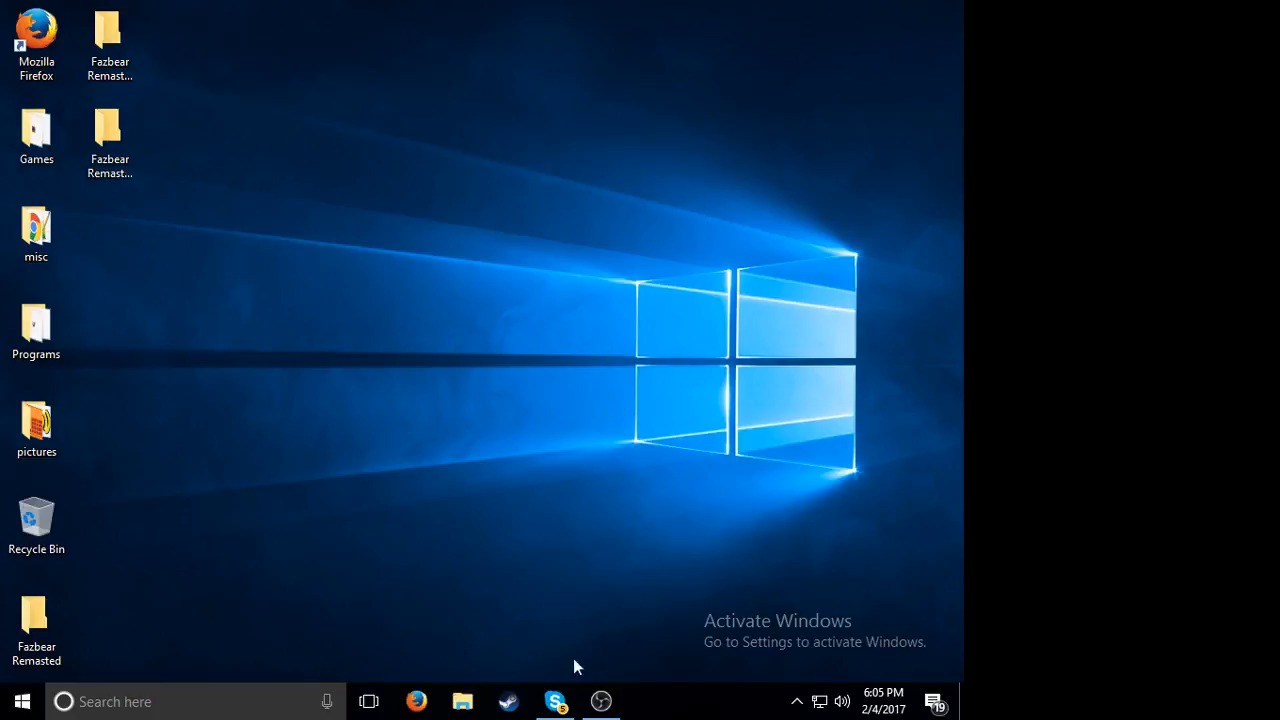
Step: Open File Explorer and browse Local Disk (C:) > Program Files (x86) > Steam > steamapps
click(462, 701)
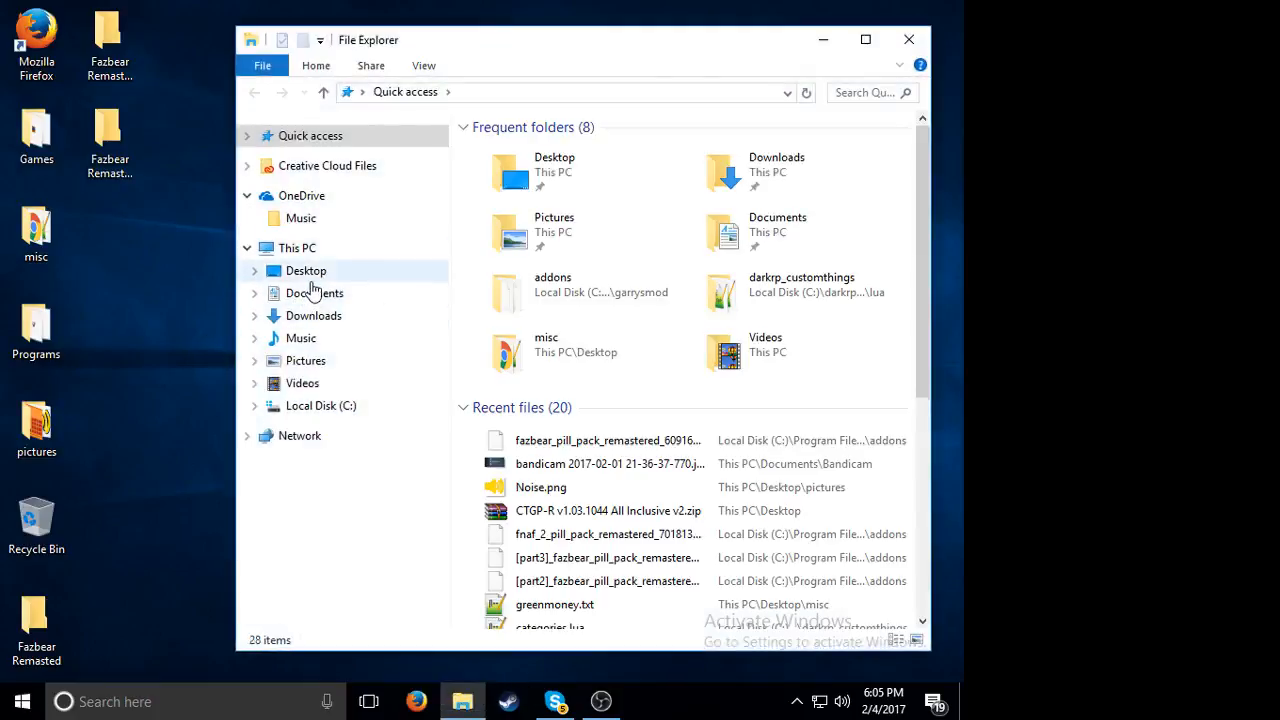
click(320, 406)
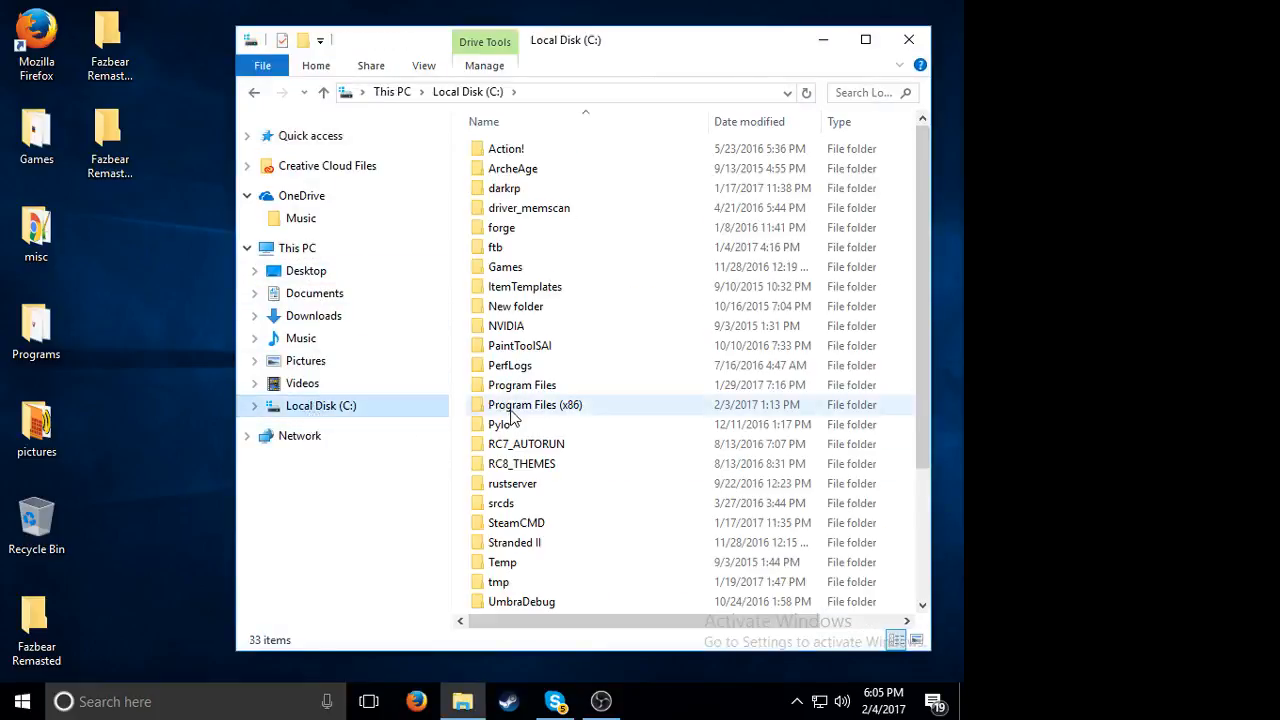
click(533, 404)
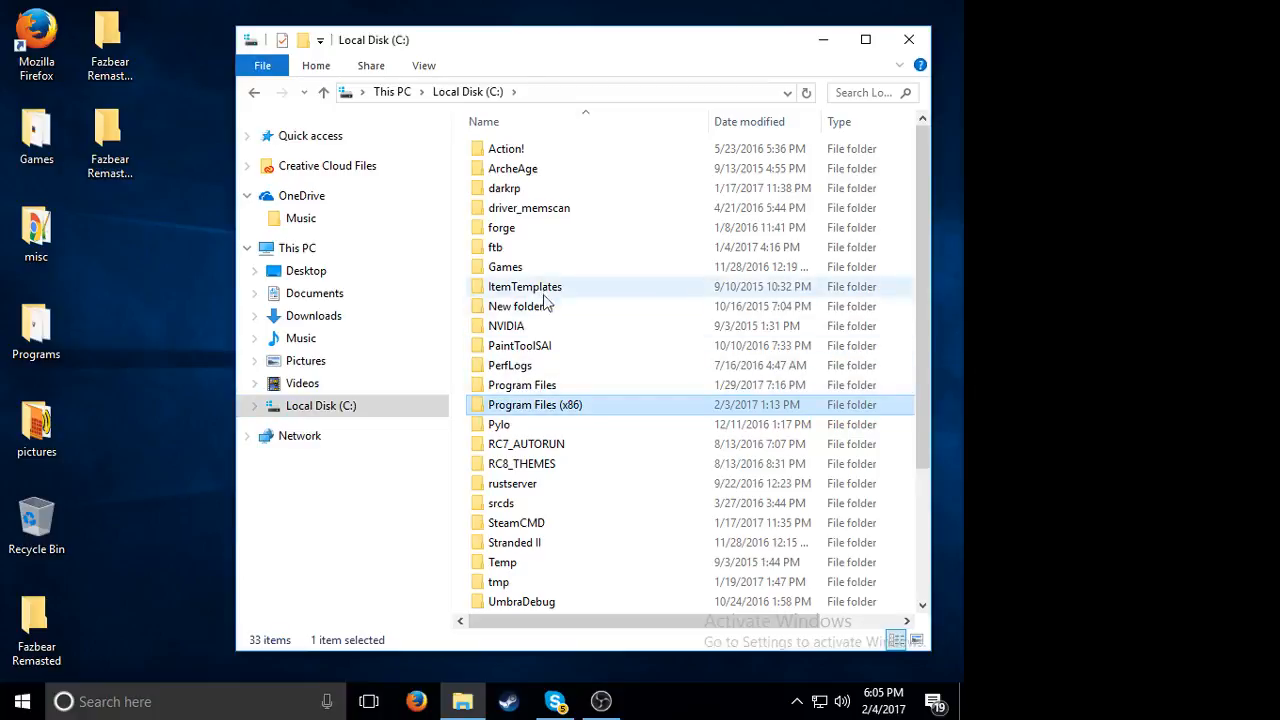
double_click(538, 404)
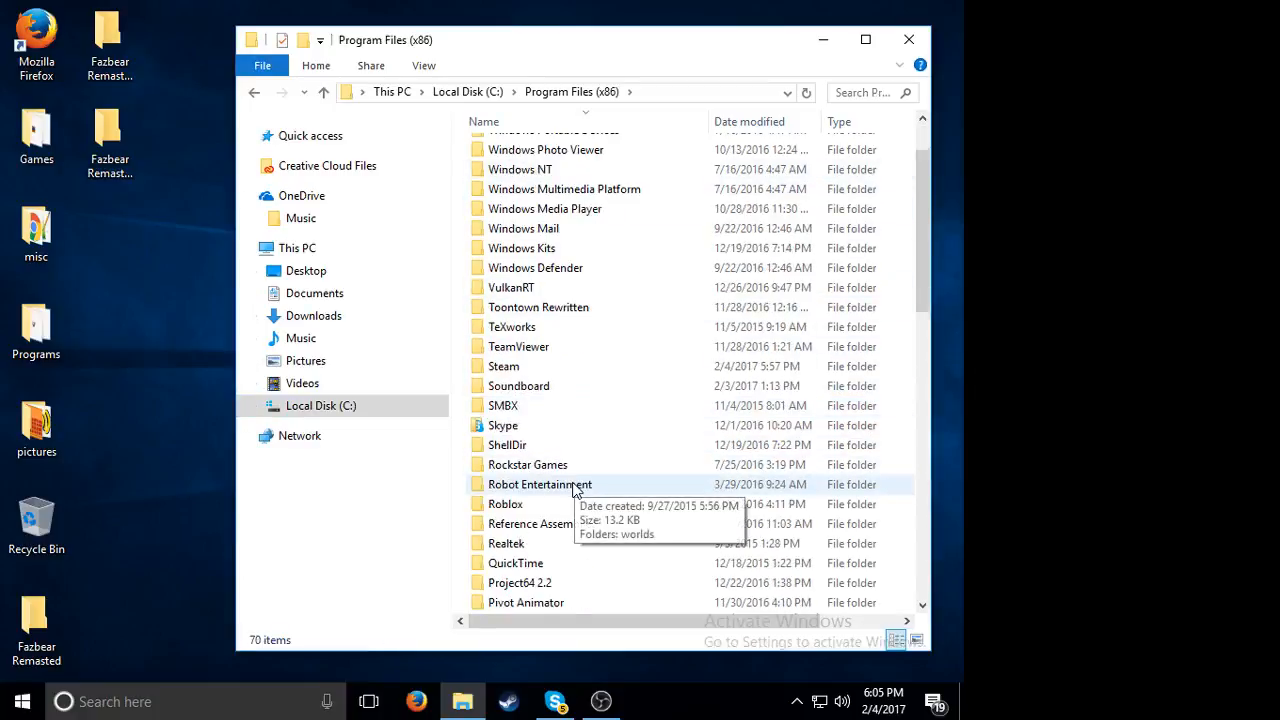
double_click(505, 366)
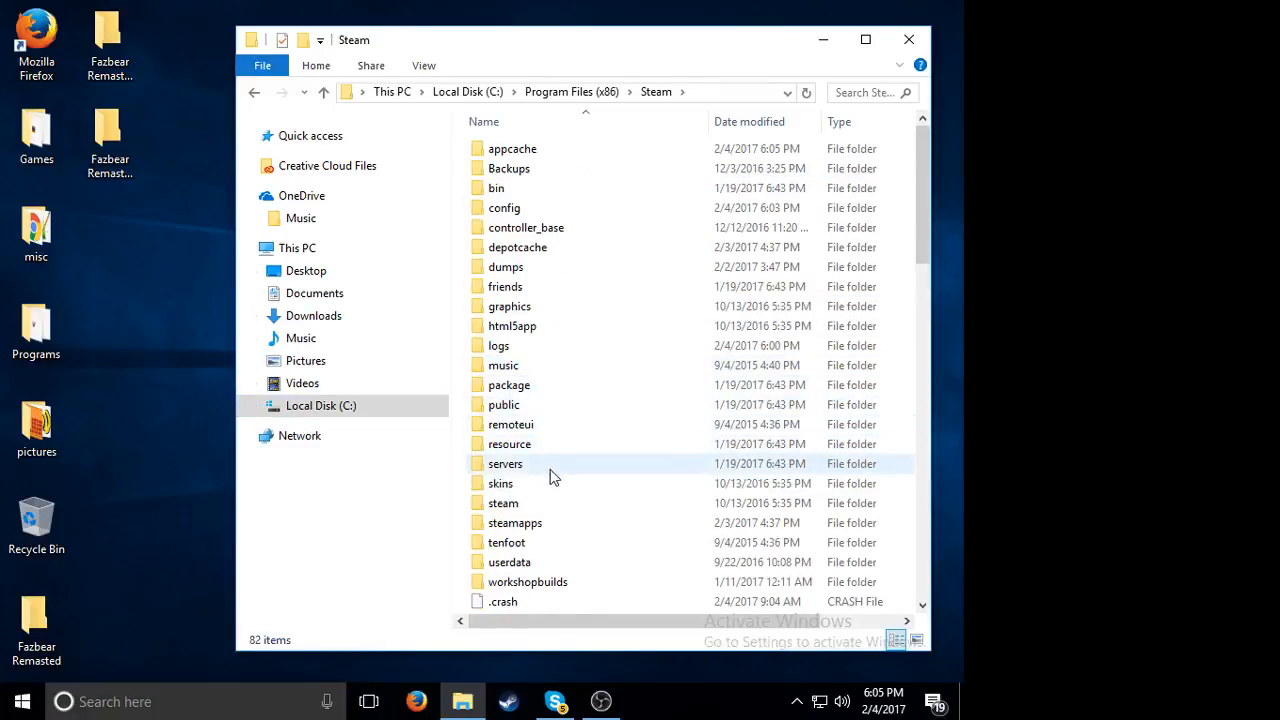
double_click(515, 522)
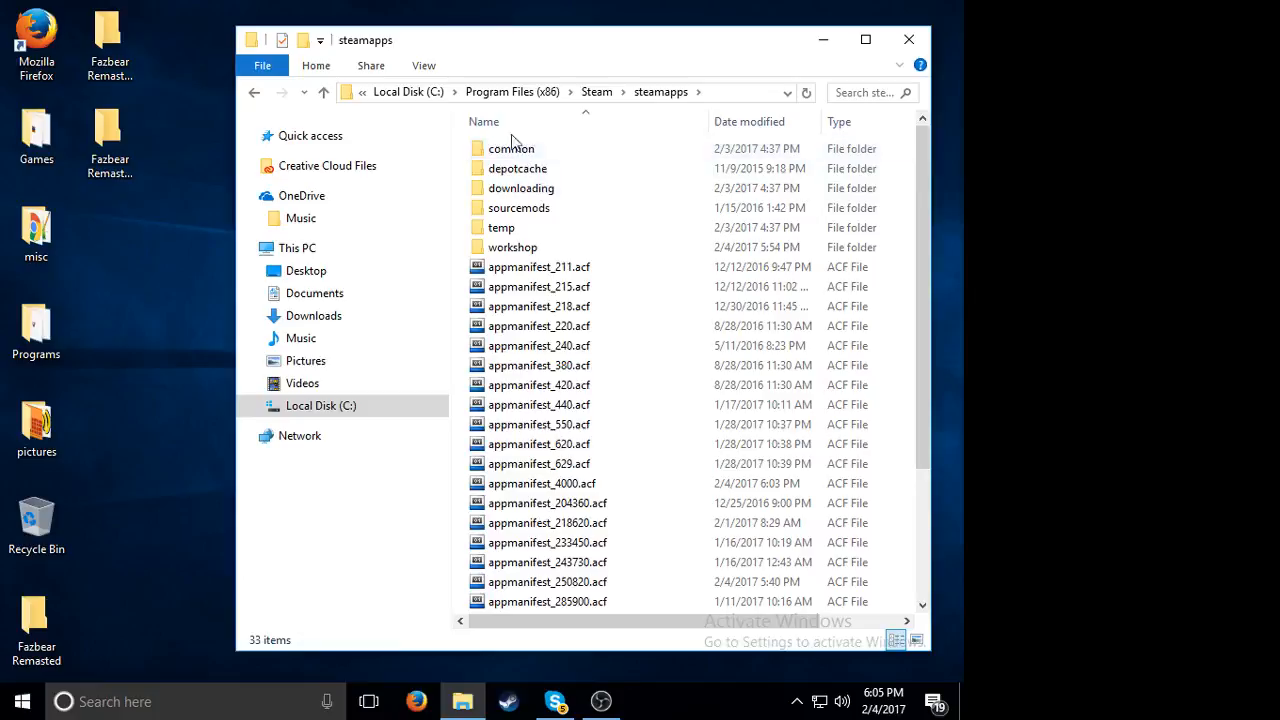
mouse_move(520, 155)
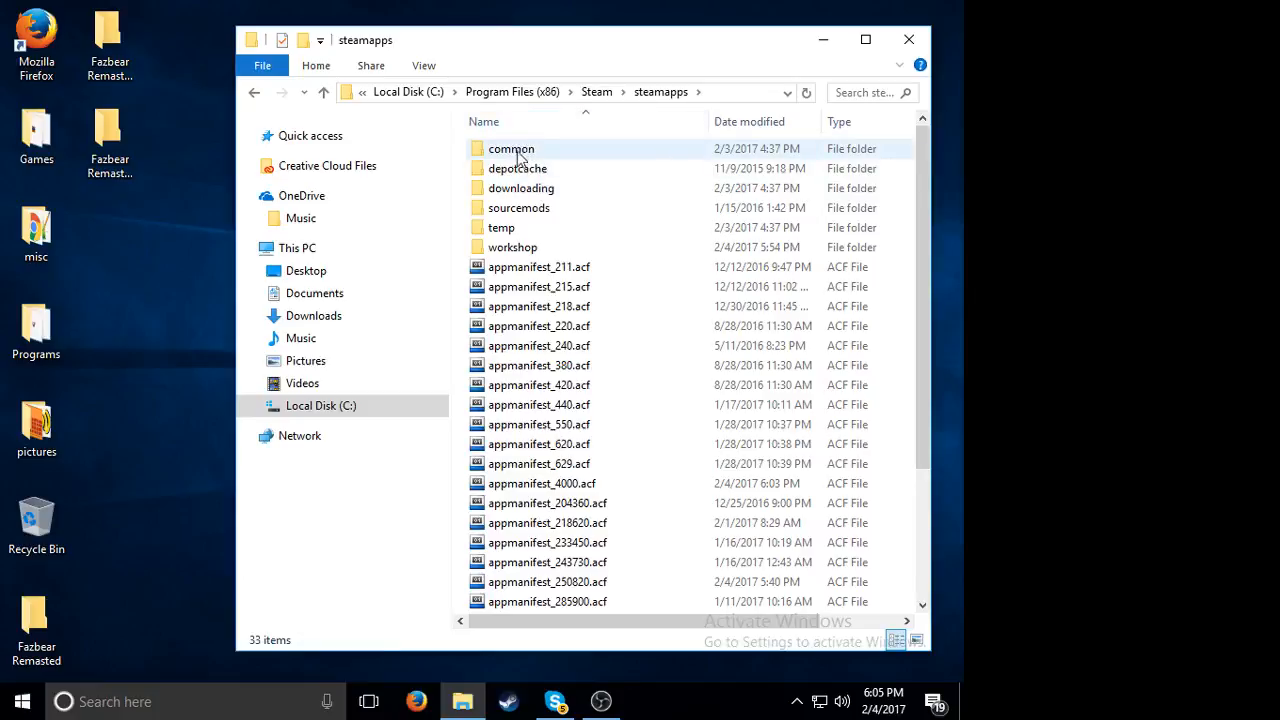
Step: Go into common > GarrysMod > garrysmod > addons and search for 'fazbear'
double_click(512, 148)
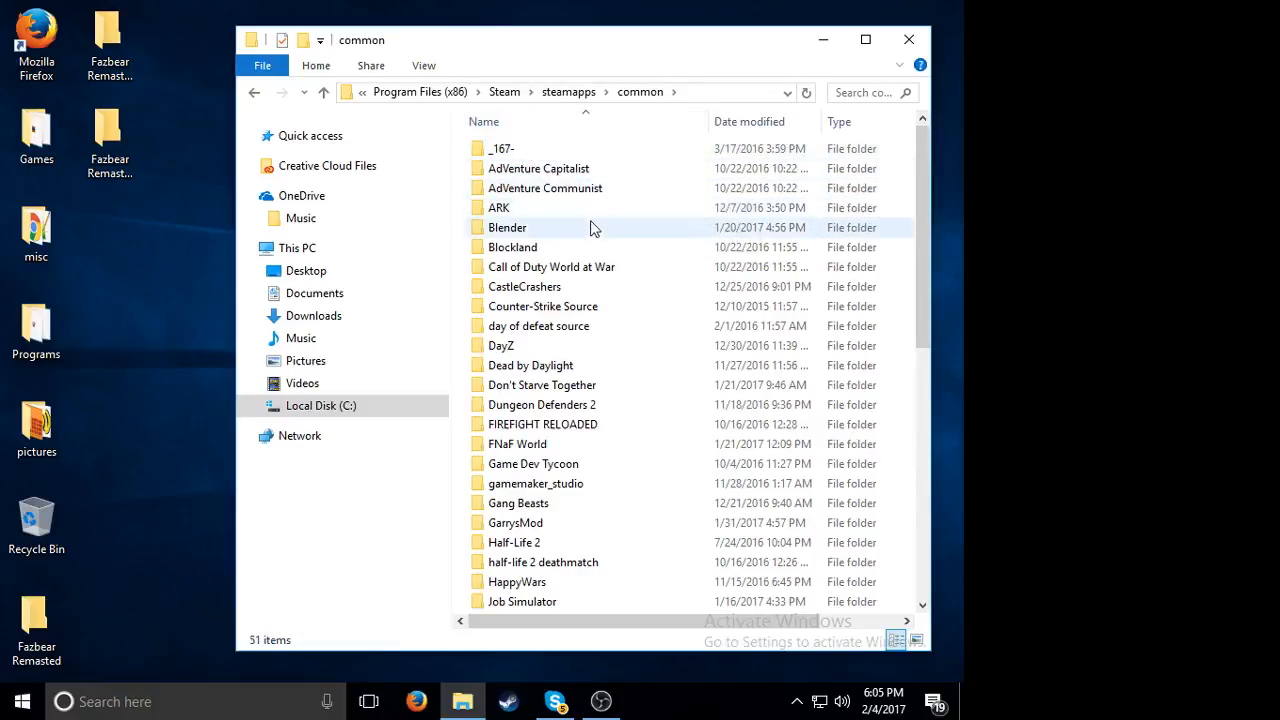
mouse_move(493, 534)
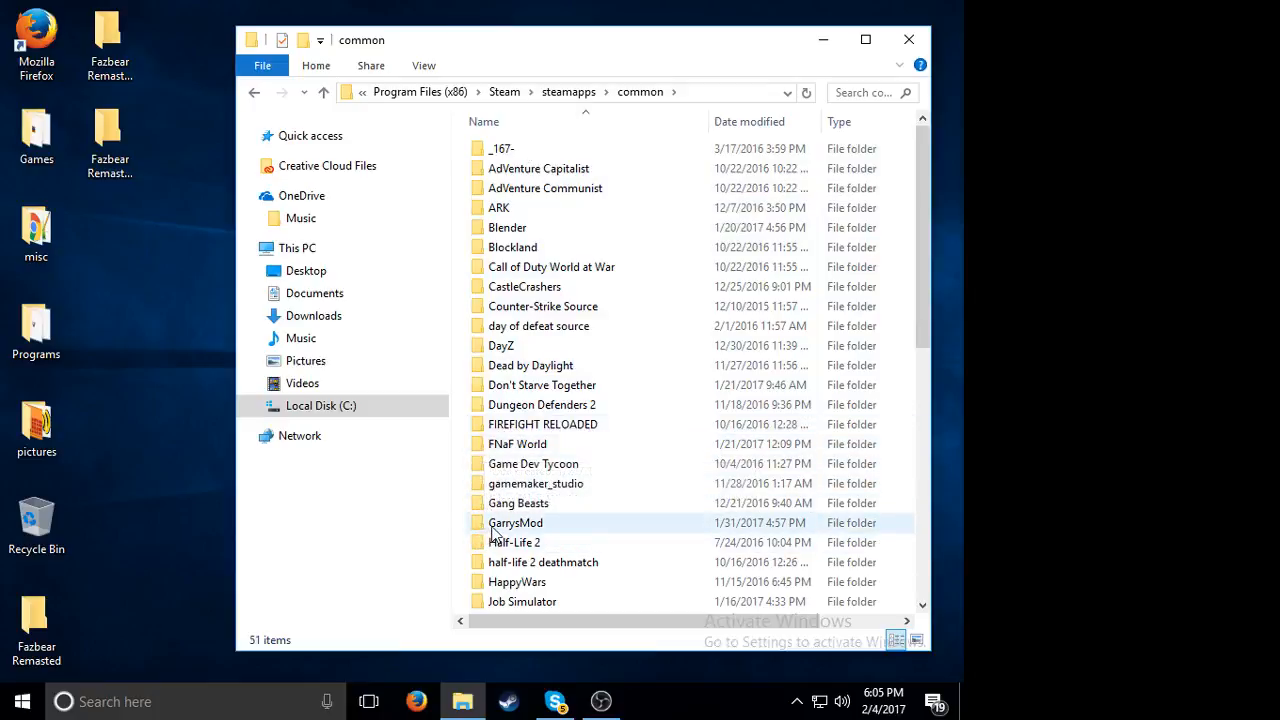
double_click(515, 522)
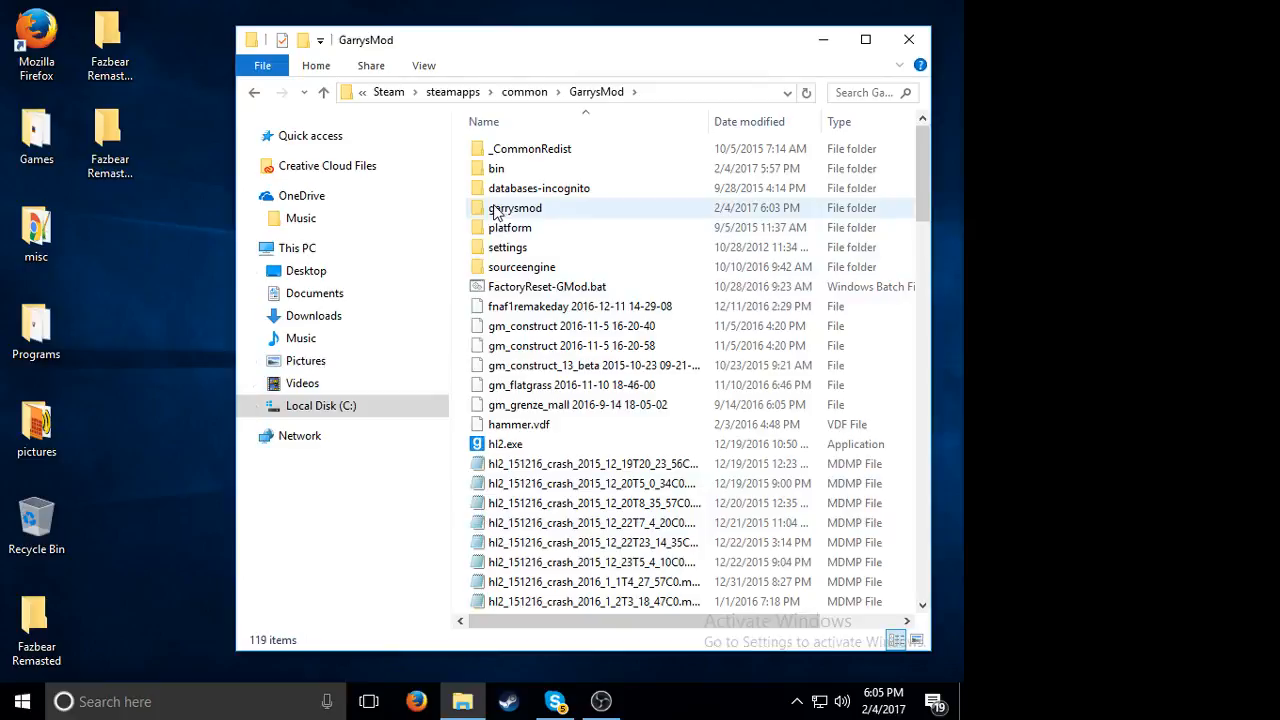
double_click(515, 207)
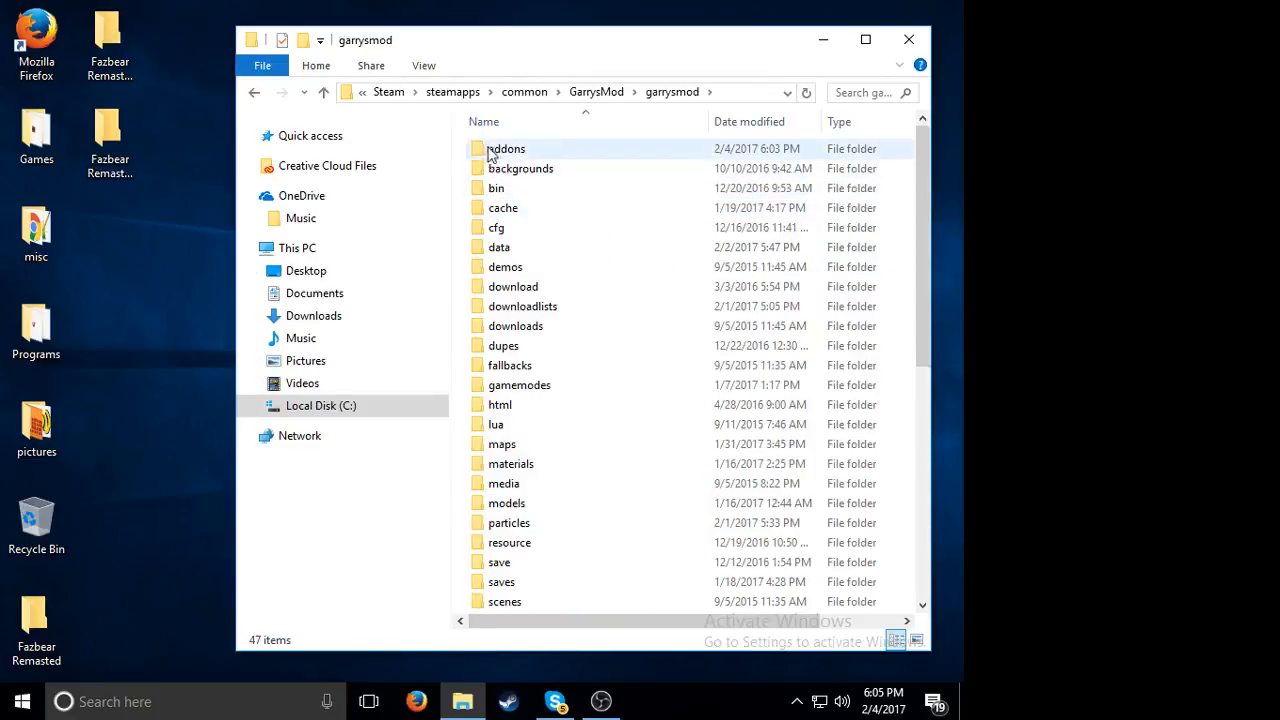
double_click(508, 148)
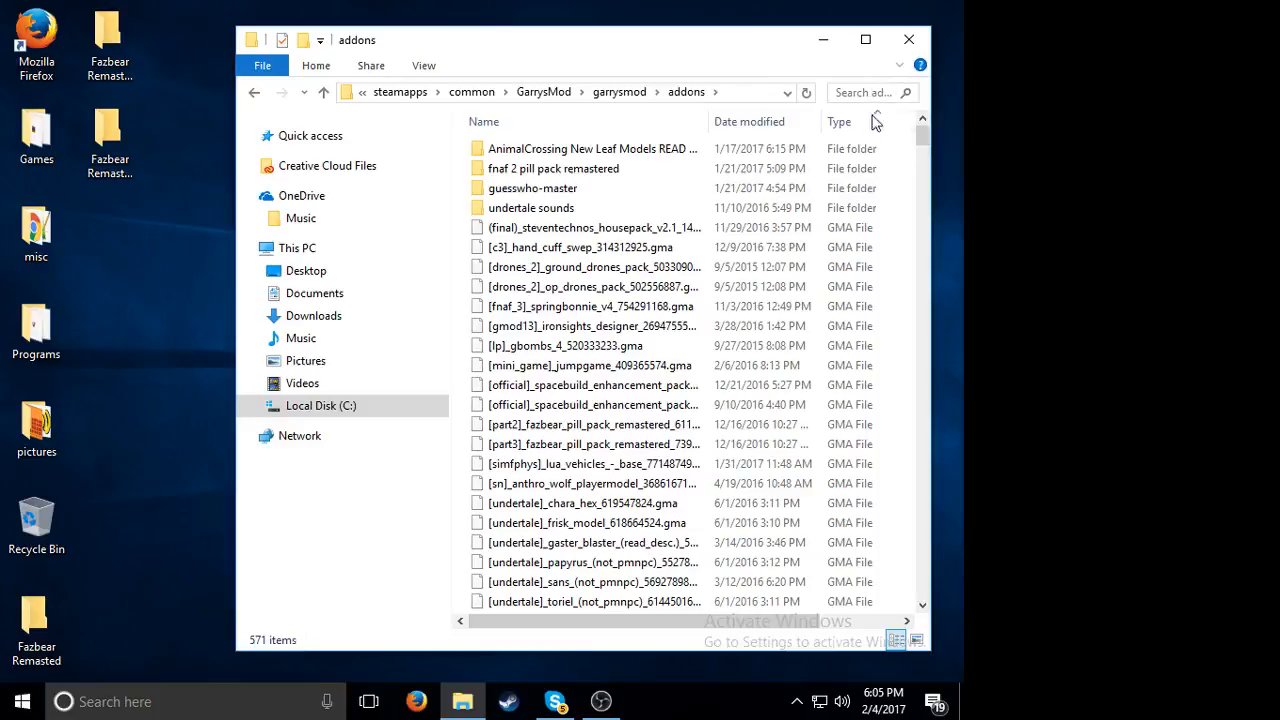
text(fazbear)
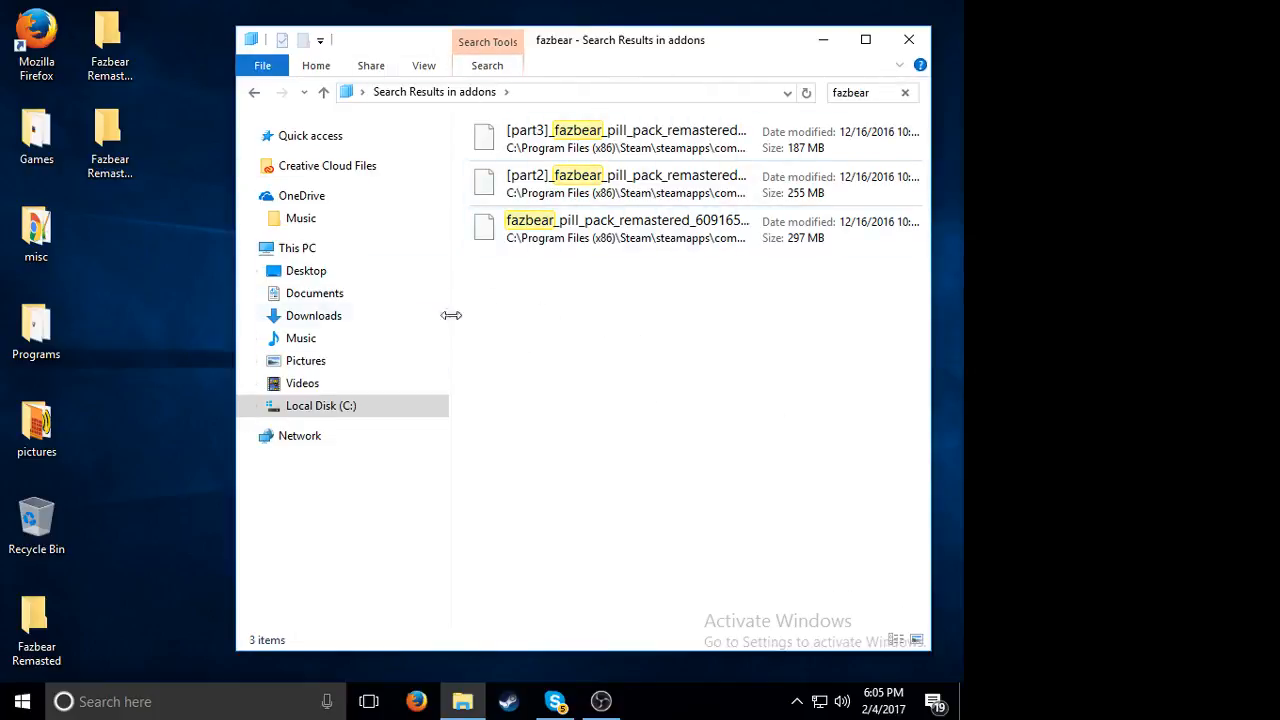
mouse_move(578, 417)
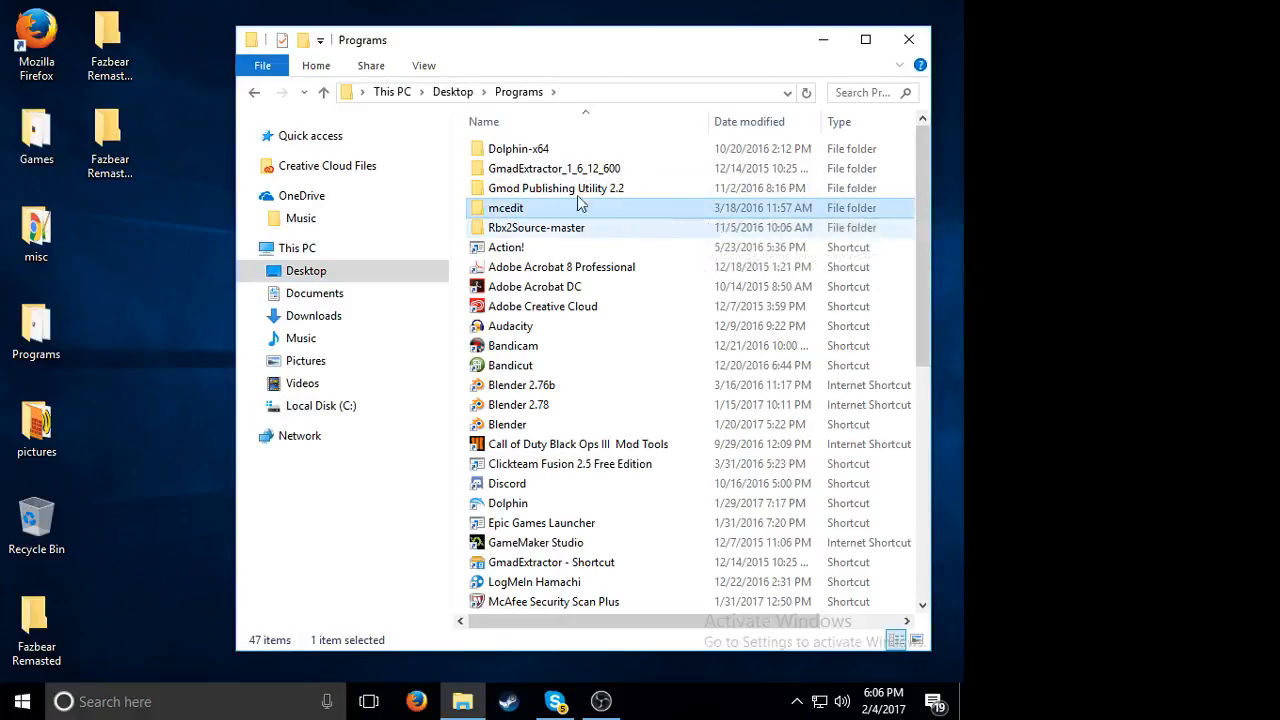
Step: Launch GMAD Extractor from the GmadExtractor_1_6_12_600 folder
double_click(551, 168)
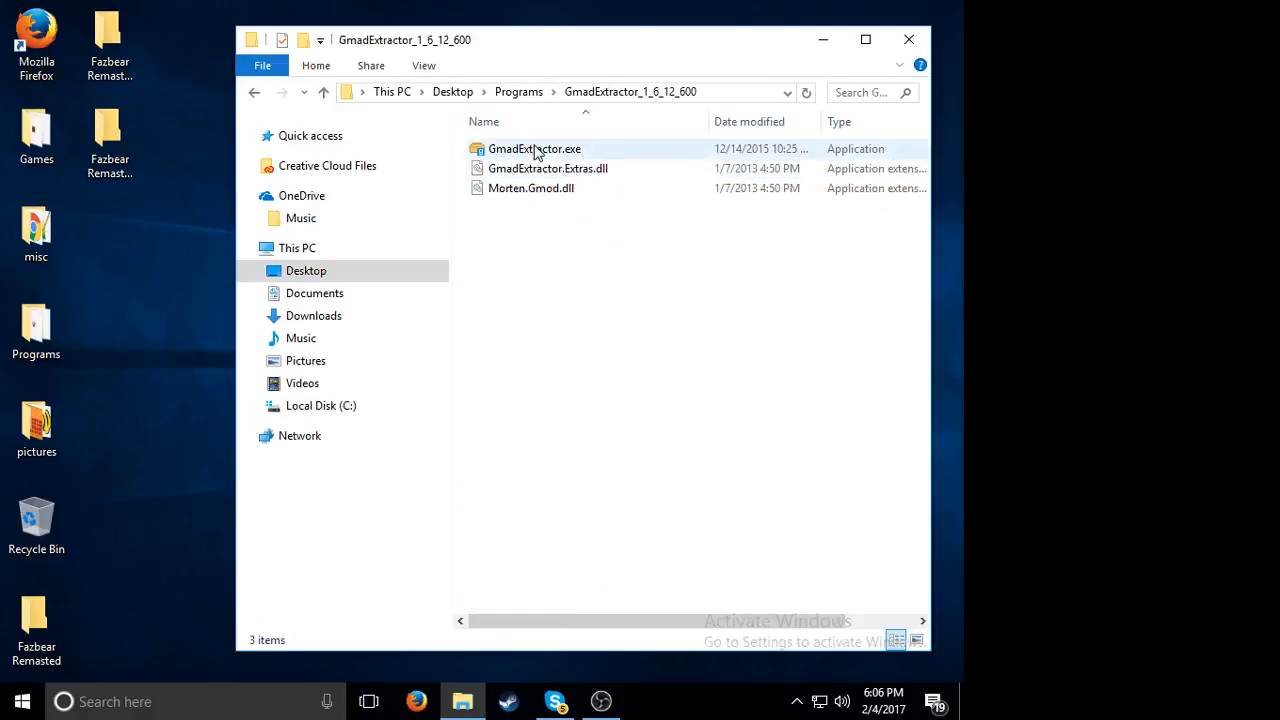
double_click(535, 148)
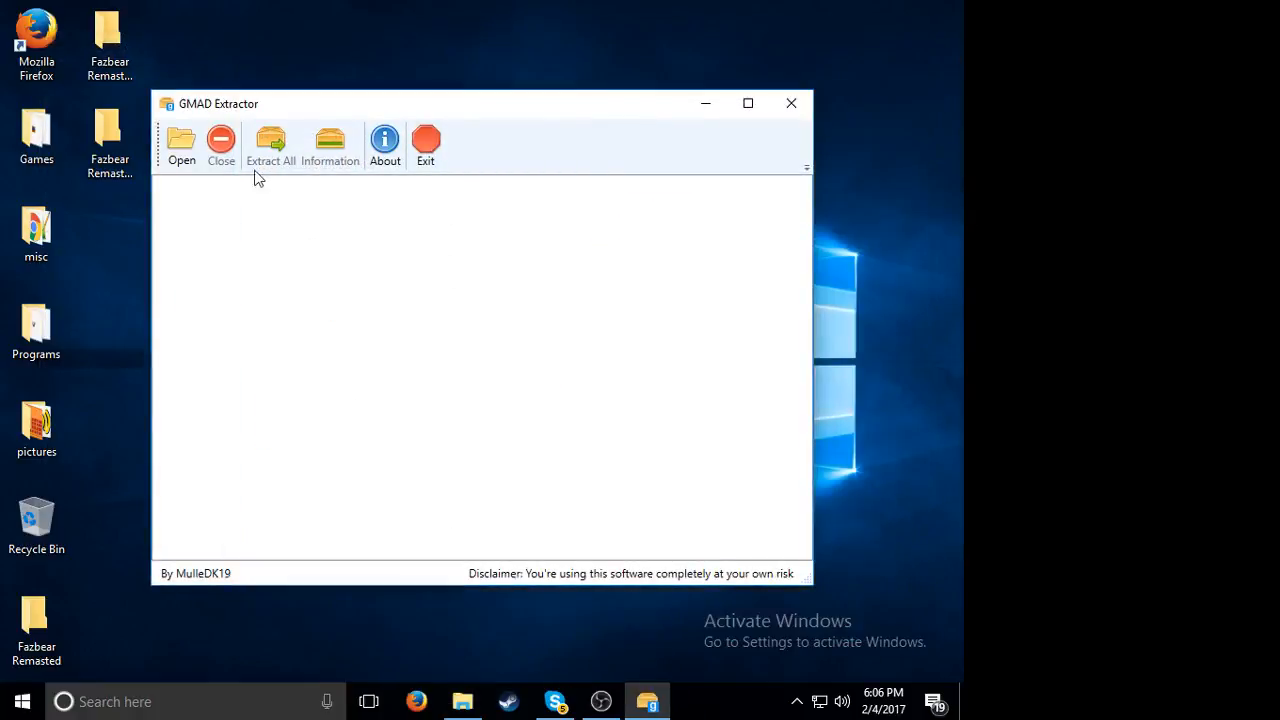
click(181, 142)
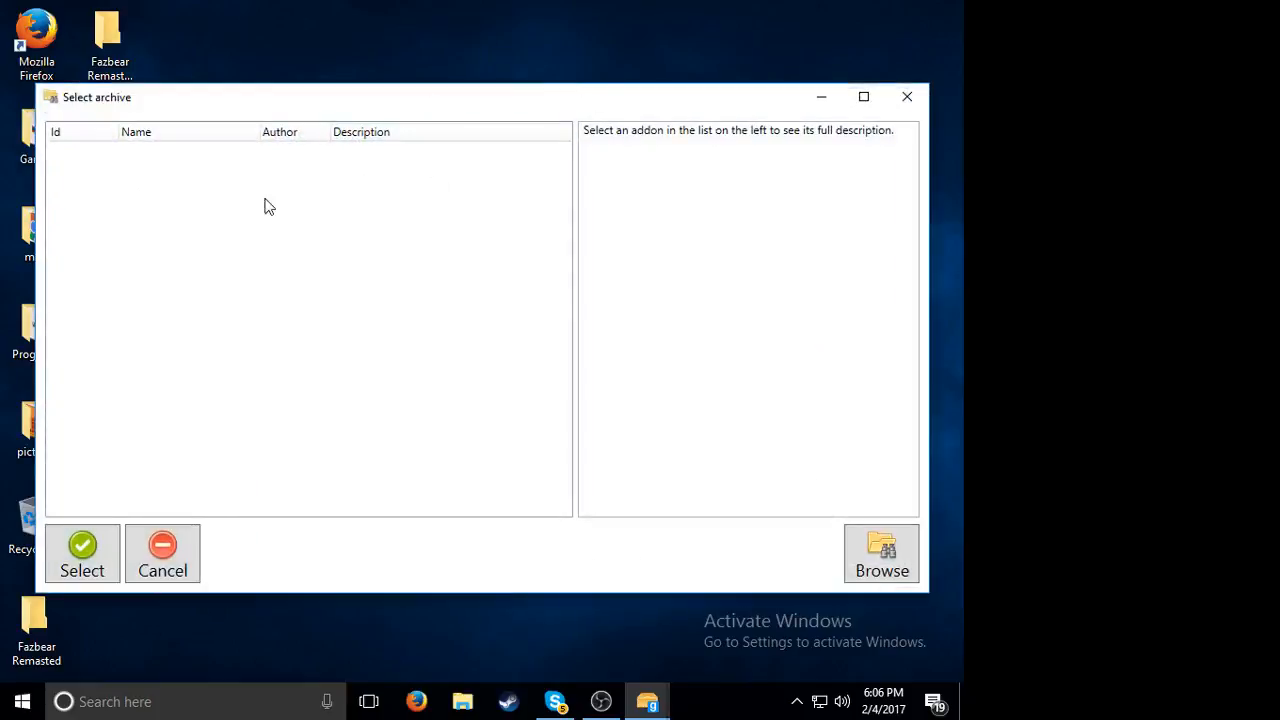
Step: Browse Steam > steamapps > common > GarrysMod and load the Fazbear Pill Pack Remastered addon
click(881, 553)
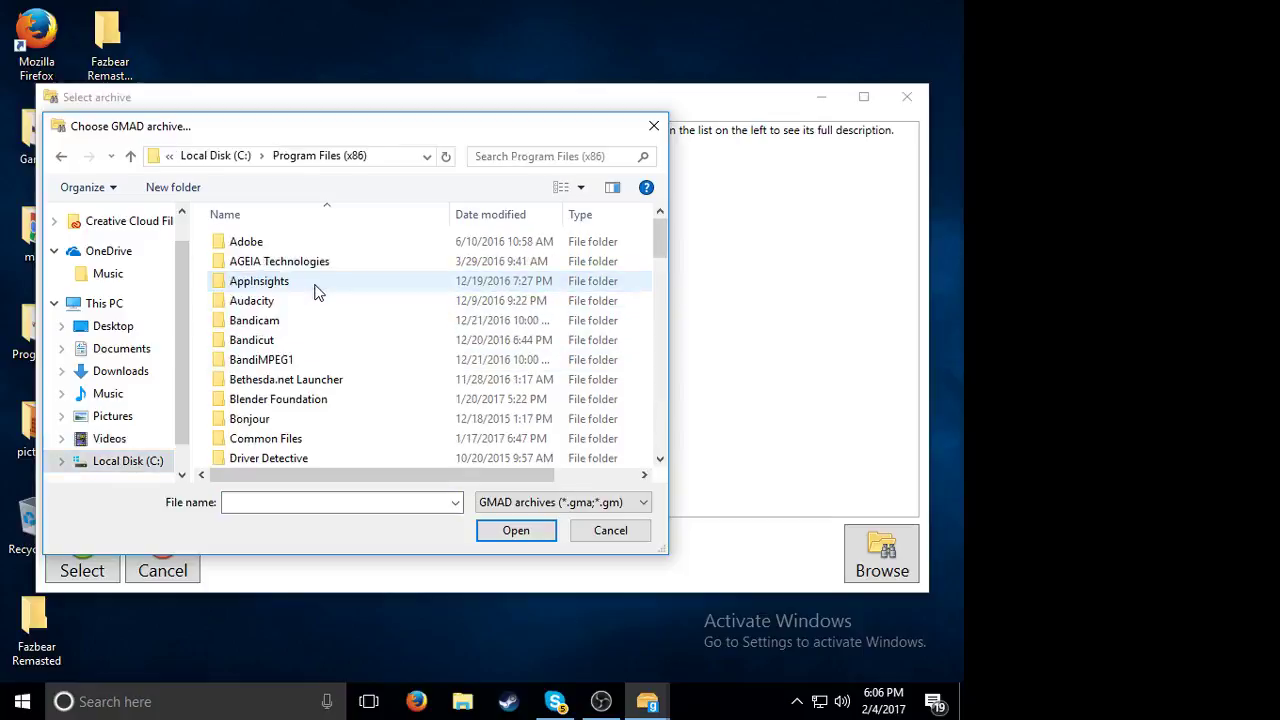
scroll(down, 3)
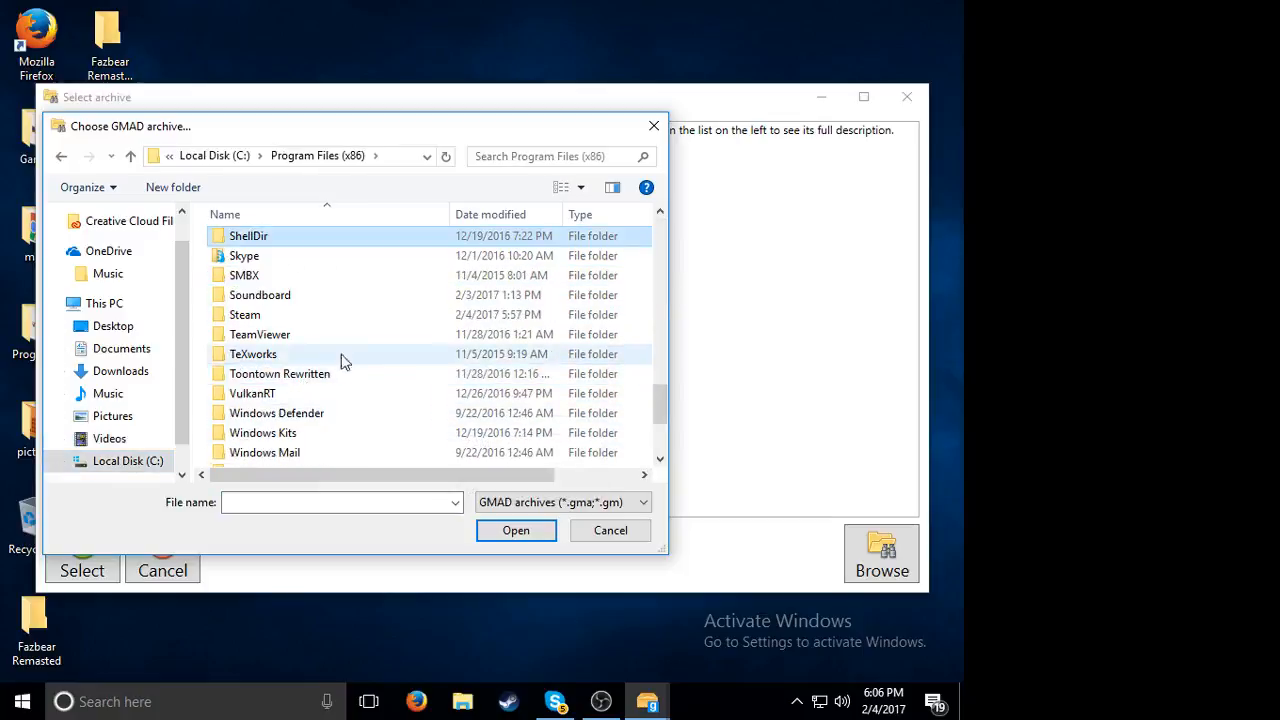
double_click(244, 314)
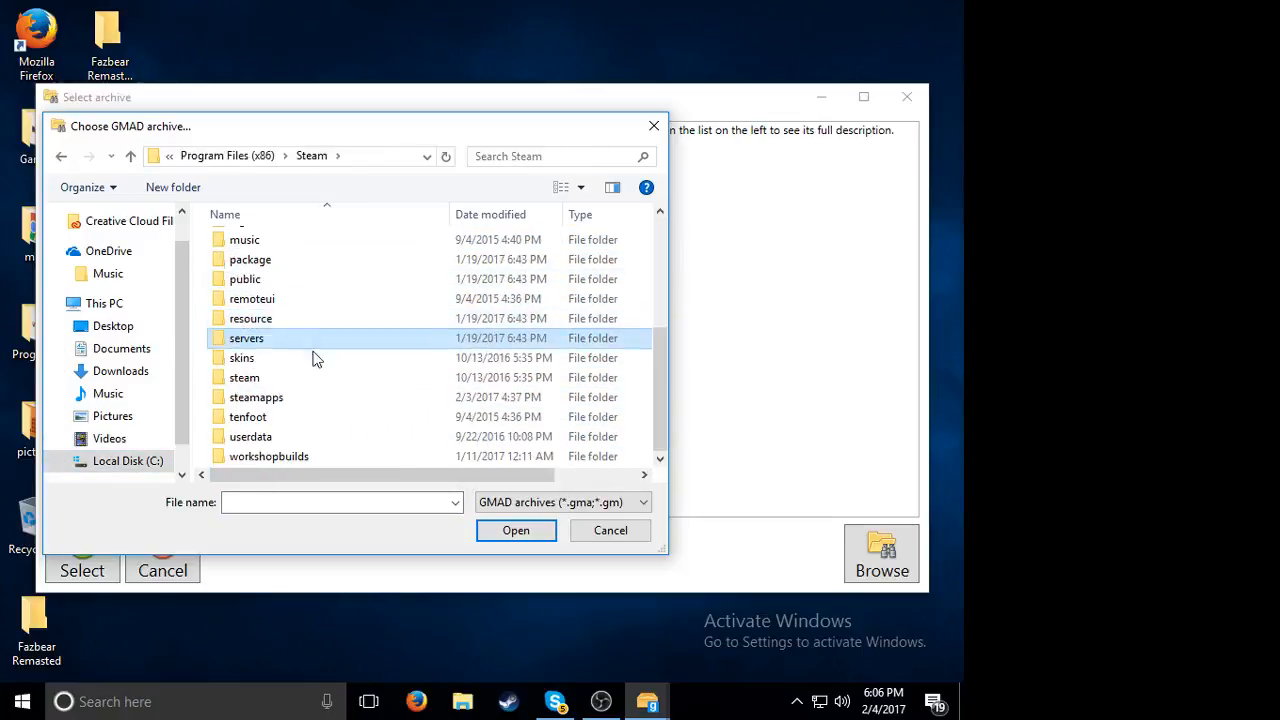
double_click(255, 397)
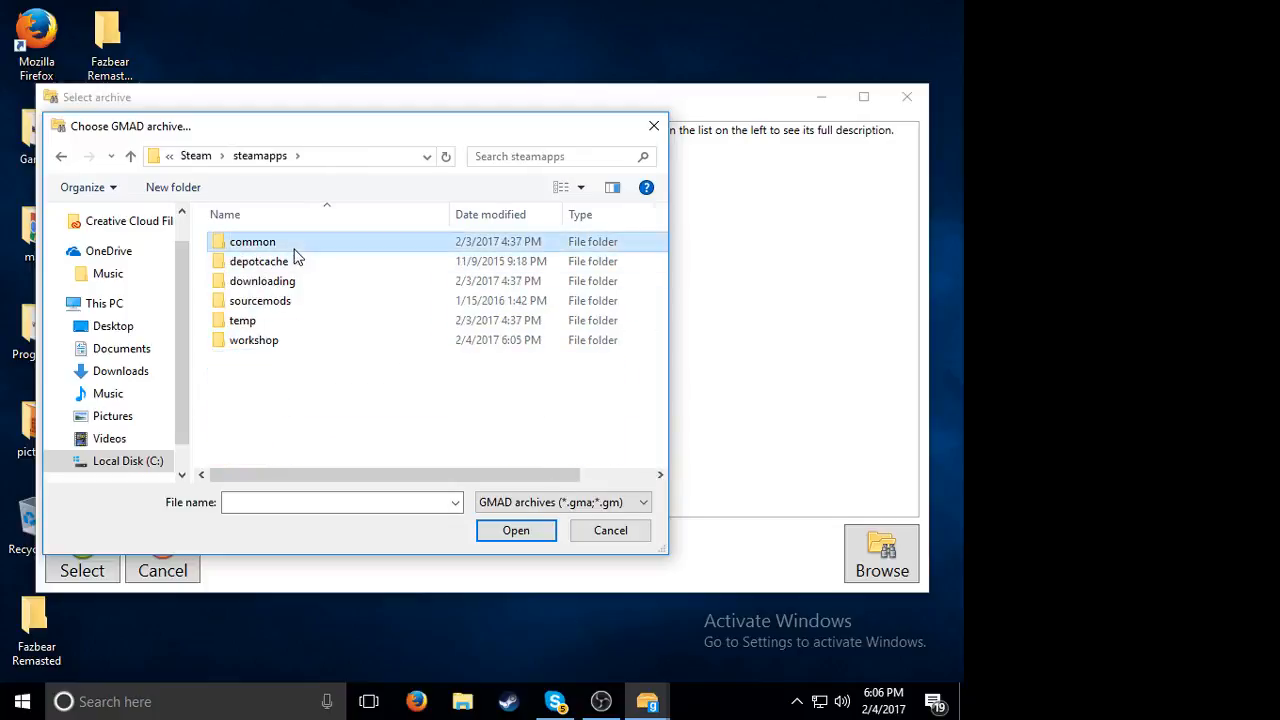
double_click(251, 241)
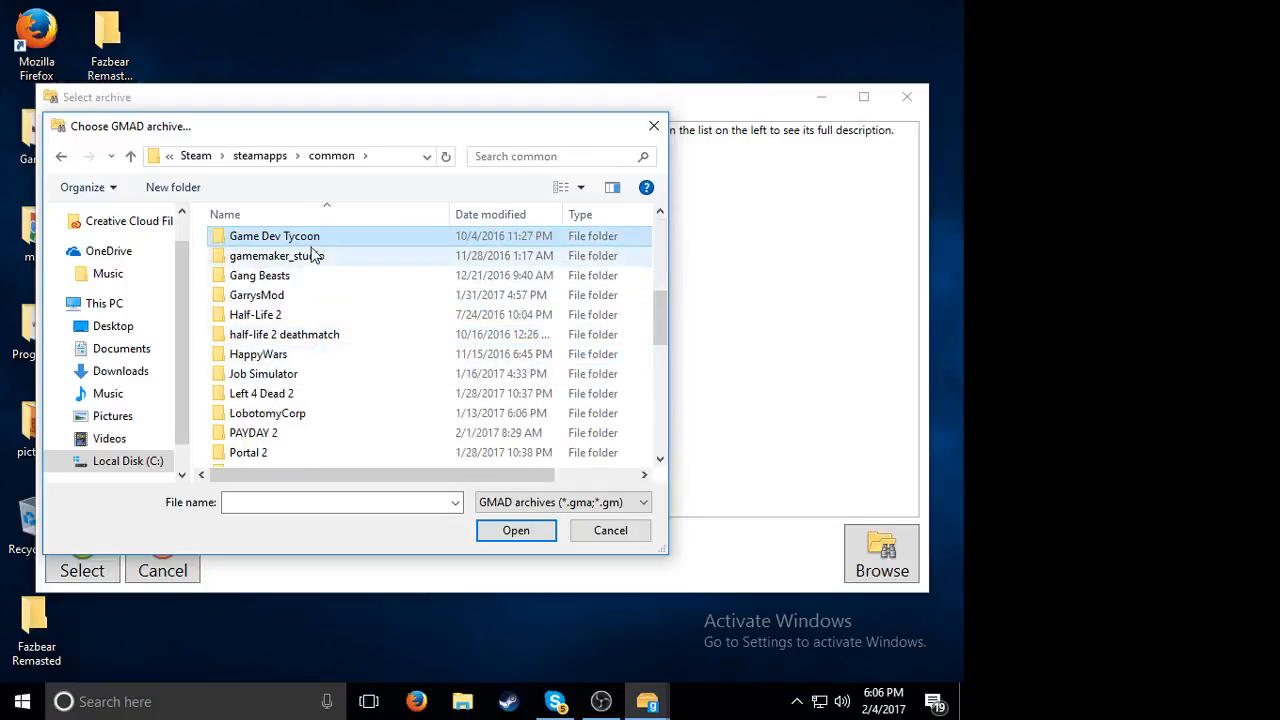
double_click(256, 294)
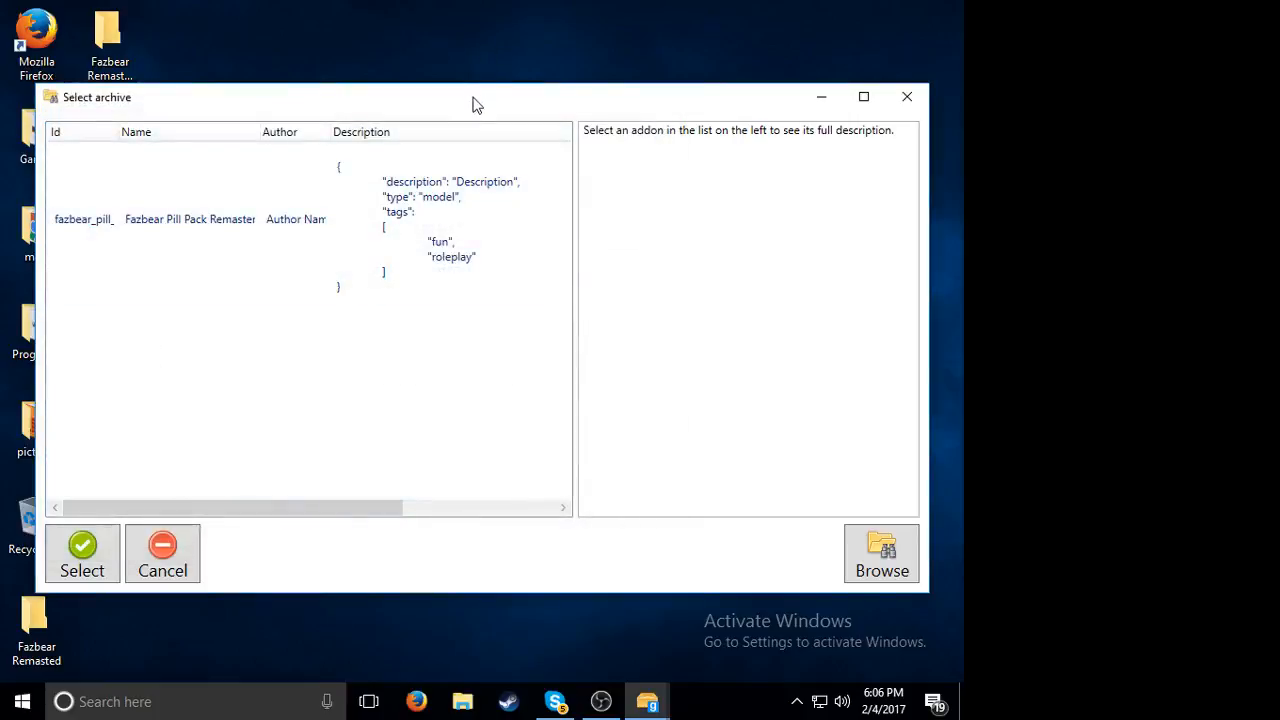
drag(476, 97, 598, 89)
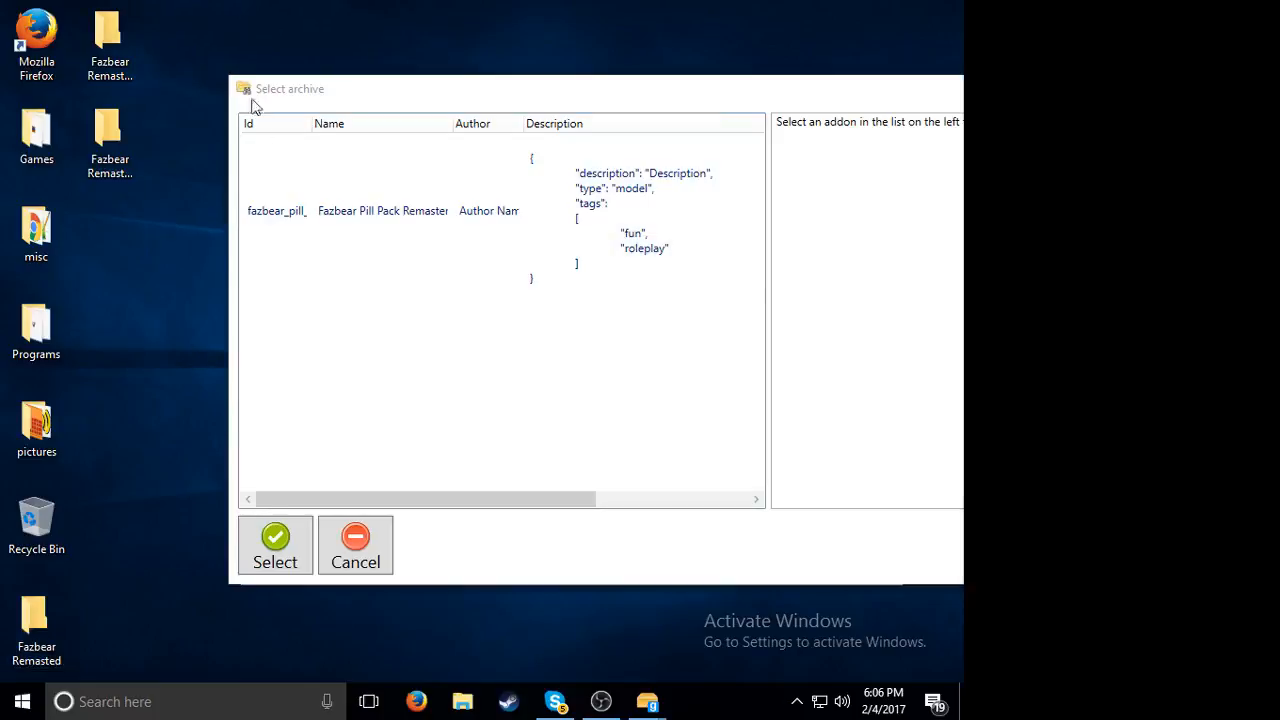
click(383, 210)
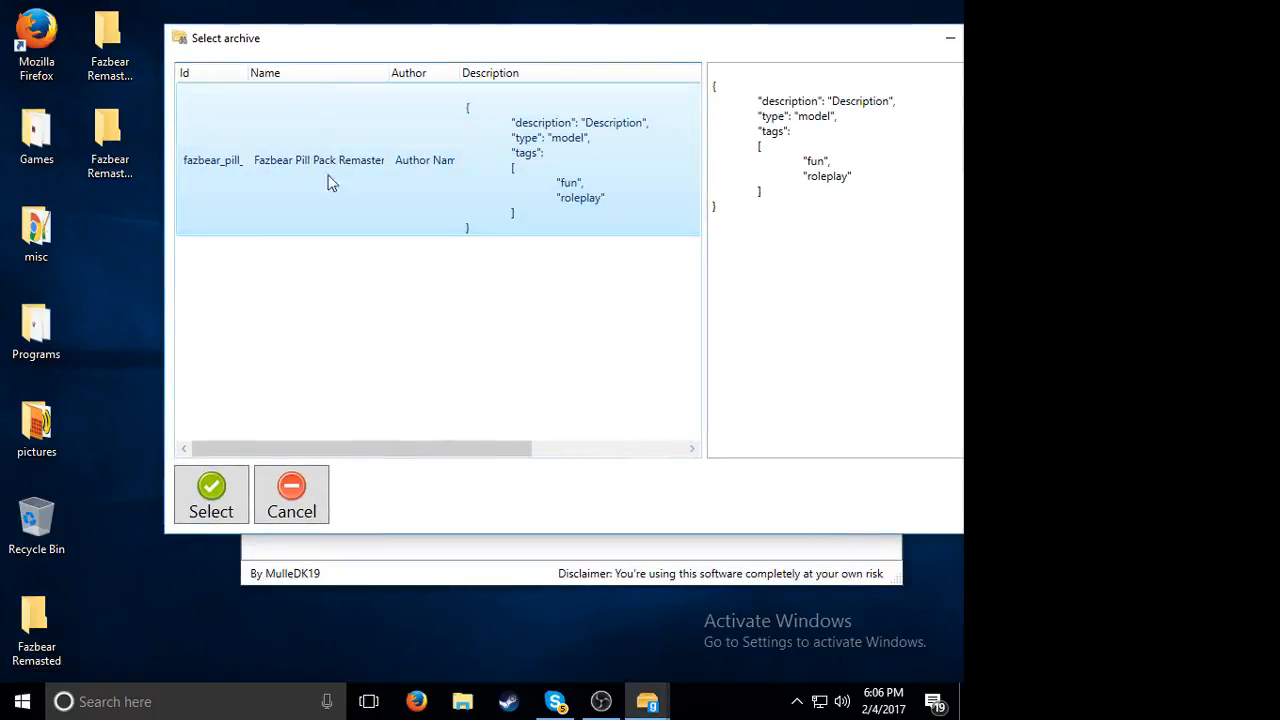
click(211, 493)
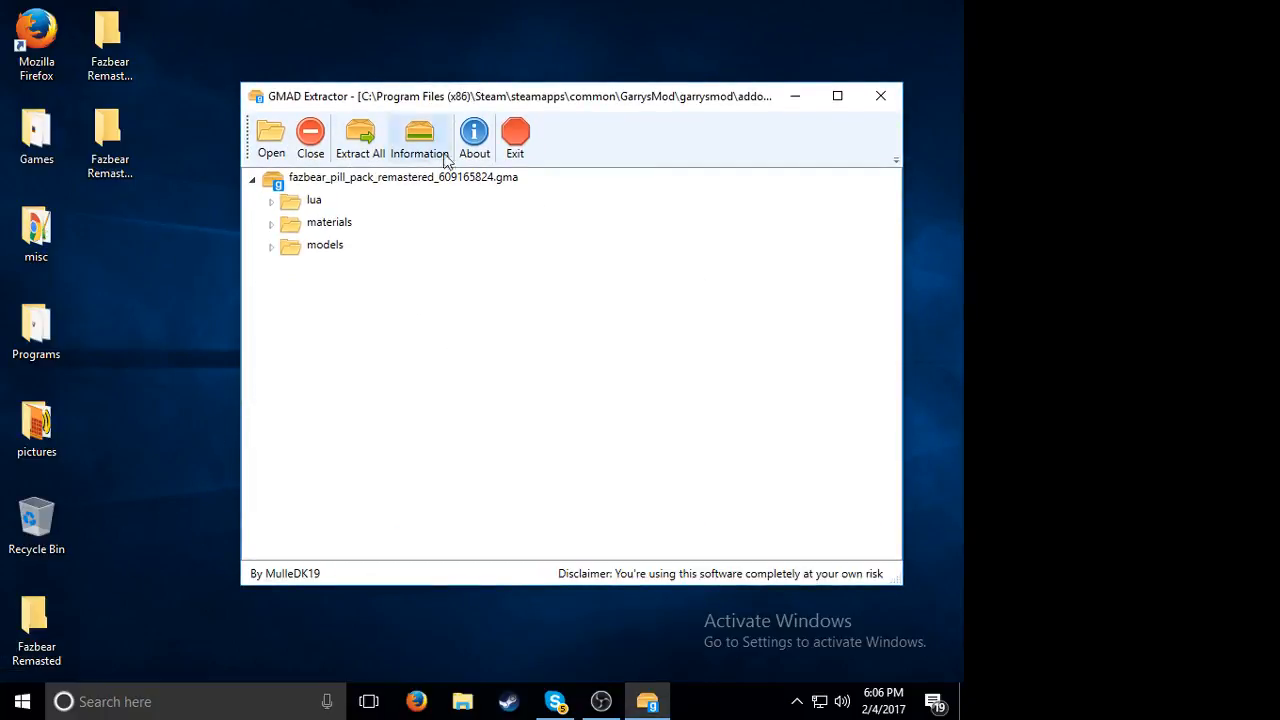
mouse_move(306, 348)
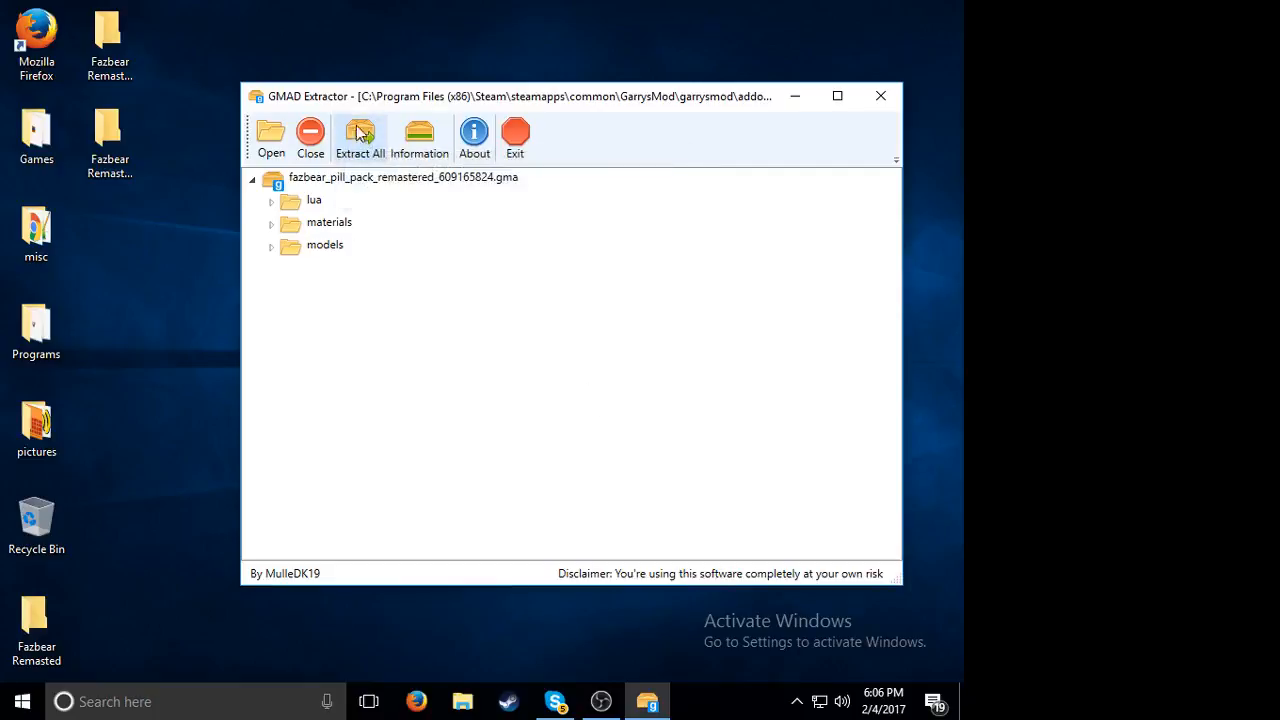
Step: Extract all archive files into the Fazbear Remasted folder on the Desktop
click(359, 137)
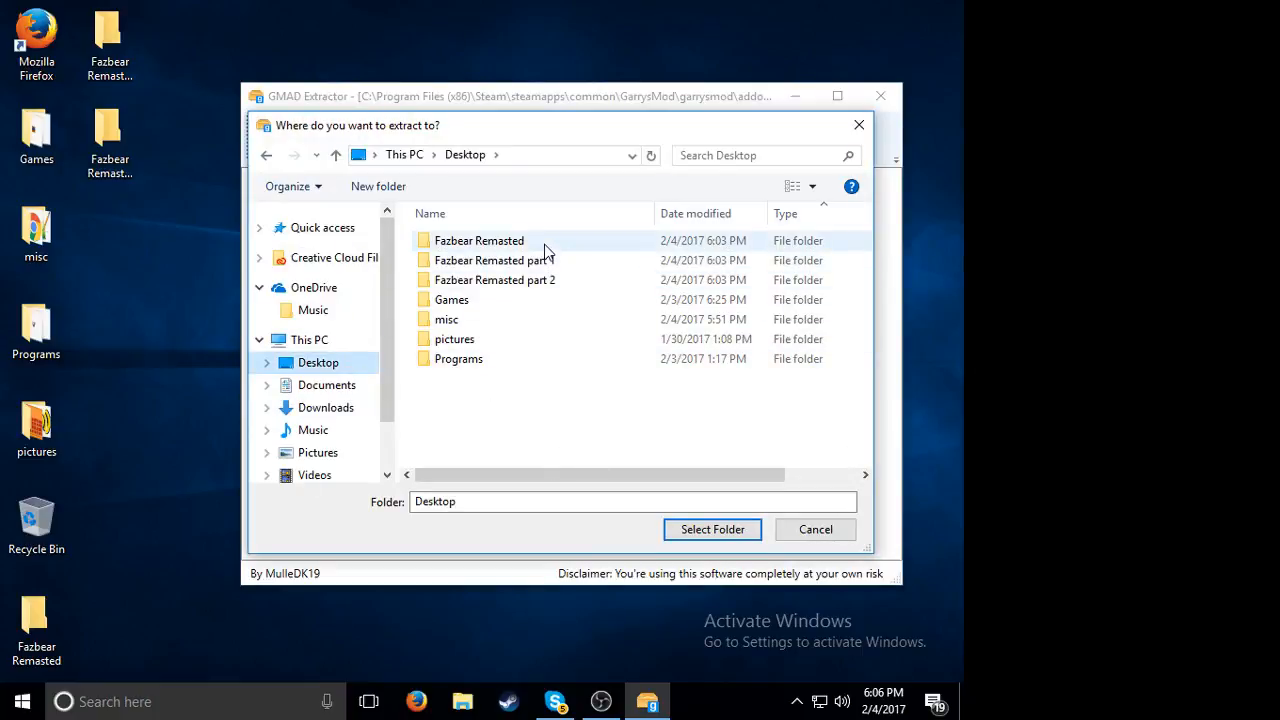
click(479, 240)
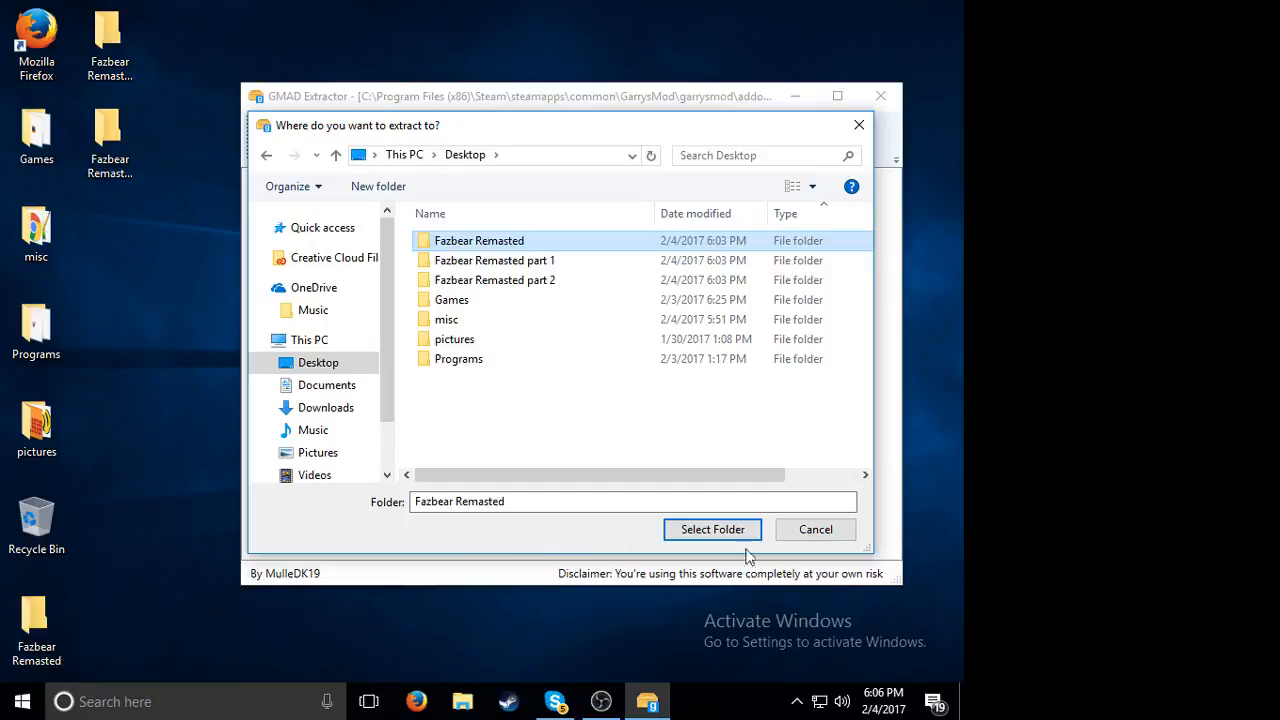
mouse_move(711, 541)
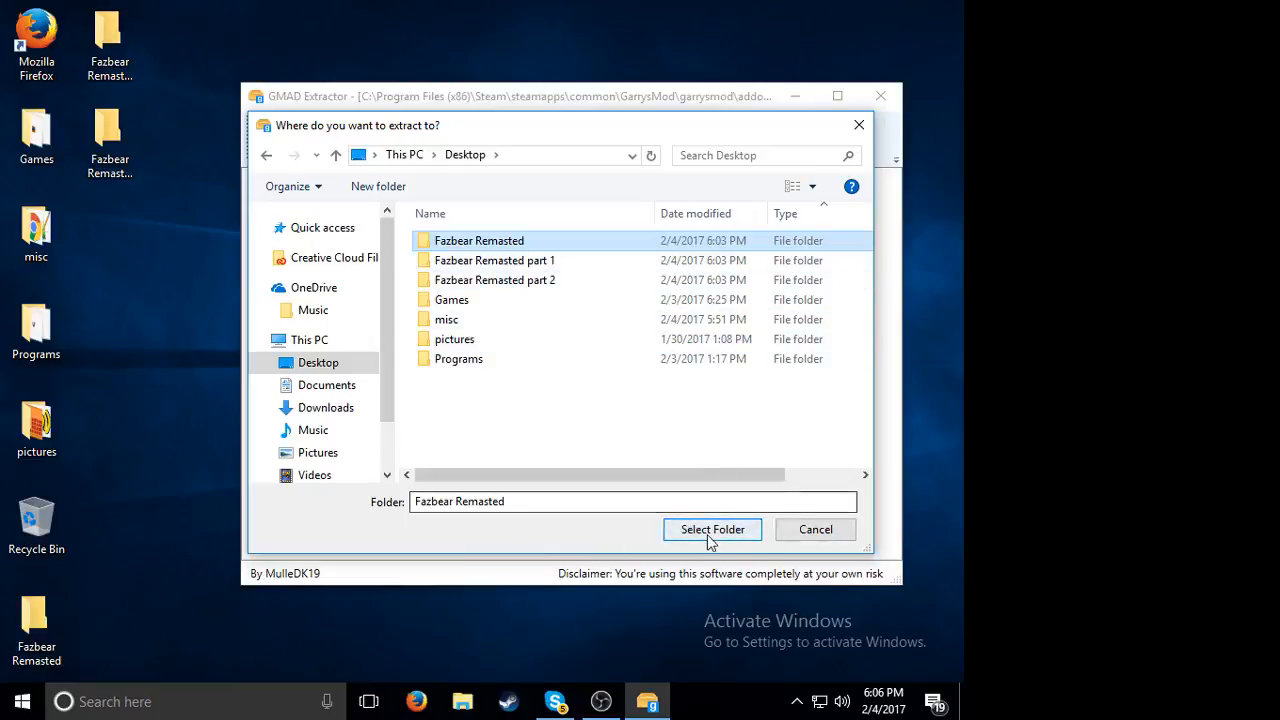
click(712, 529)
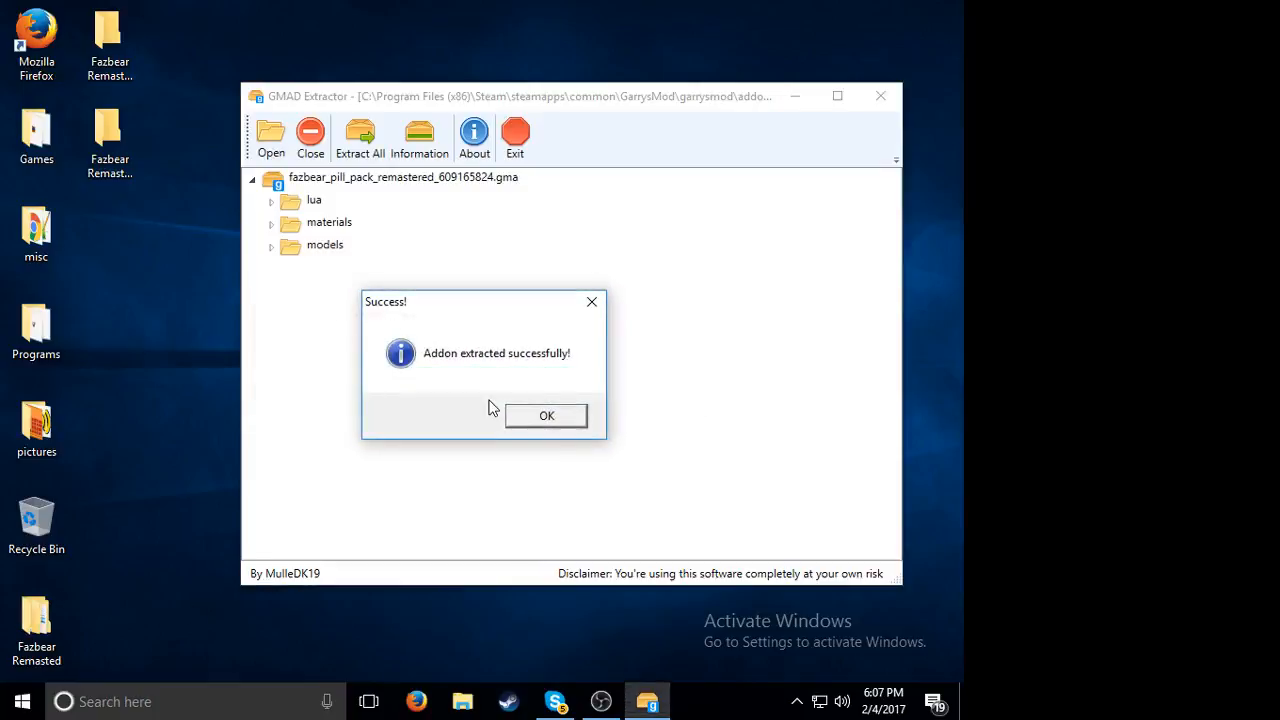
Step: Dismiss the extraction success message
click(546, 415)
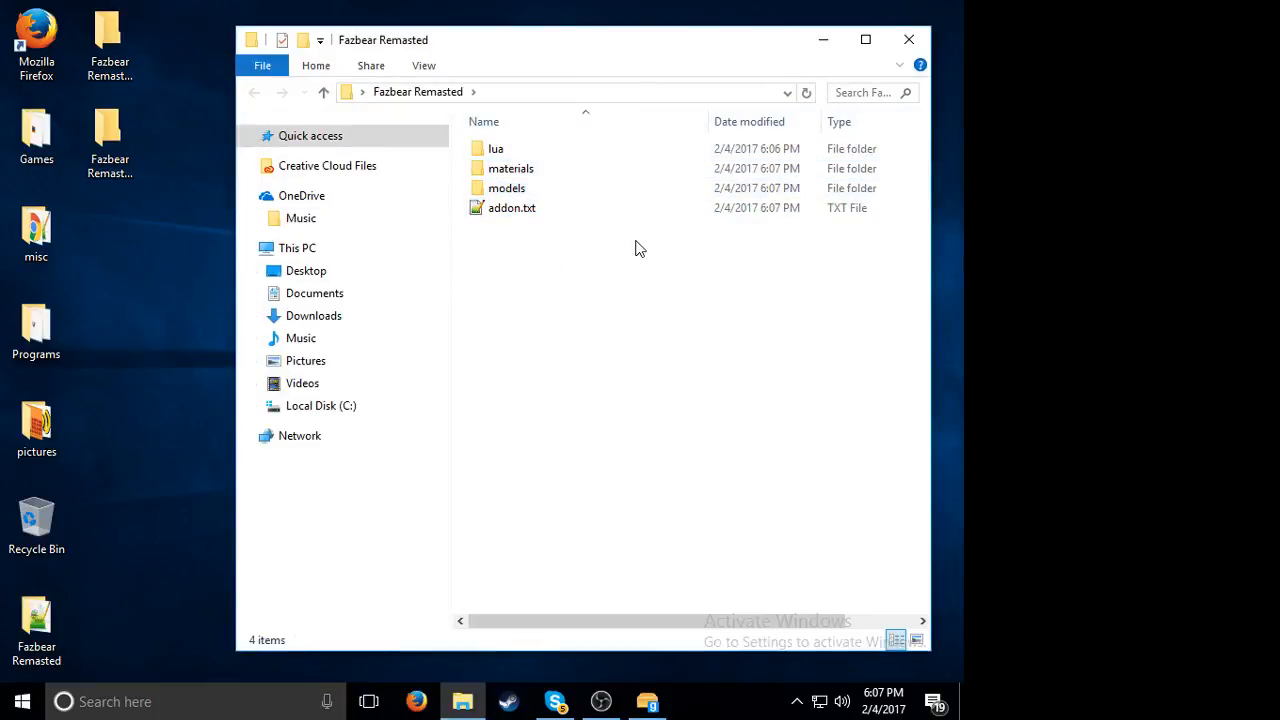
mouse_move(597, 263)
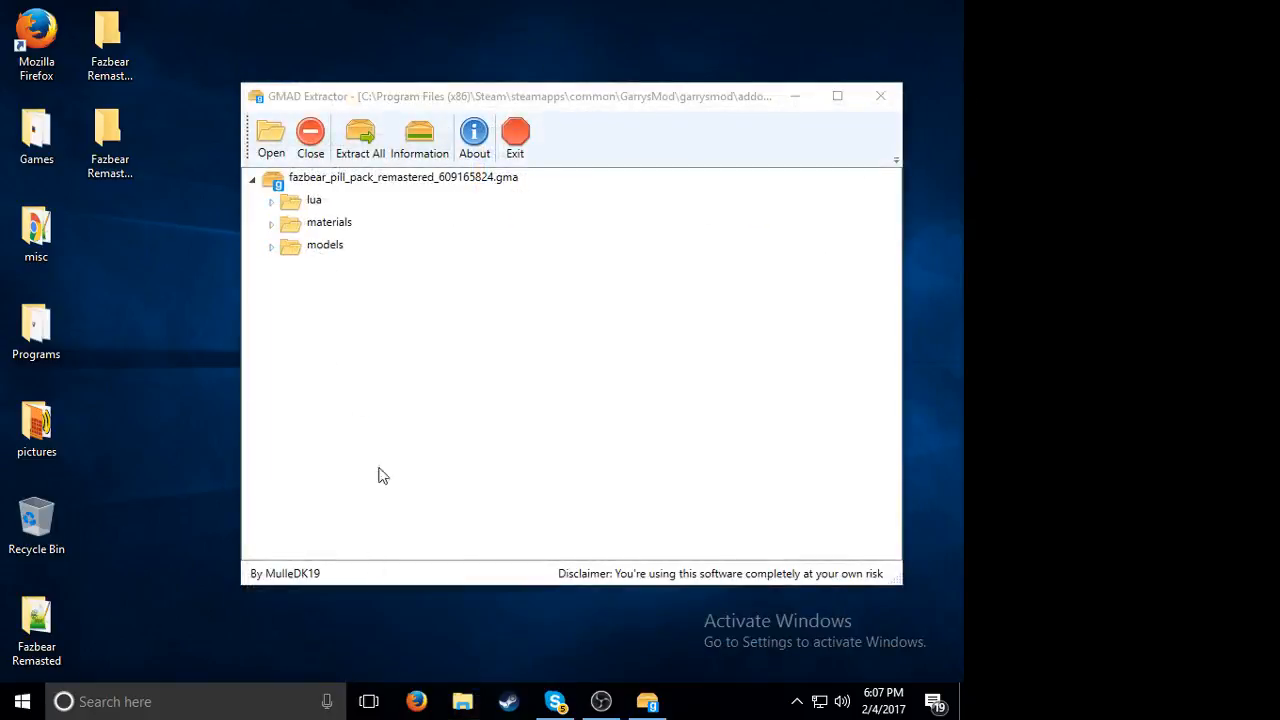
mouse_move(639, 298)
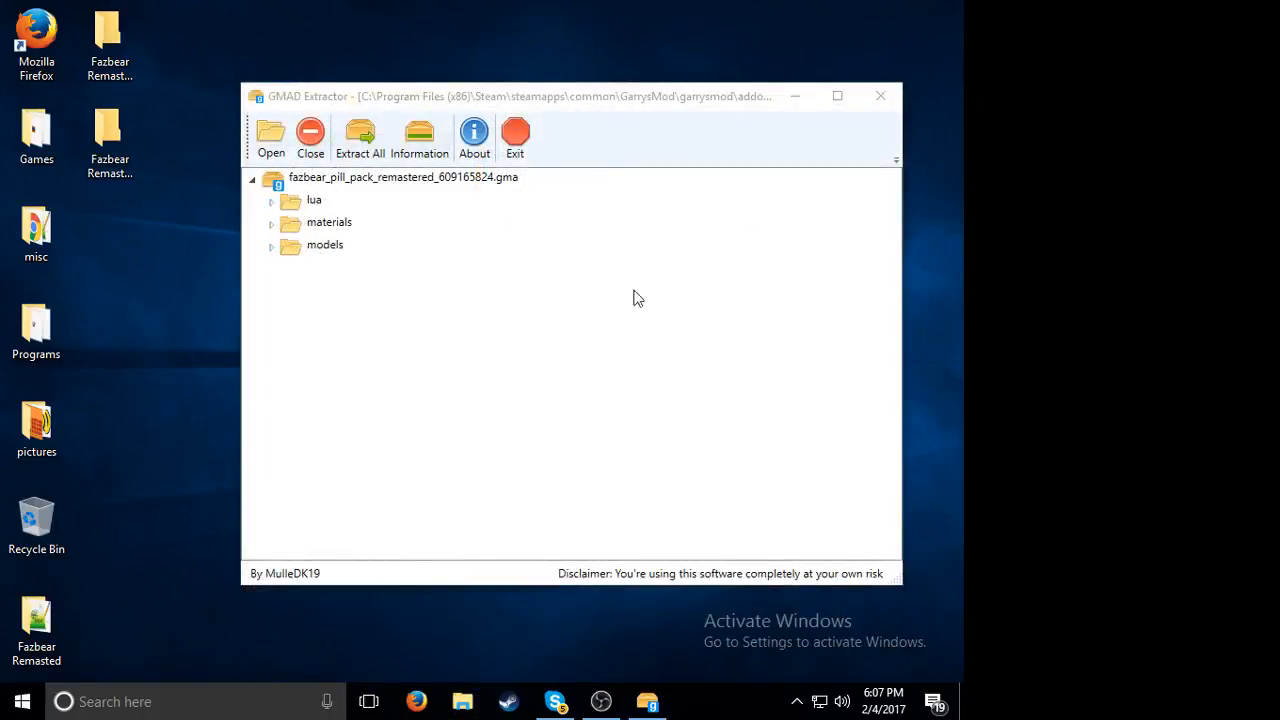
Step: Search the addons folder for 'fazbe' and open the [part2] Fazbear pill pack .gma
click(270, 135)
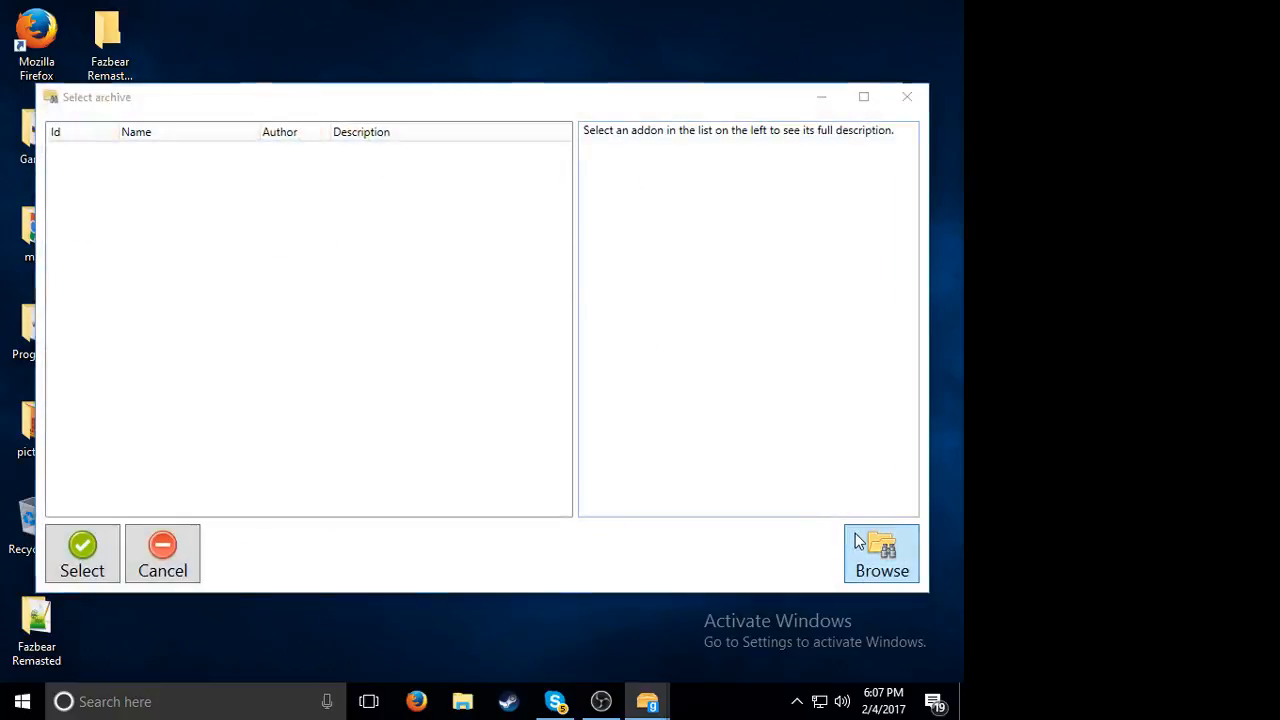
click(881, 553)
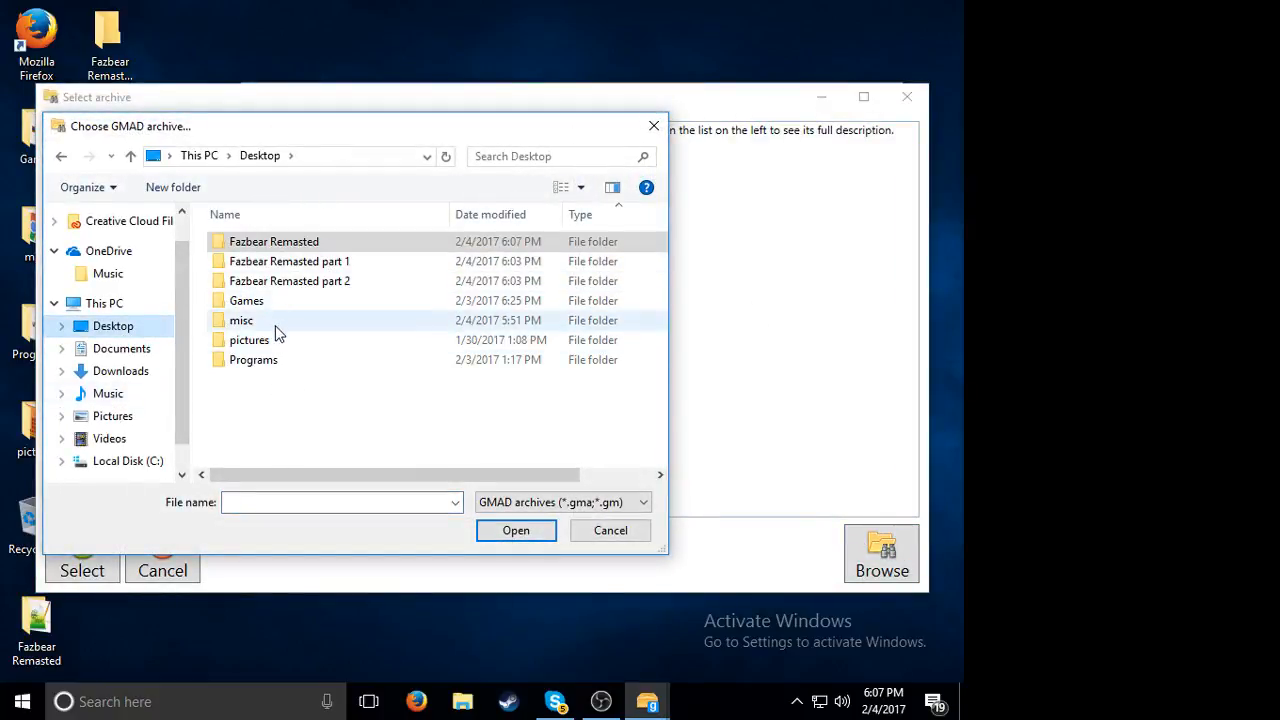
double_click(241, 320)
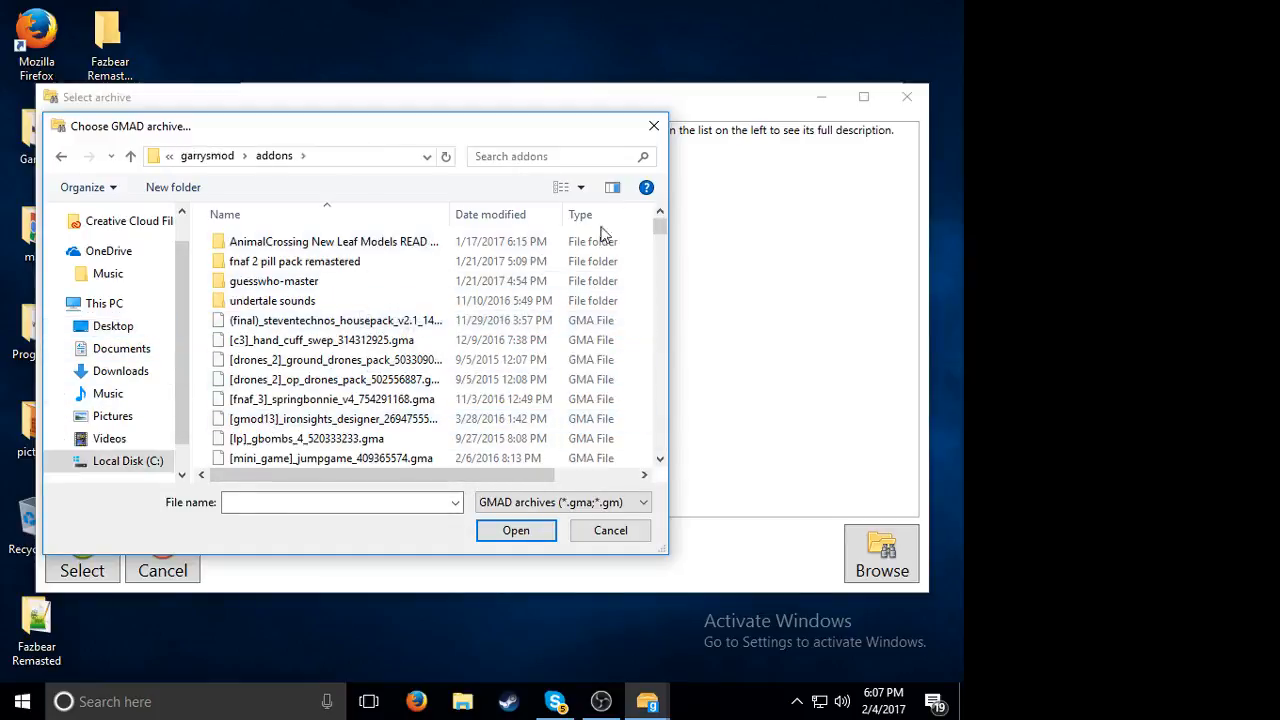
text(fazbear)
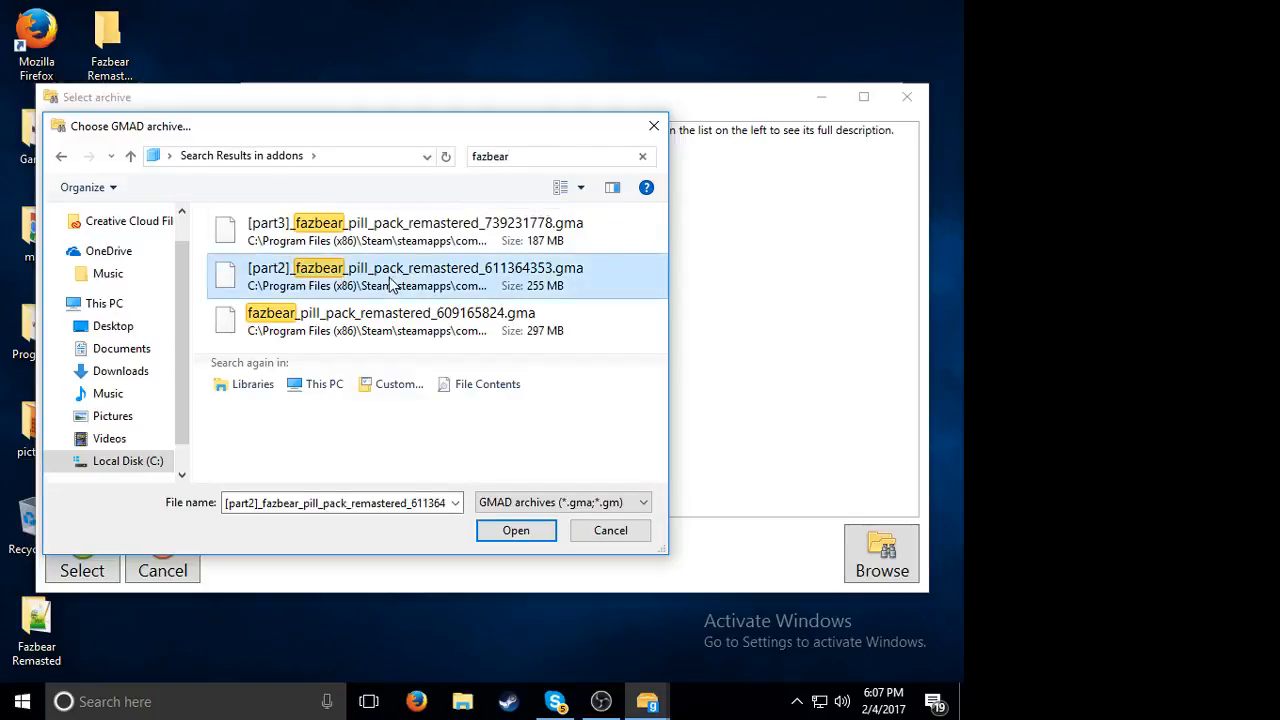
mouse_move(516, 530)
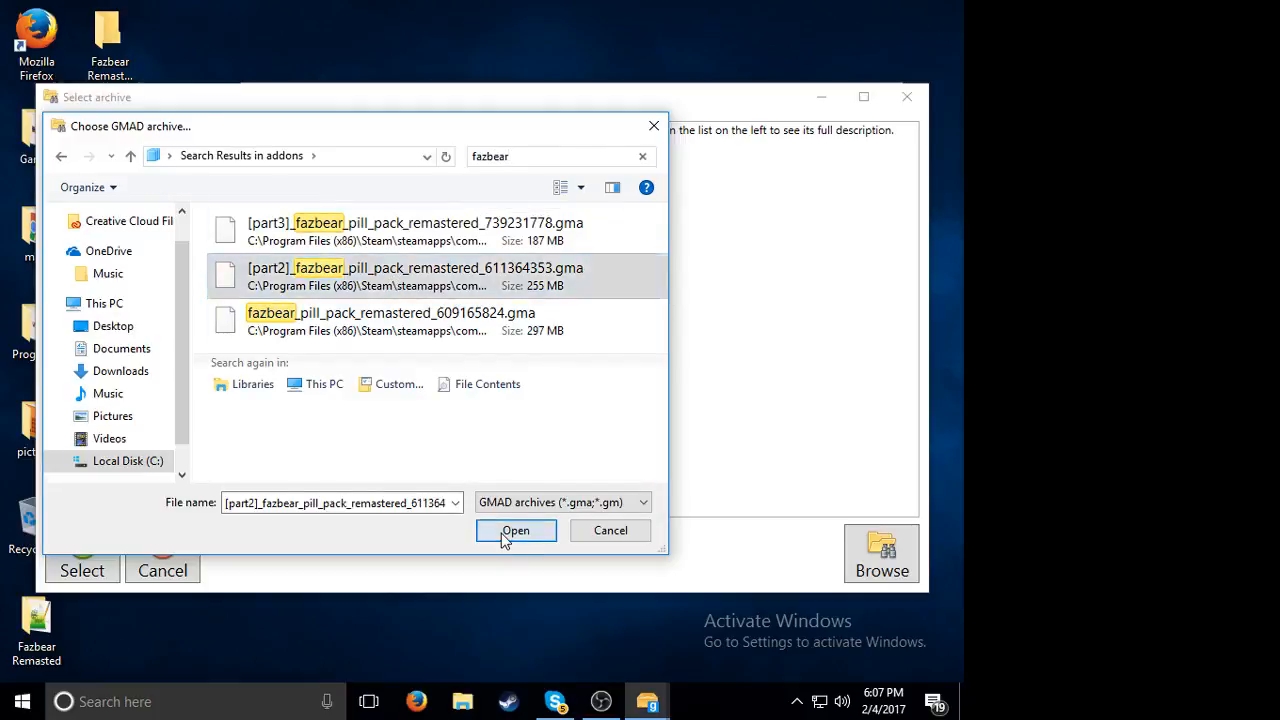
click(515, 530)
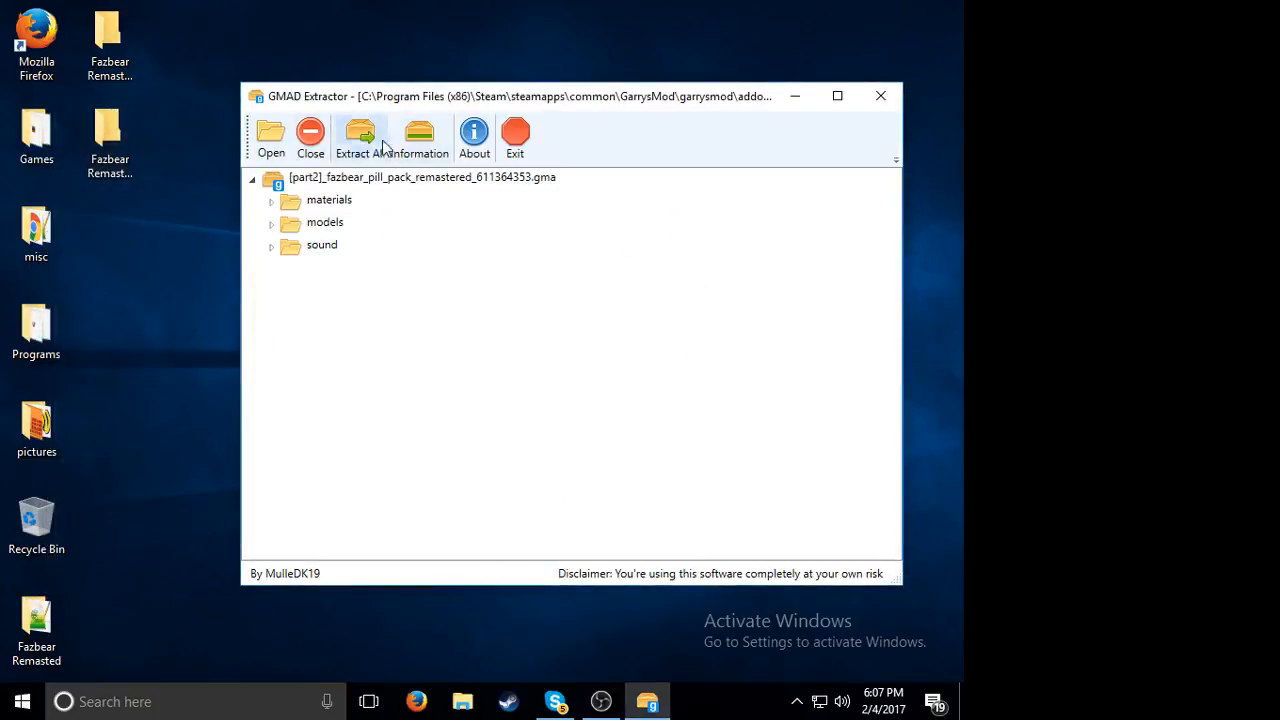
Step: Extract everything into the Fazbear Remasted part 1 folder and dismiss the success message
click(359, 135)
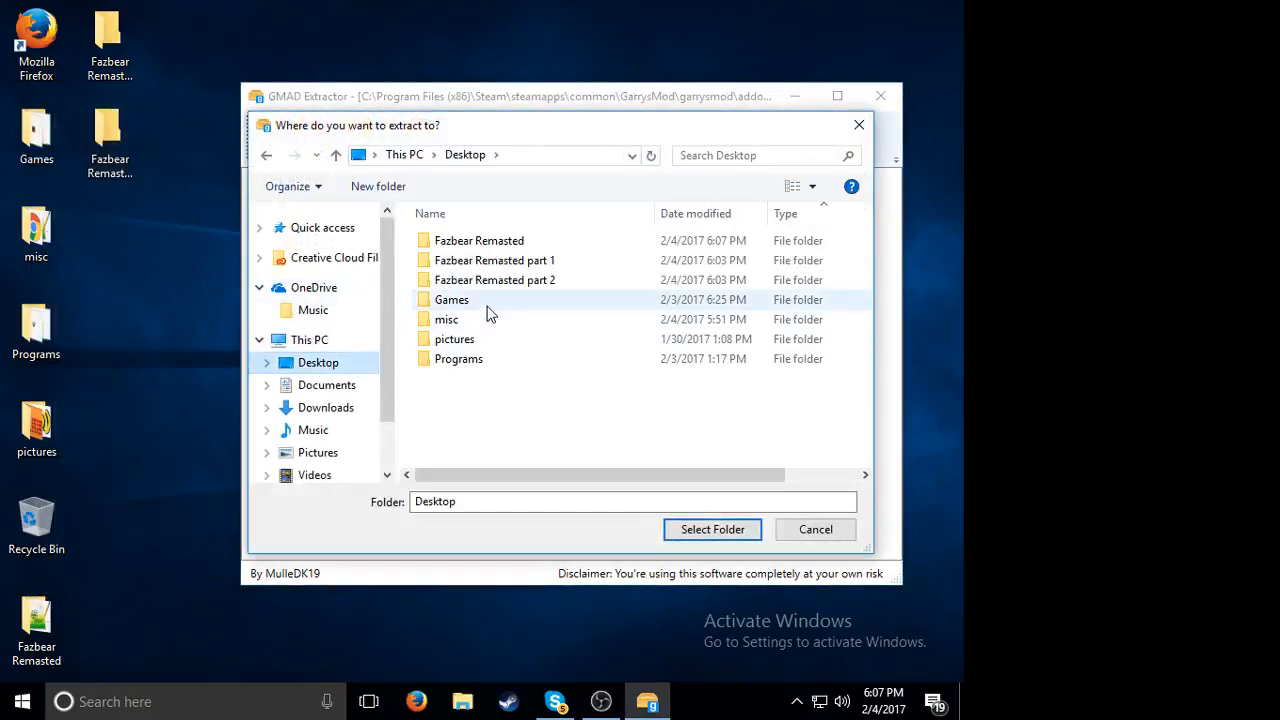
click(494, 260)
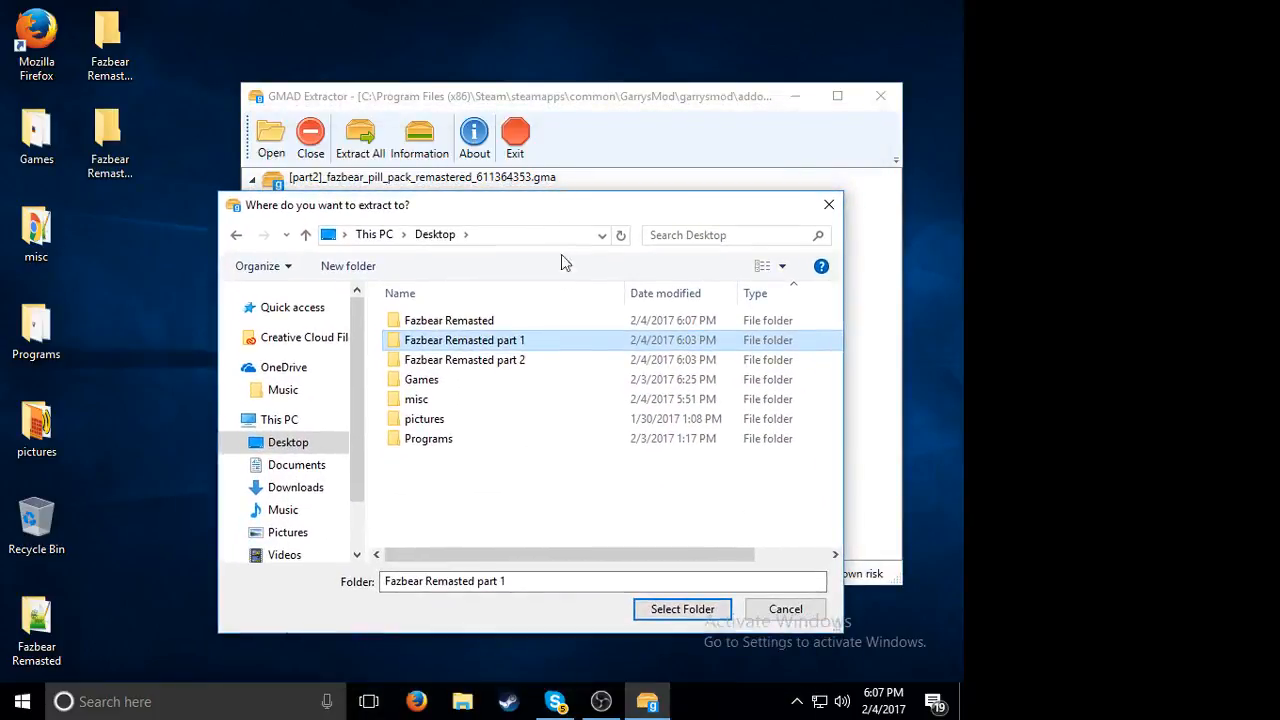
click(681, 609)
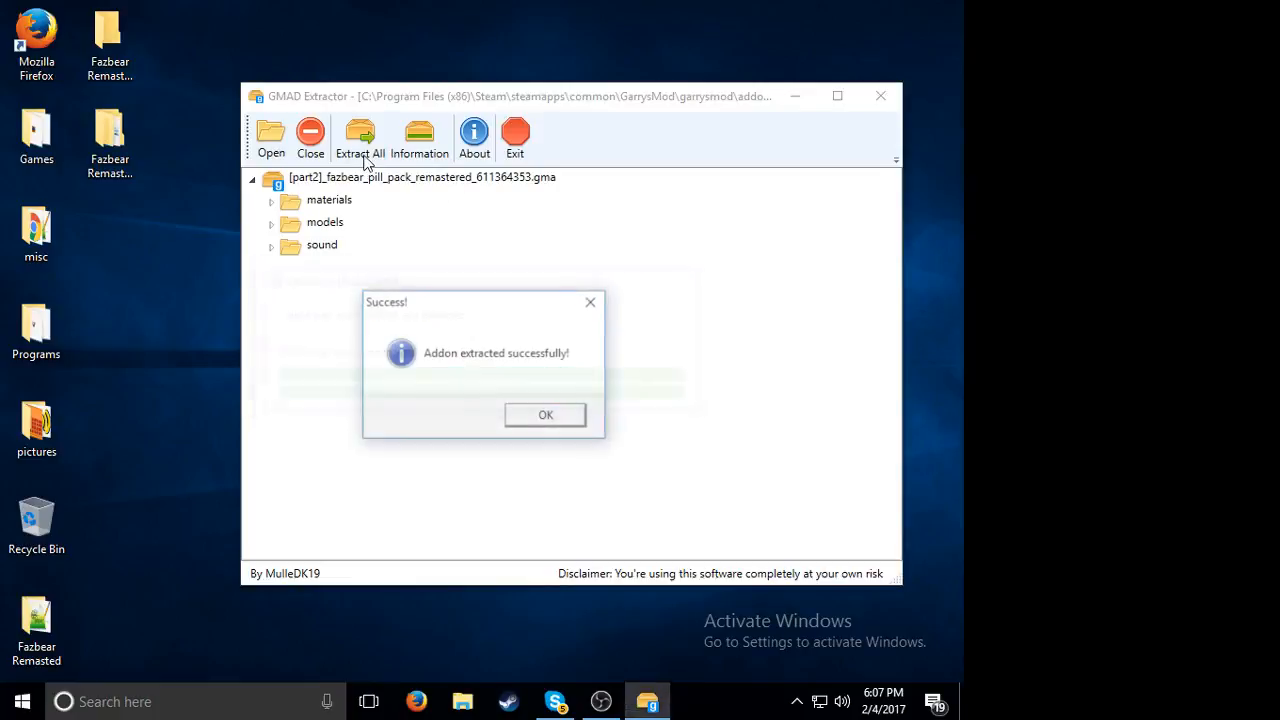
click(545, 415)
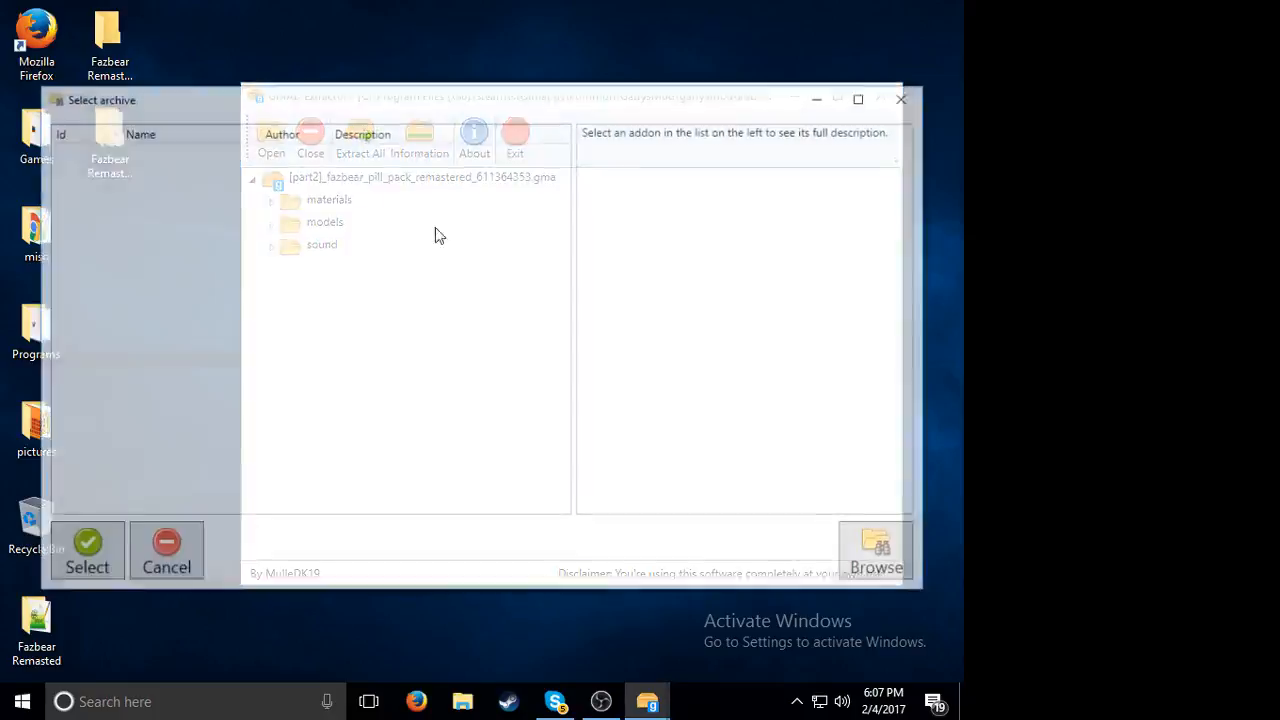
Step: Search for 'fazbea' and load the part 3 Fazbear pill pack archive
click(875, 550)
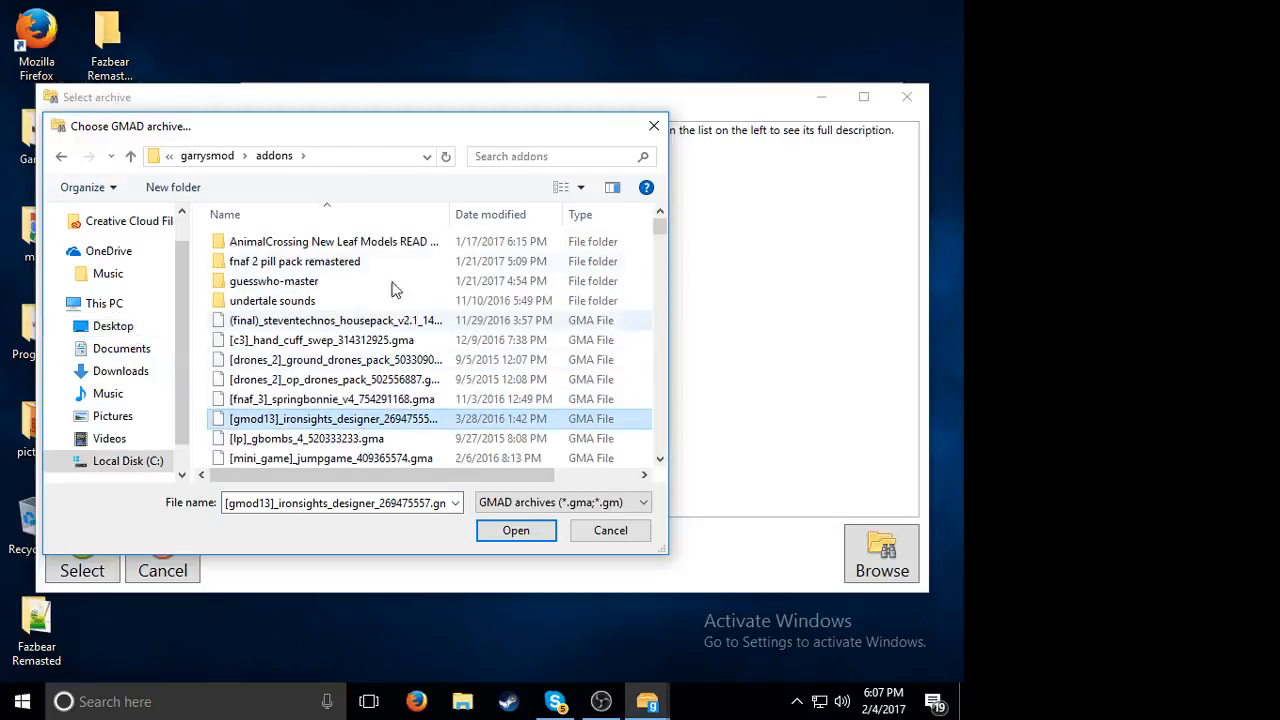
text(fazbear)
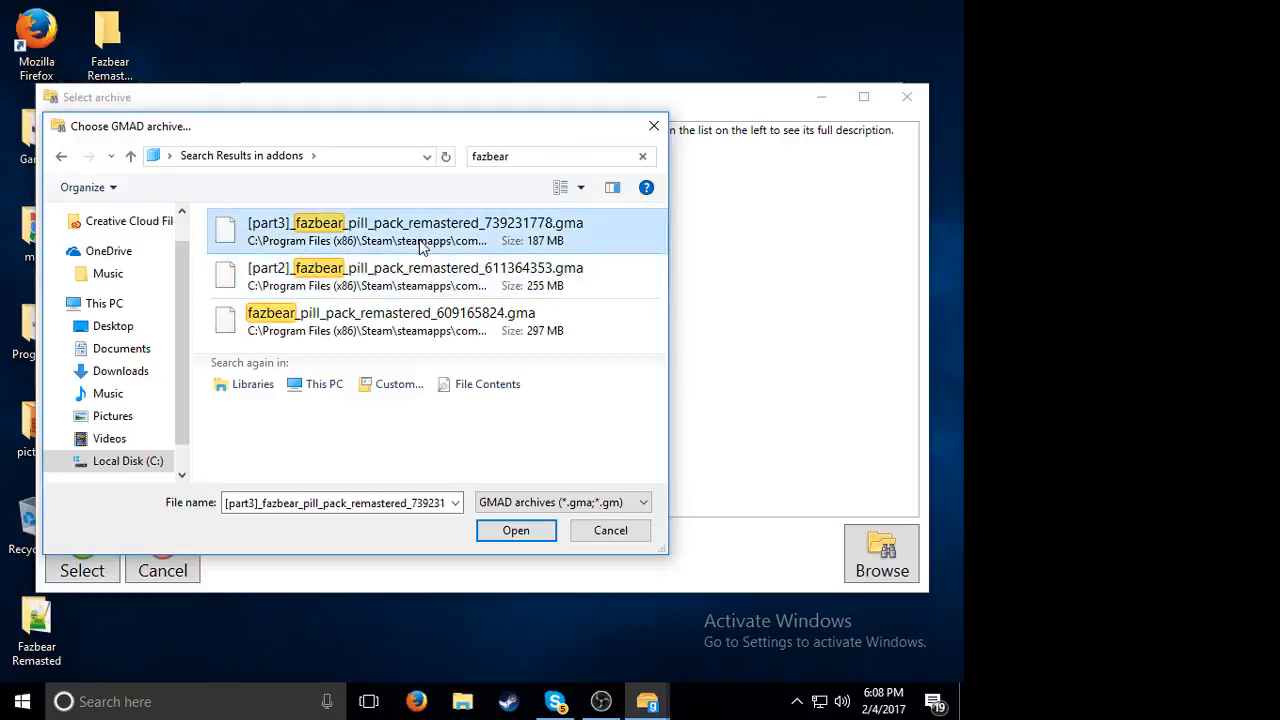
click(516, 530)
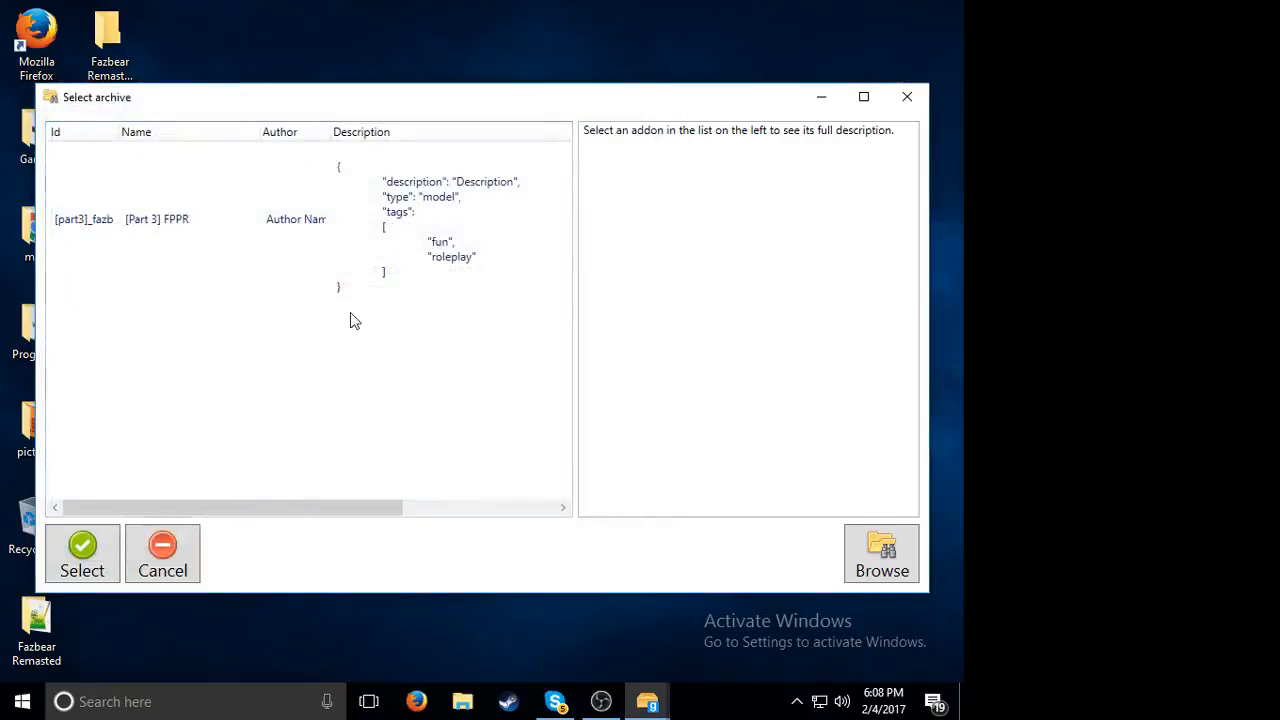
click(82, 553)
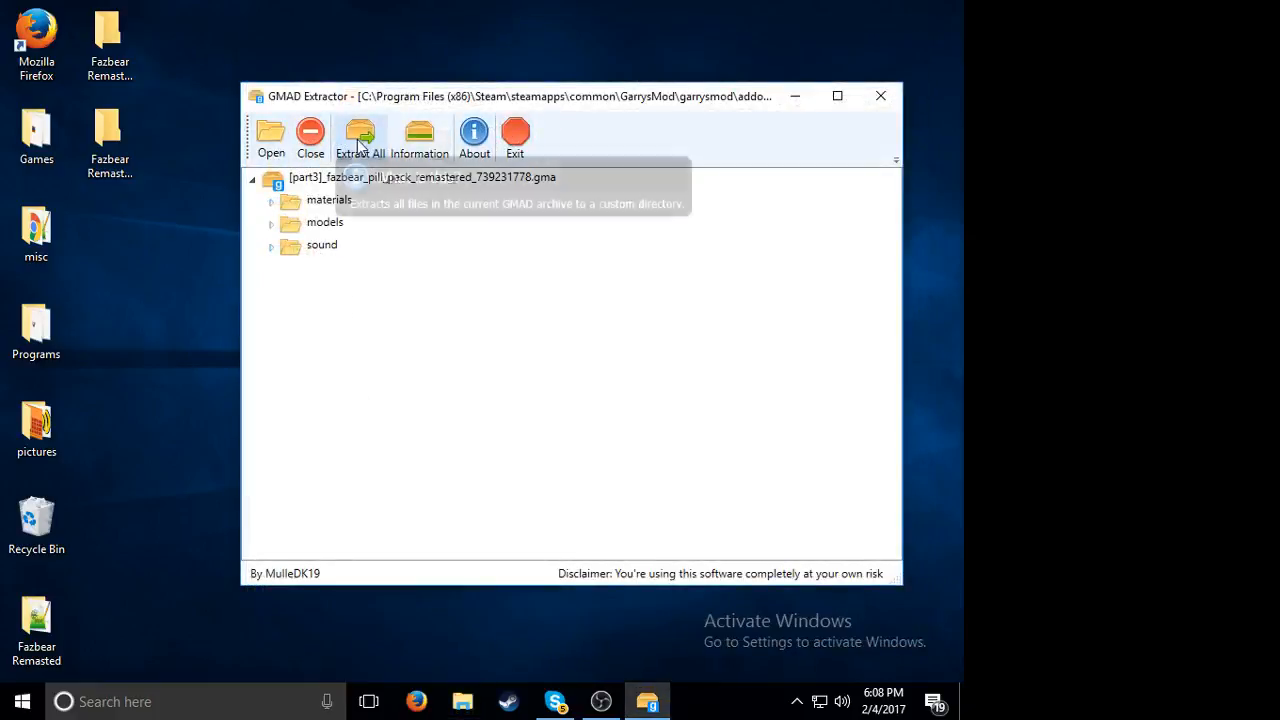
Step: Extract all part 3 files into the Fazbear Remasted part 2 folder
click(360, 136)
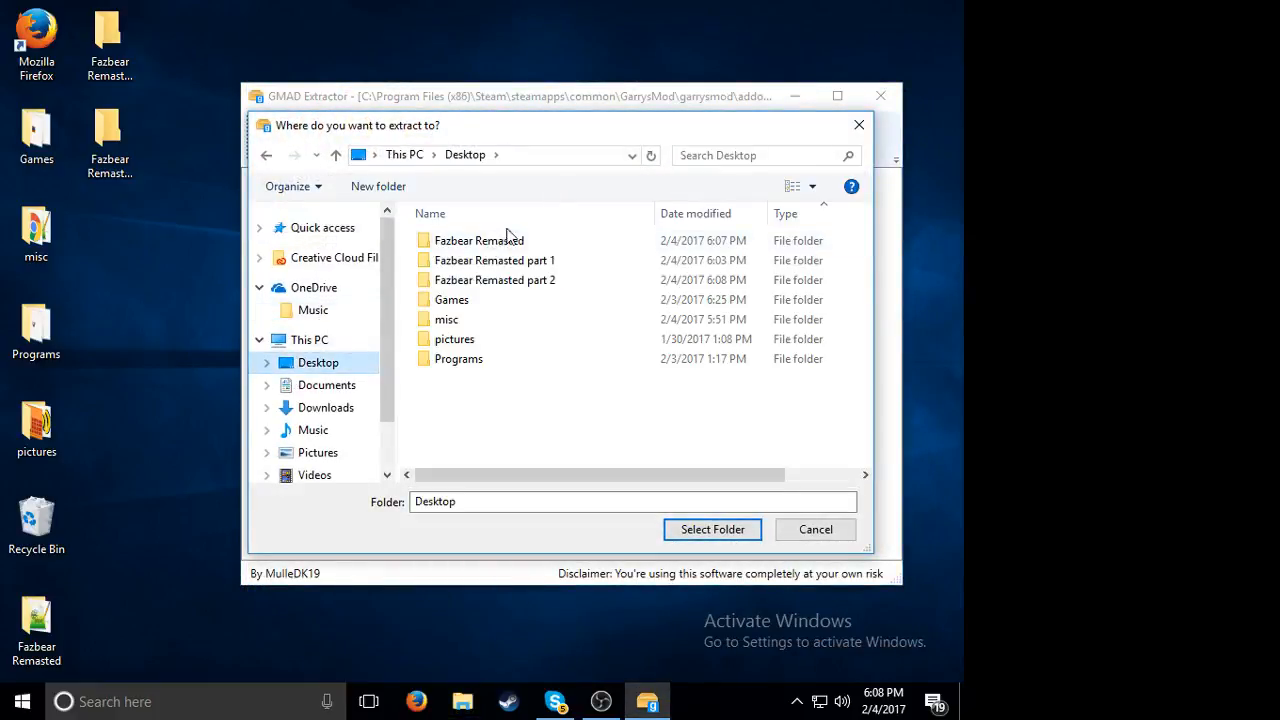
click(494, 280)
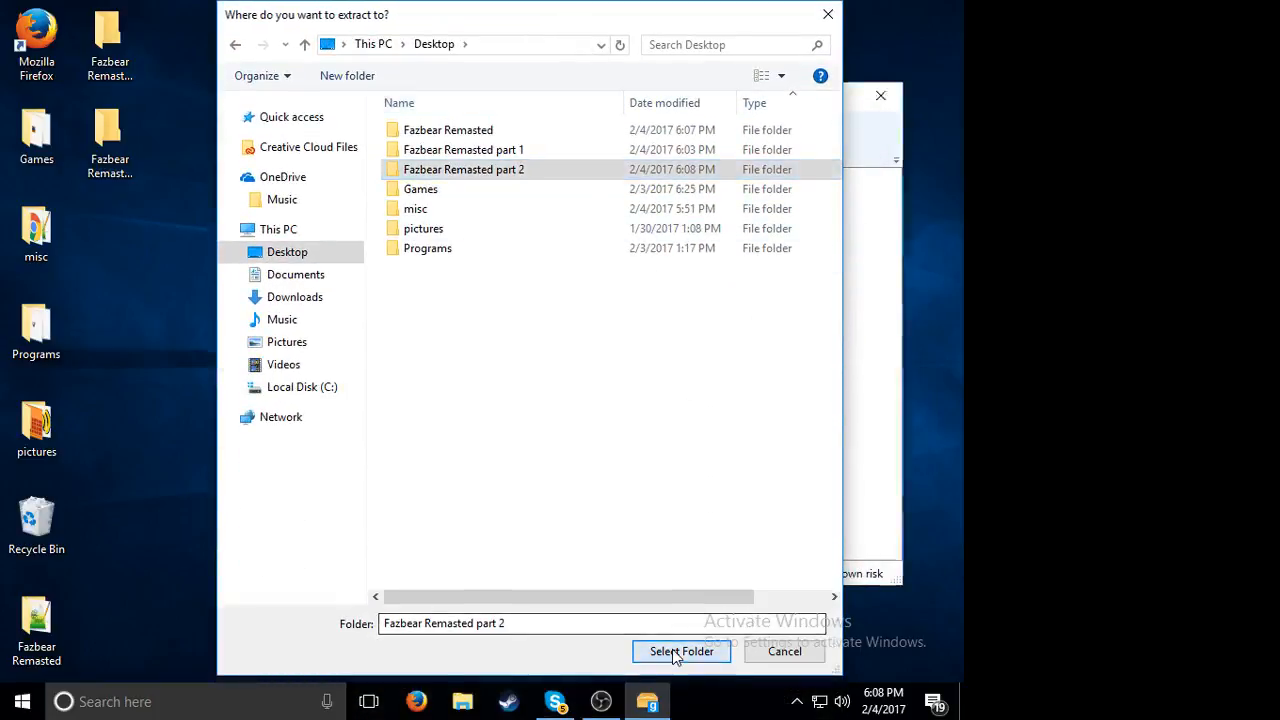
click(680, 651)
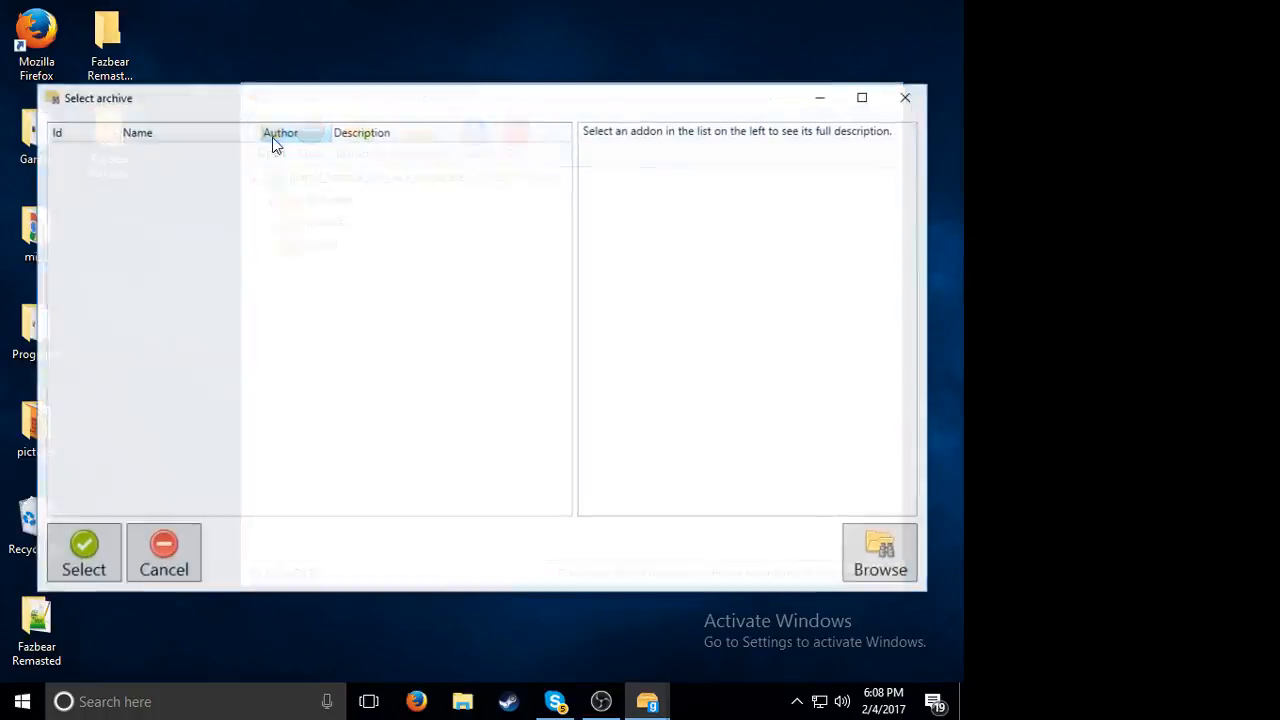
Step: Search for 'fazbear' and load the part 2 Fazbear pill pack archive
click(880, 552)
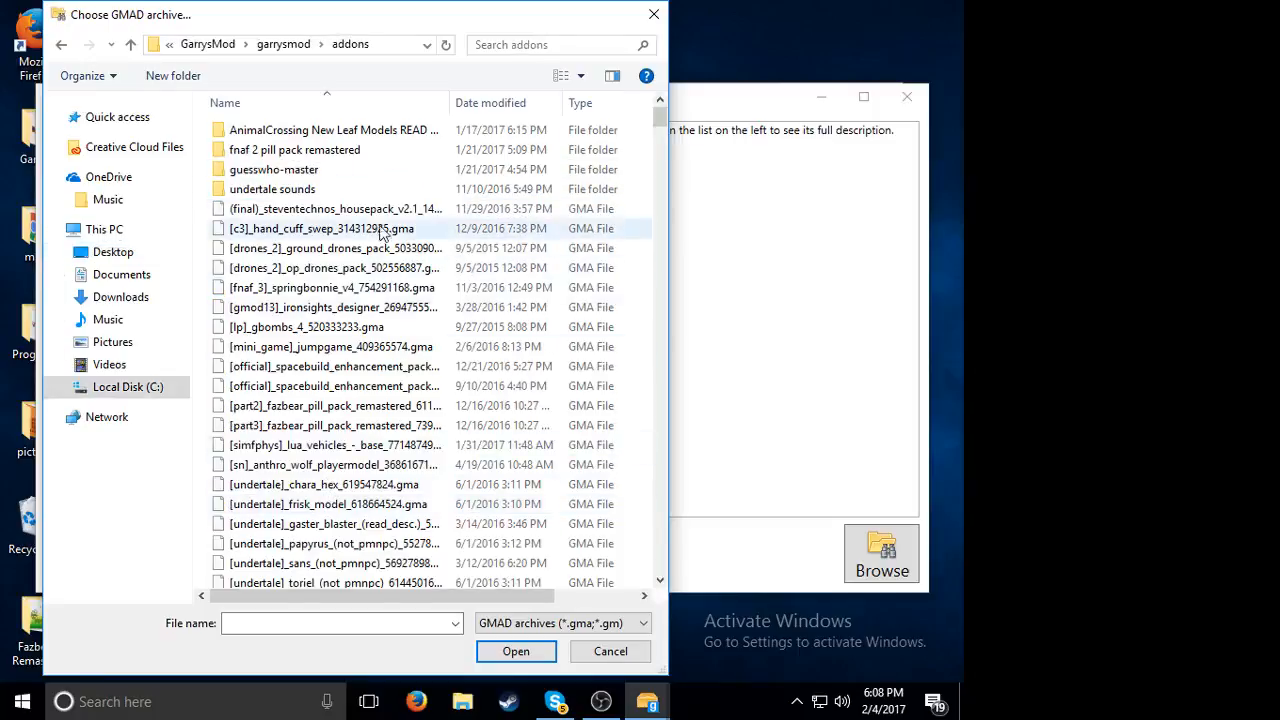
text(f)
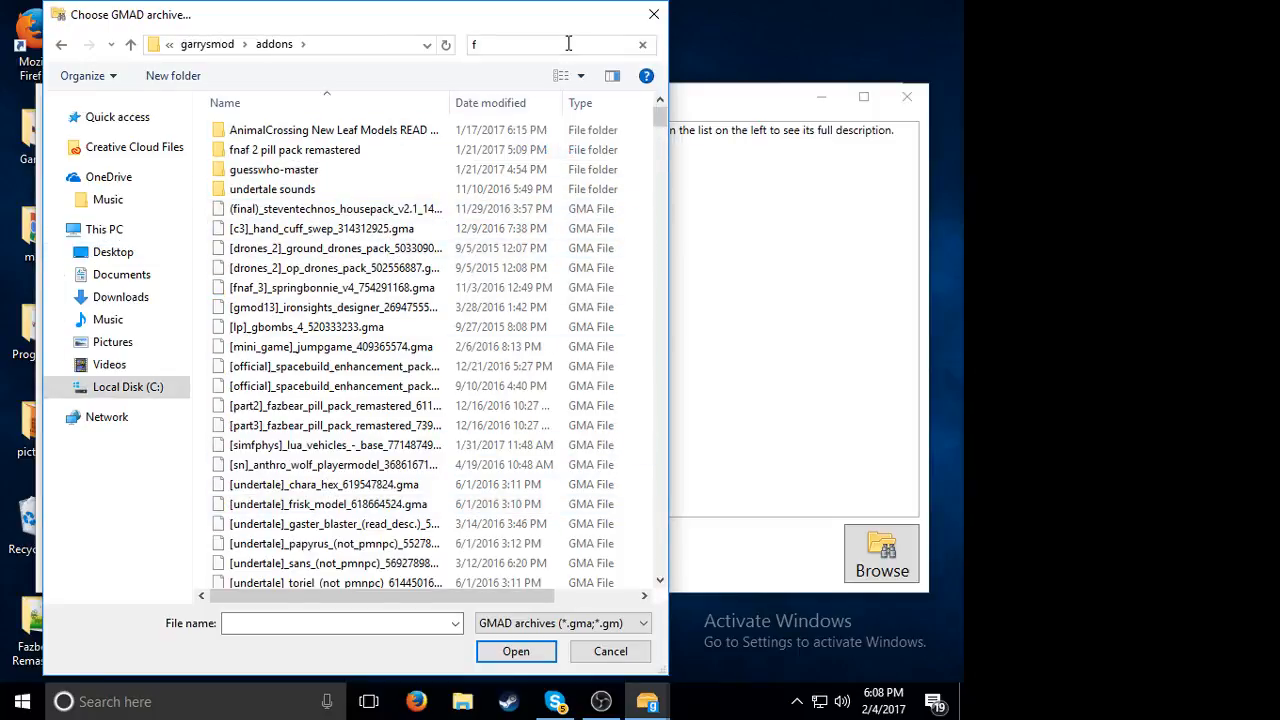
text(fazbear)
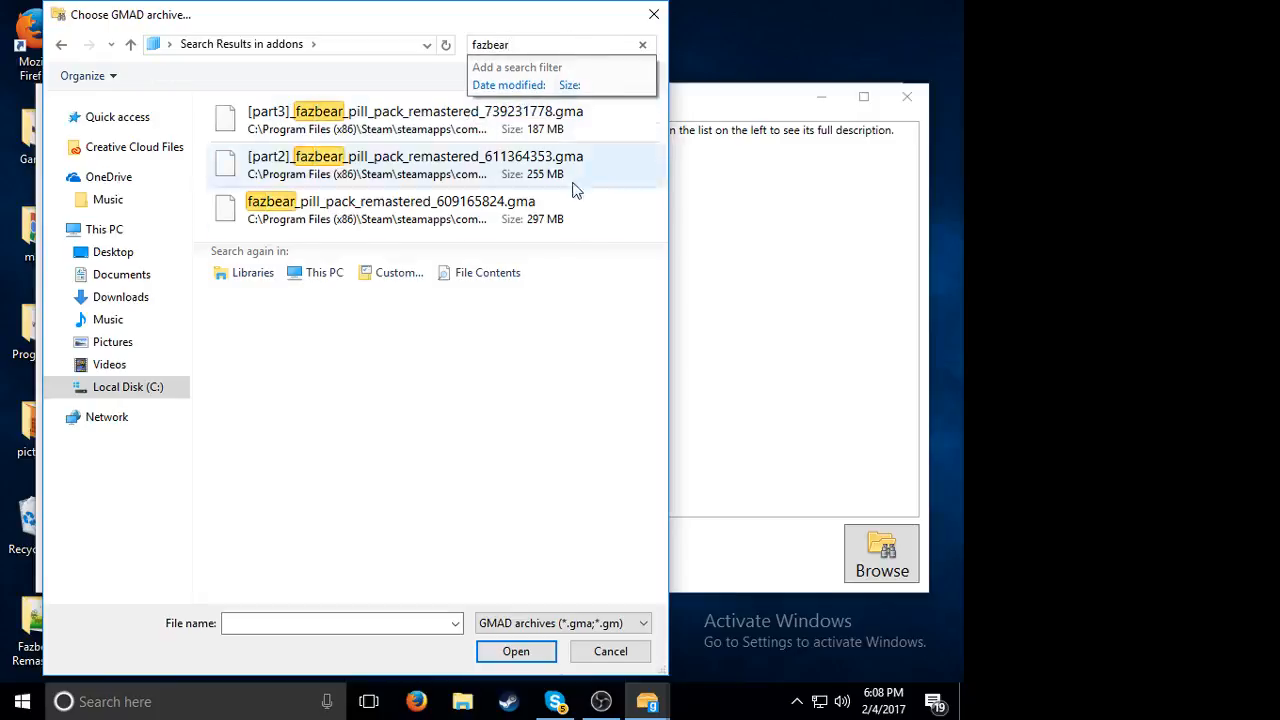
click(443, 165)
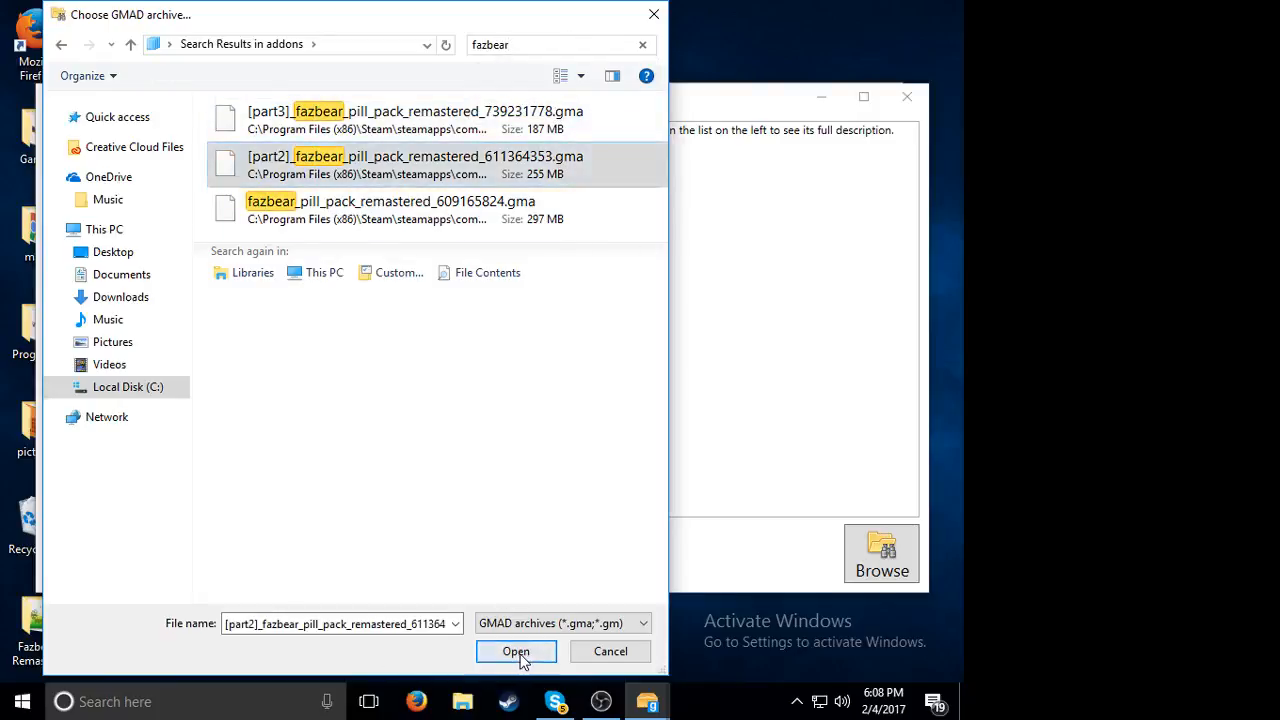
click(516, 651)
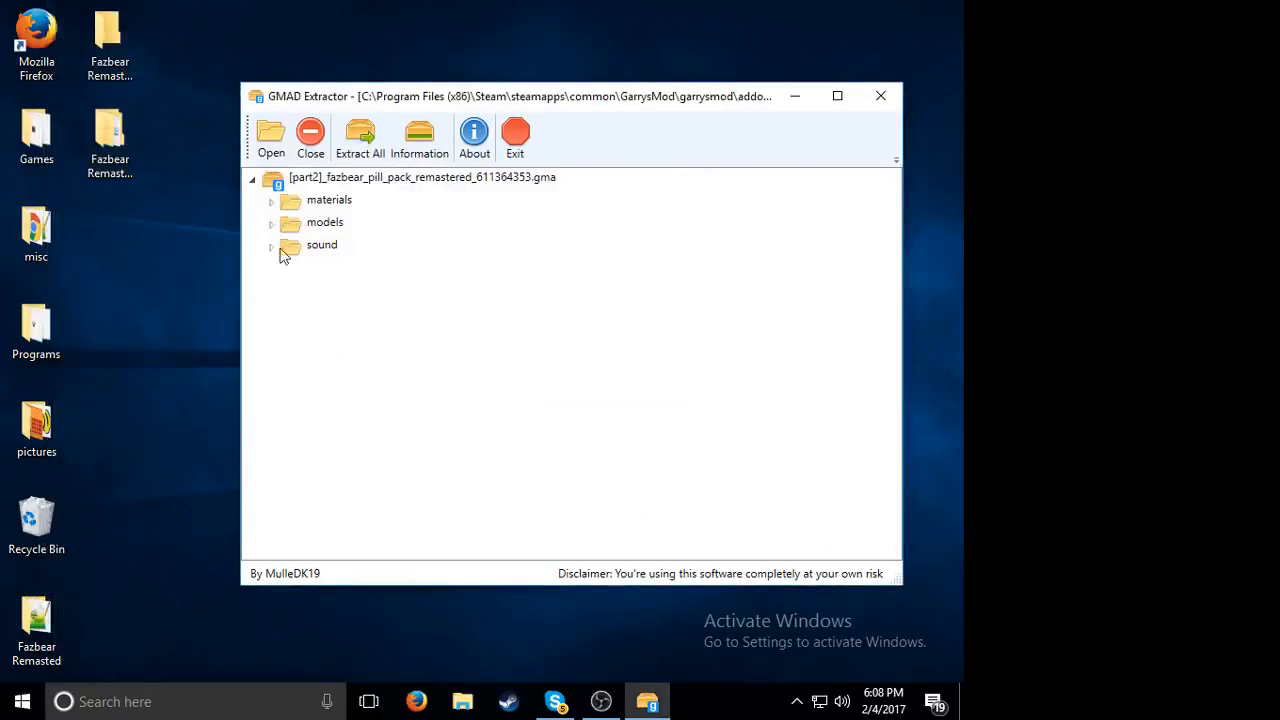
Step: Extract all its contents into the Fazbear Remasted folder on the Desktop
click(359, 137)
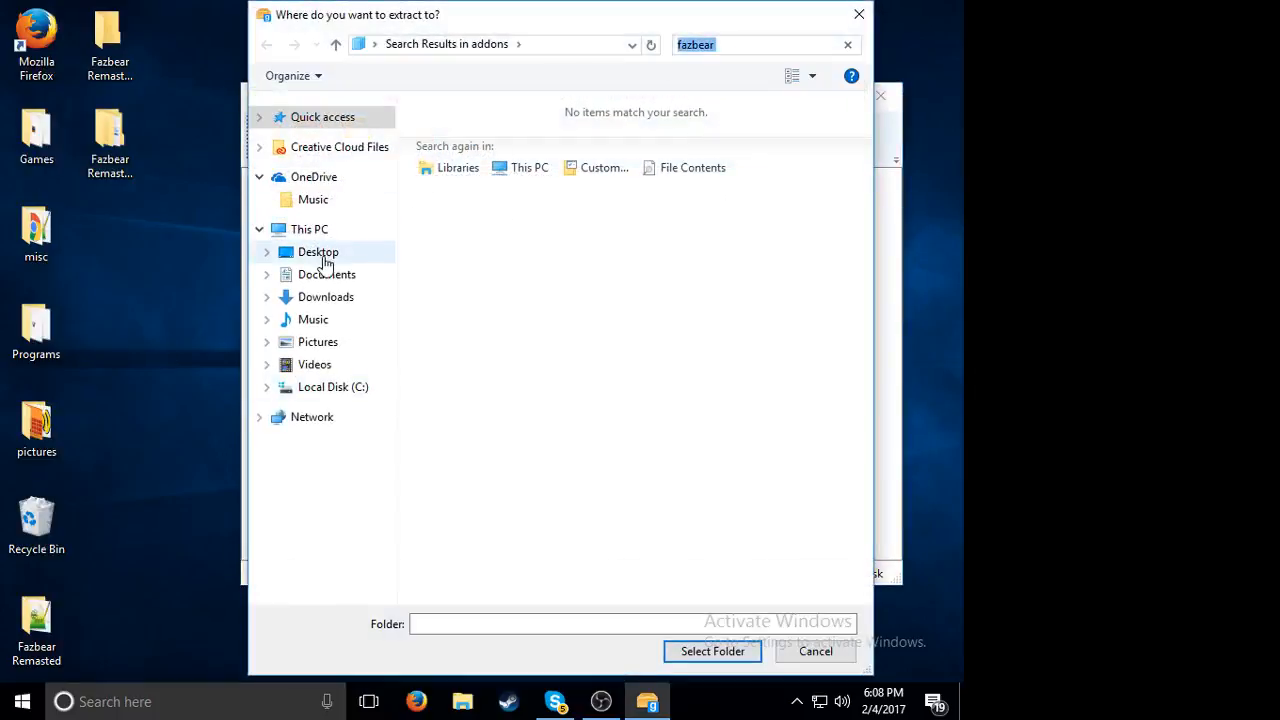
click(318, 251)
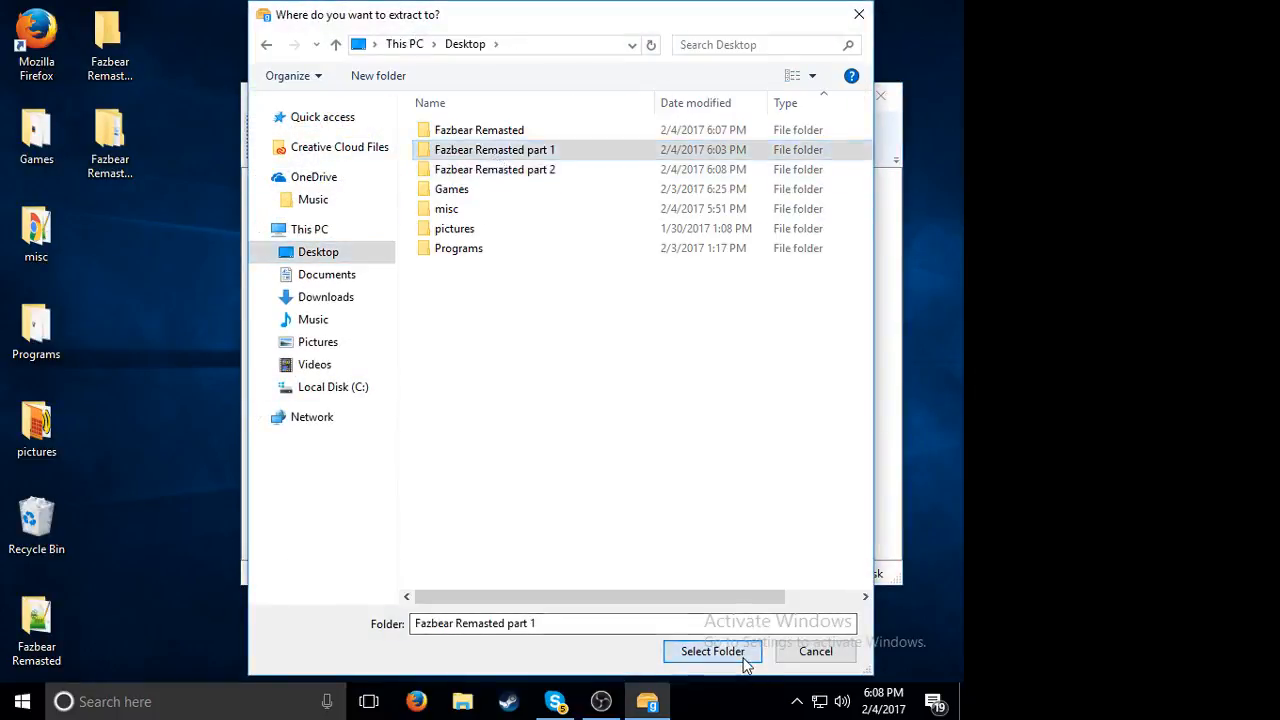
click(712, 651)
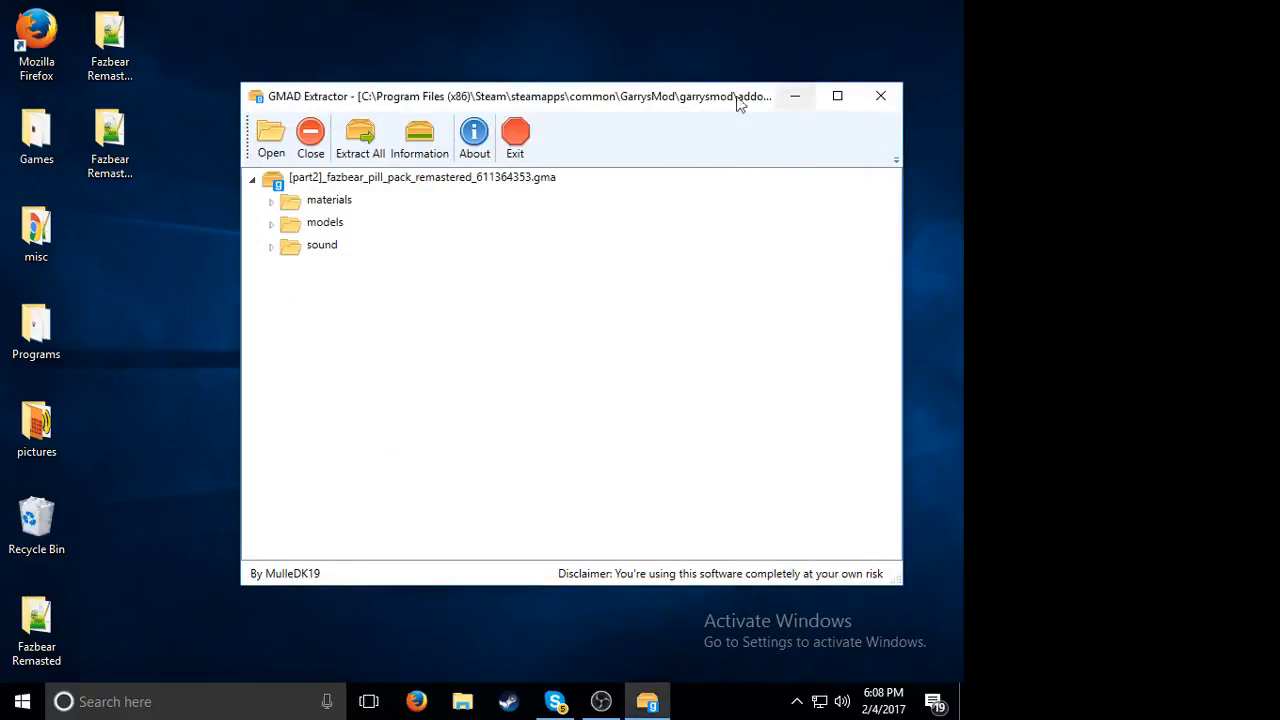
mouse_move(880, 96)
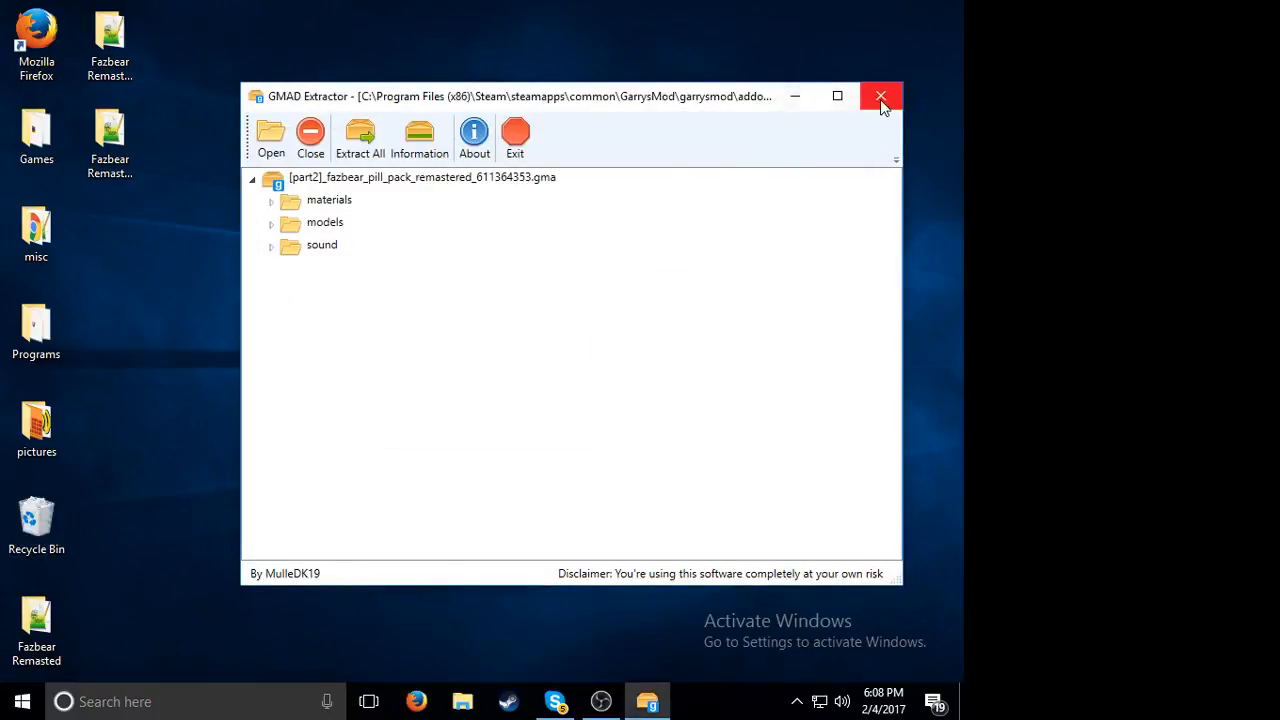
Step: Close GMAD Extractor and start moving the extracted folders in File Explorer
click(877, 96)
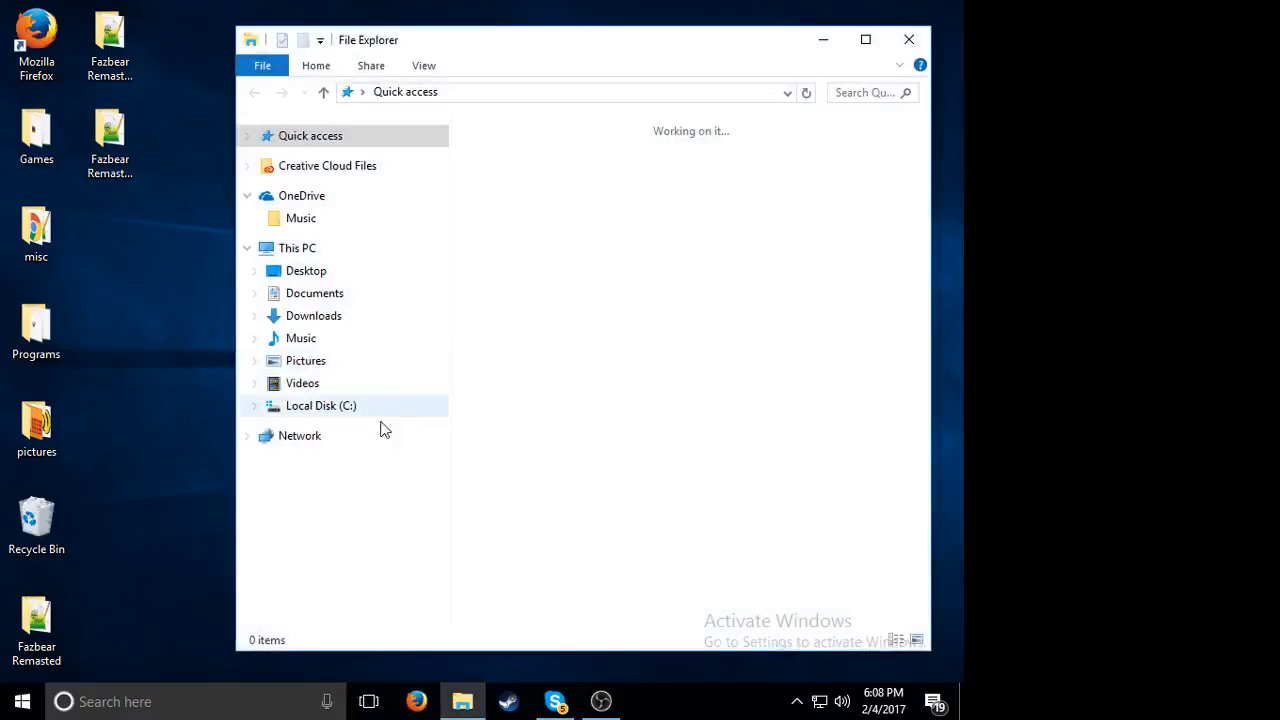
click(306, 270)
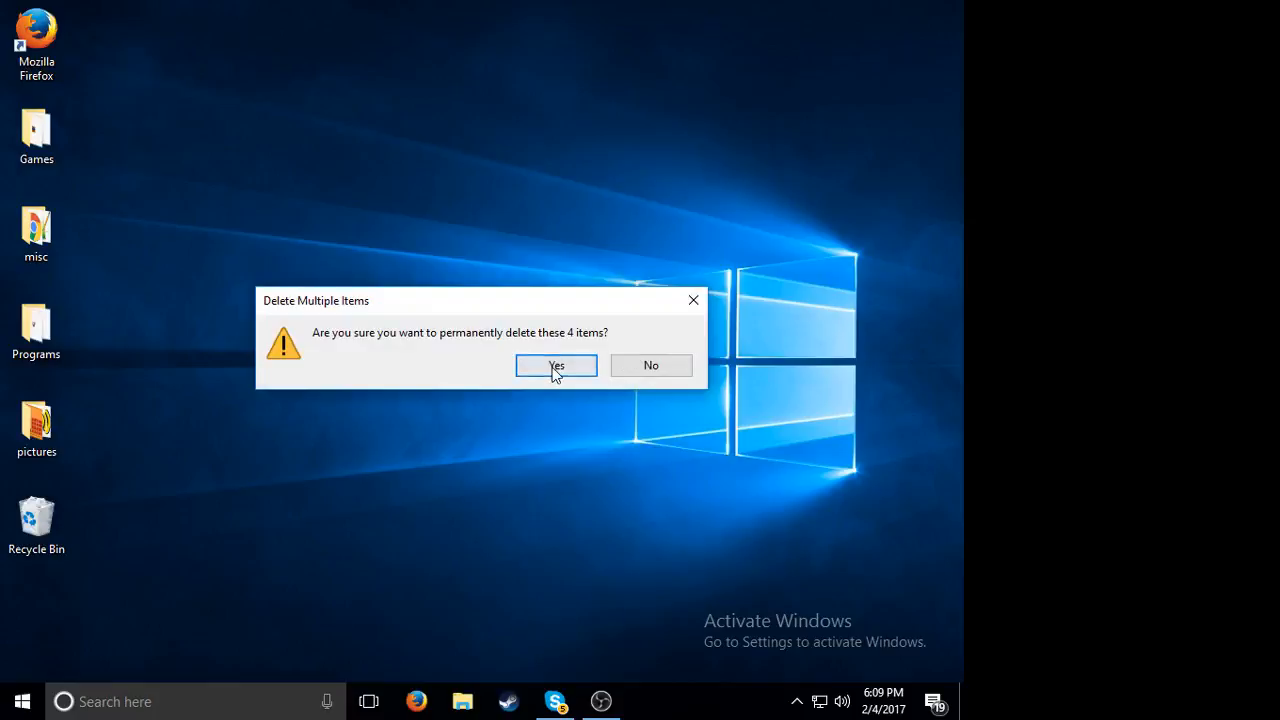
Step: Confirm deleting the 4 items, then search Games for 'garrys' and launch Garry's Mod
click(555, 365)
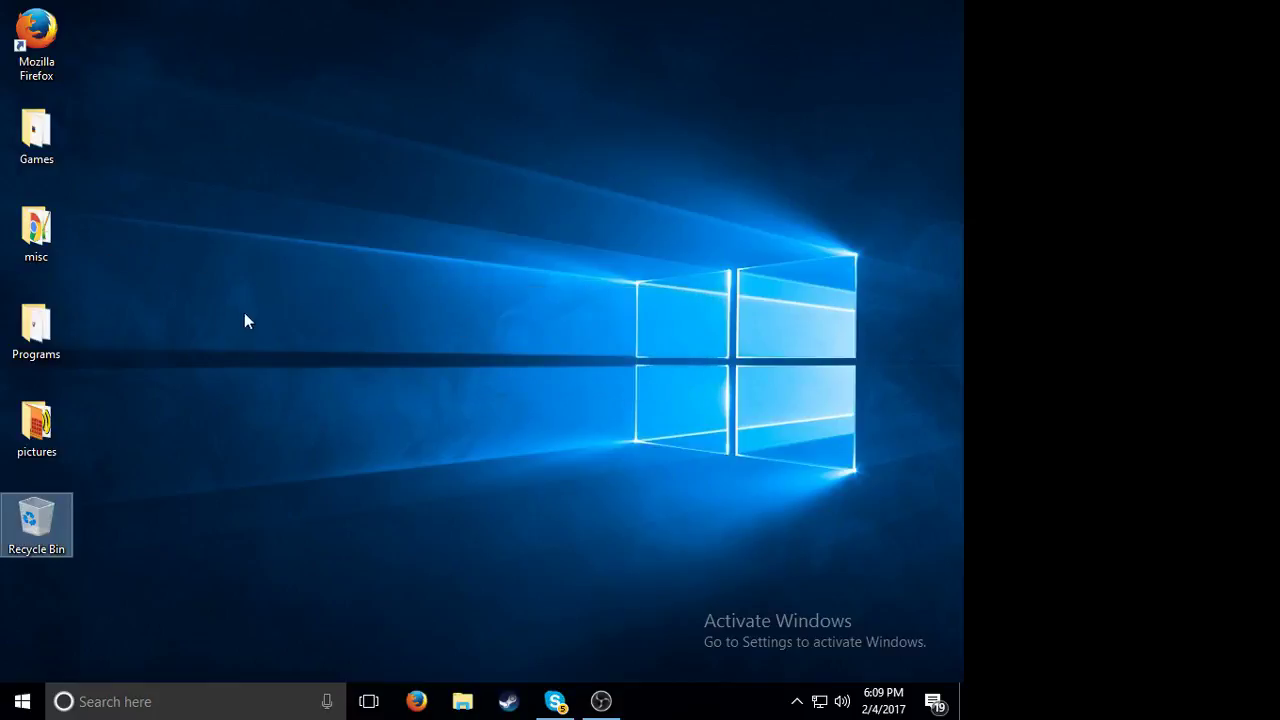
click(36, 228)
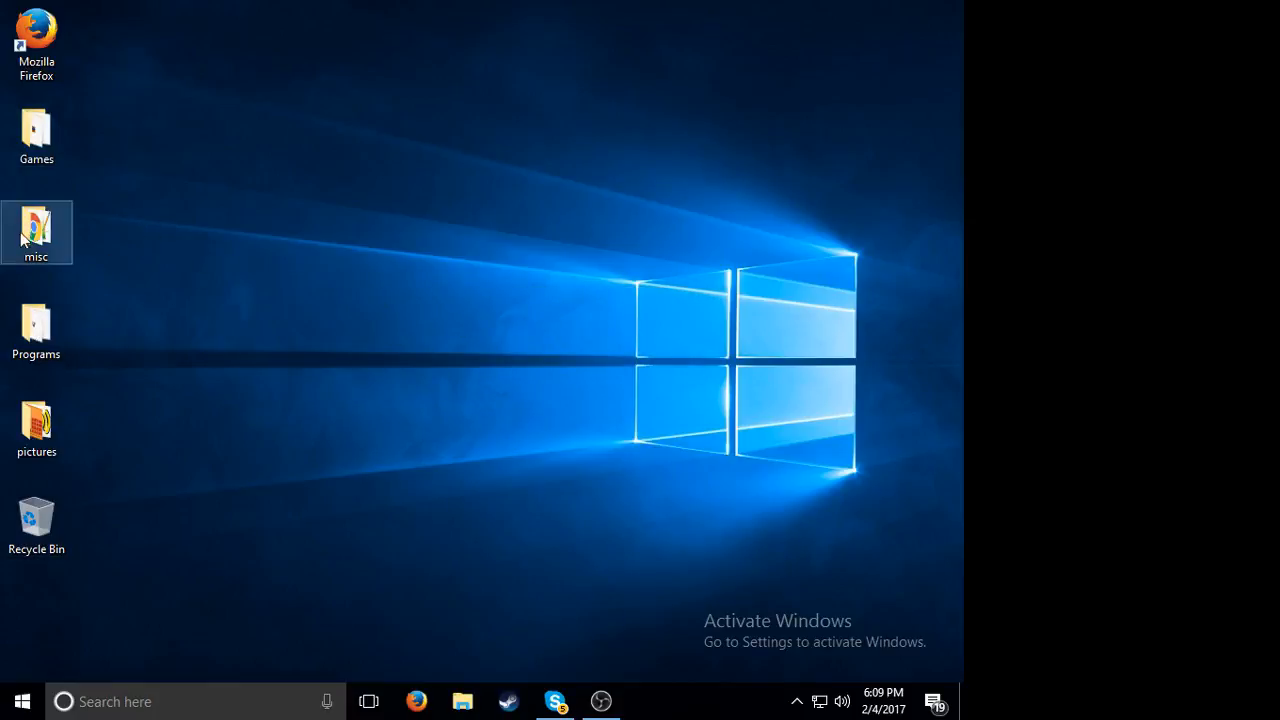
double_click(37, 136)
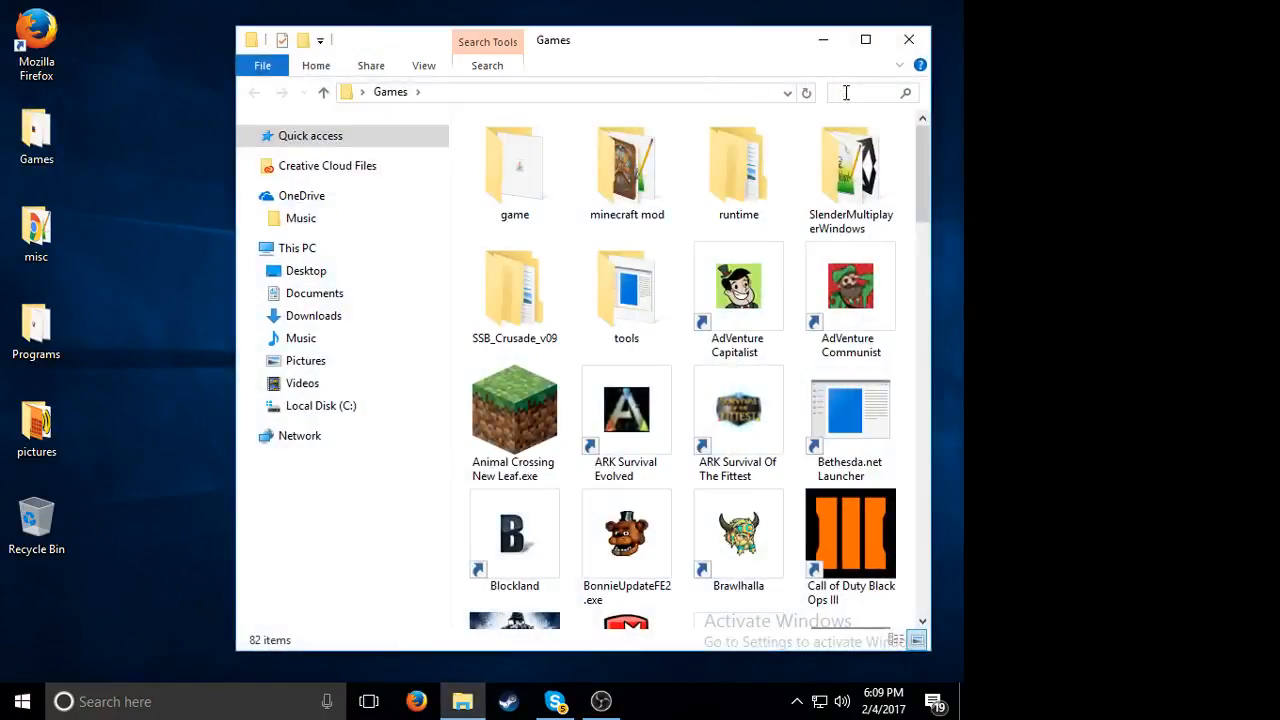
text(garrys)
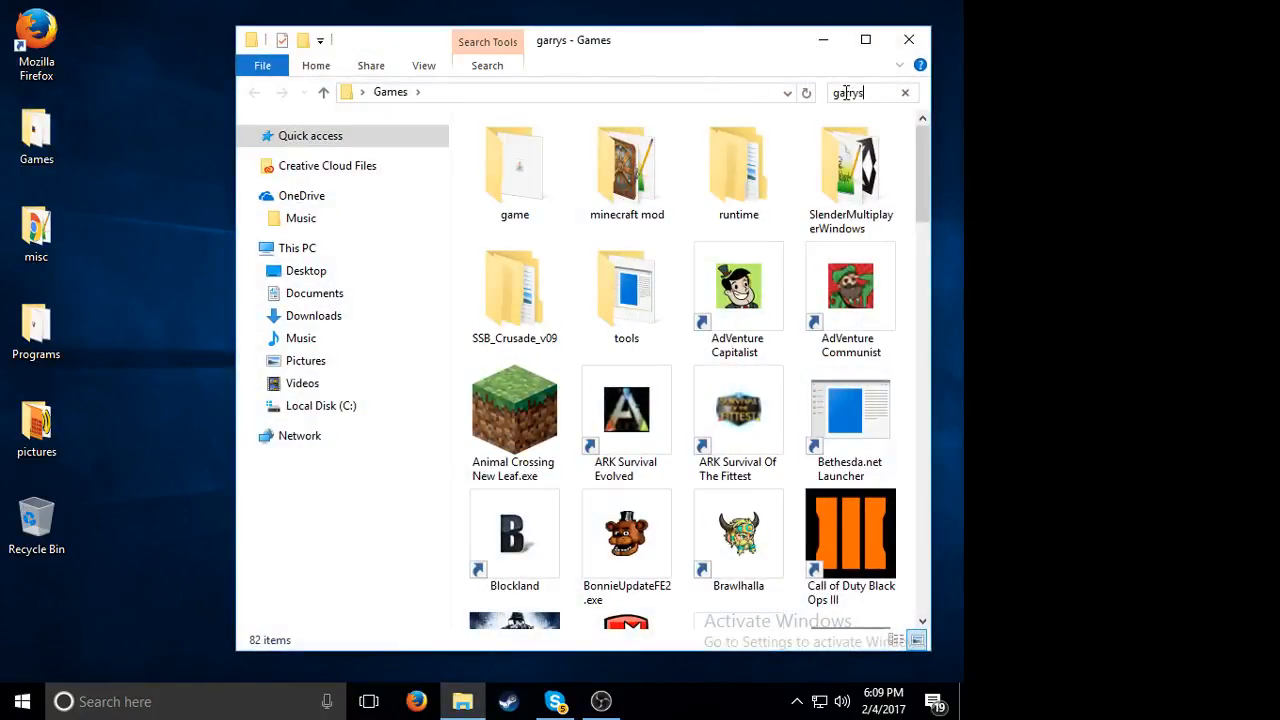
double_click(540, 137)
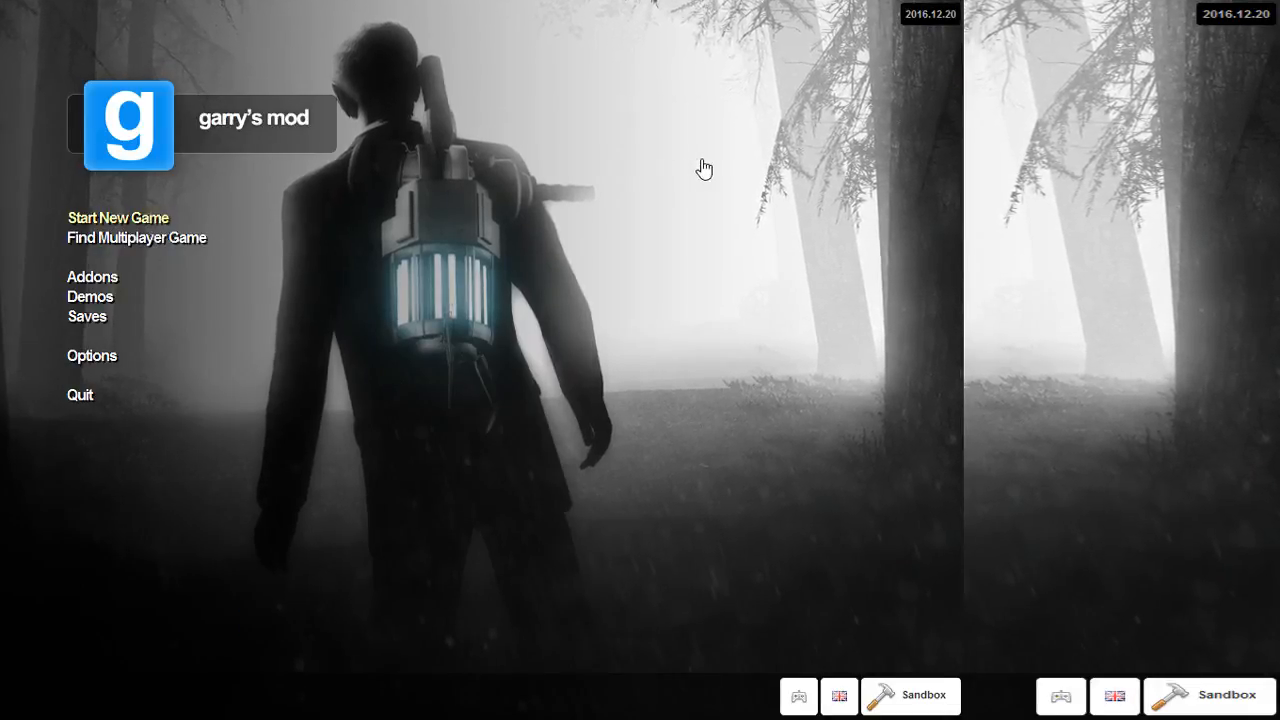
Step: Start a new Sandbox game and bring up the spawn menu's Morphs categories
click(118, 217)
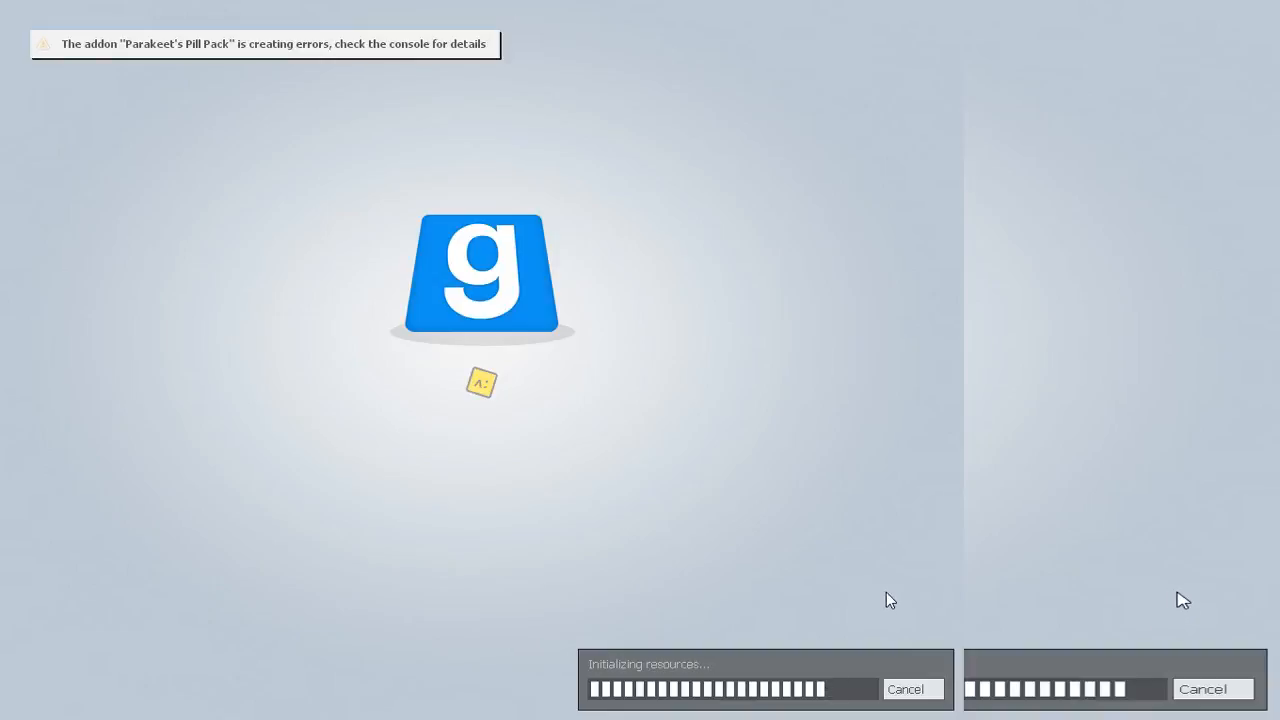
mouse_move(965, 226)
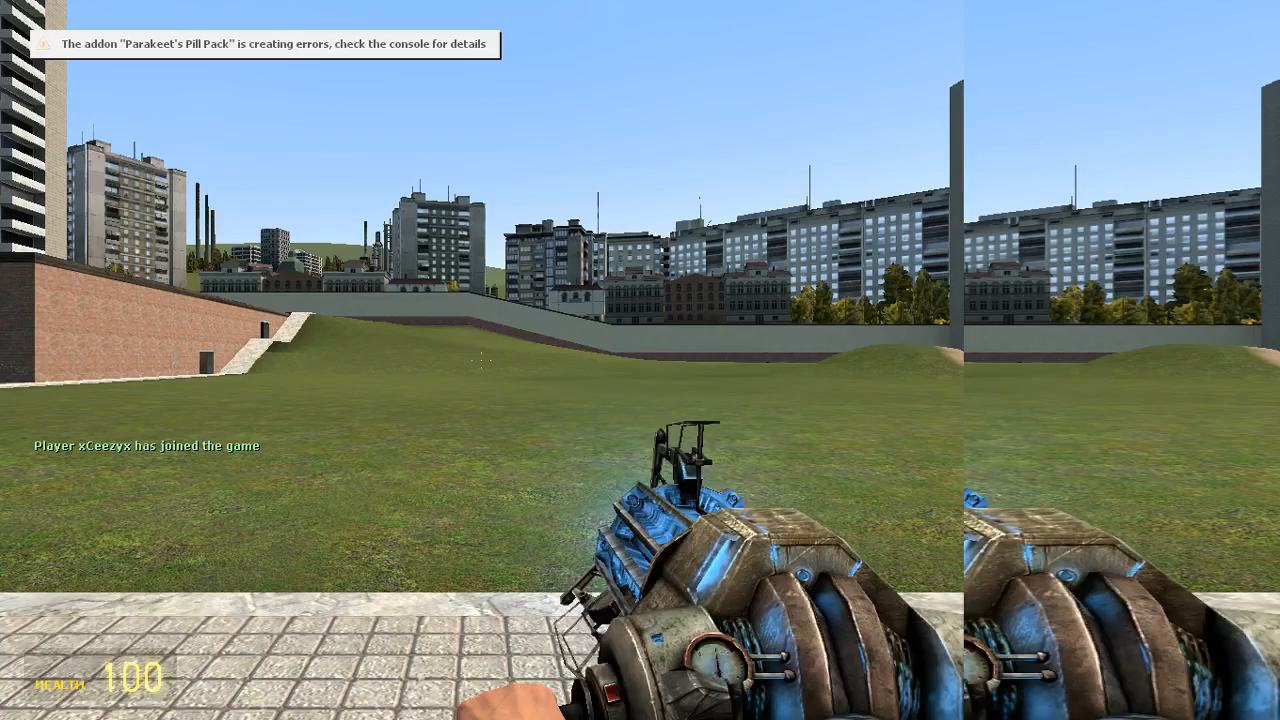
key(q)
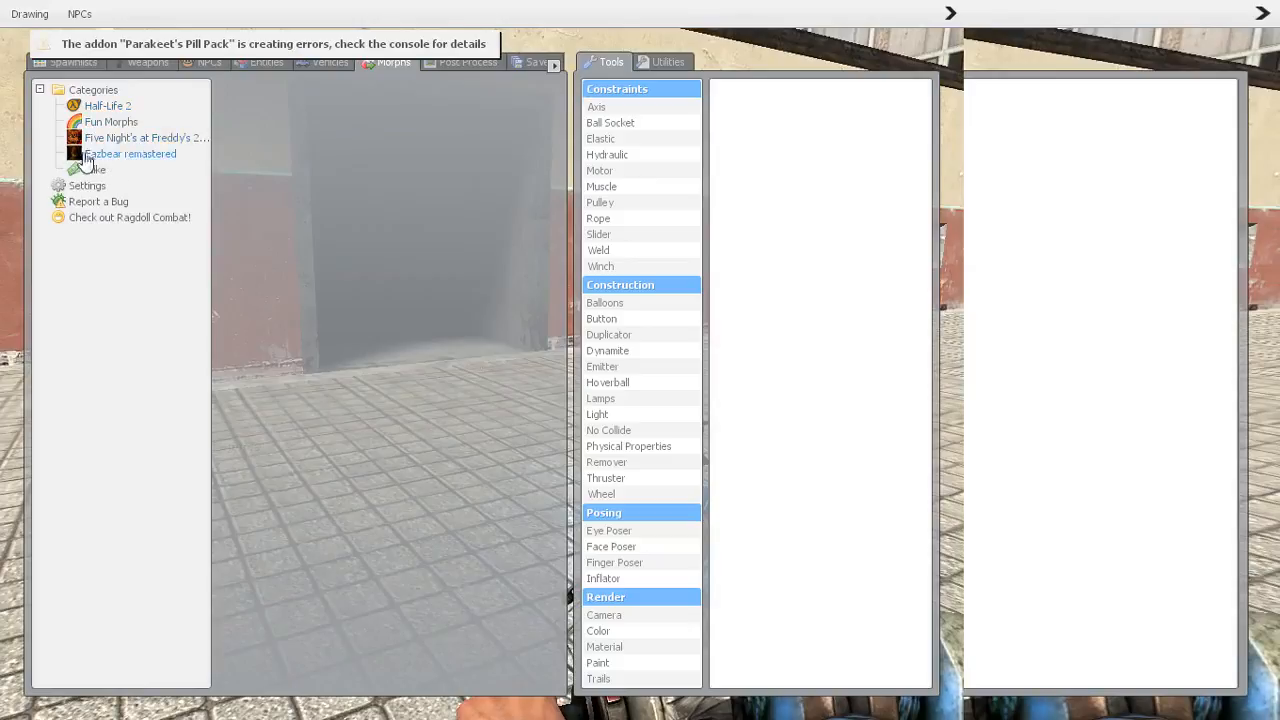
Step: Try morphs from Fazbear remastered and the other Freddy's category, then scroll to Shadow Freddy Fazbear
click(129, 153)
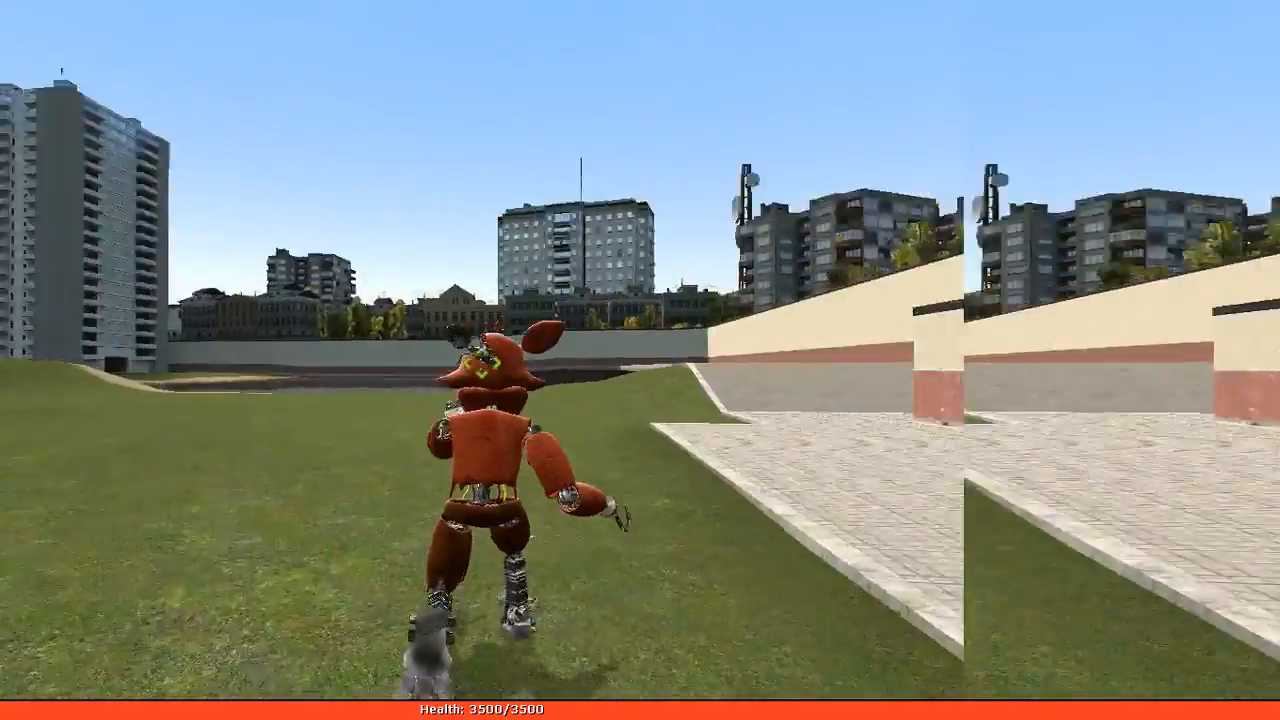
key(q)
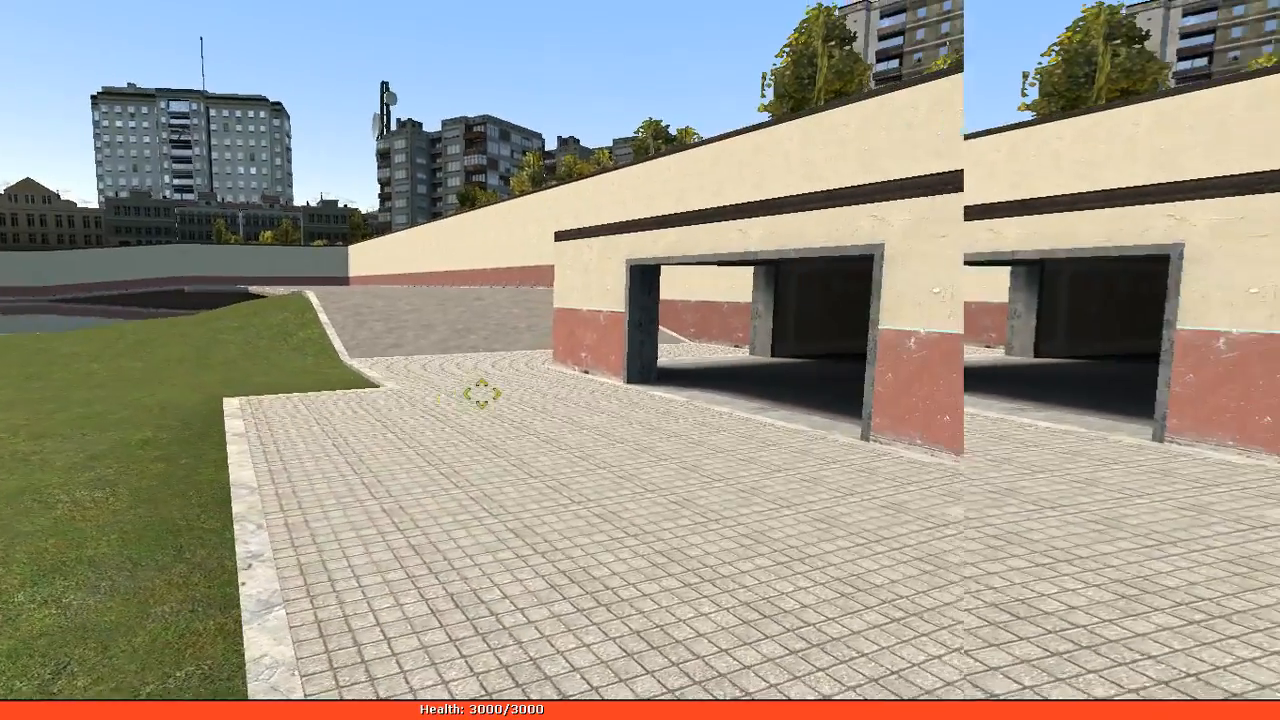
click(130, 137)
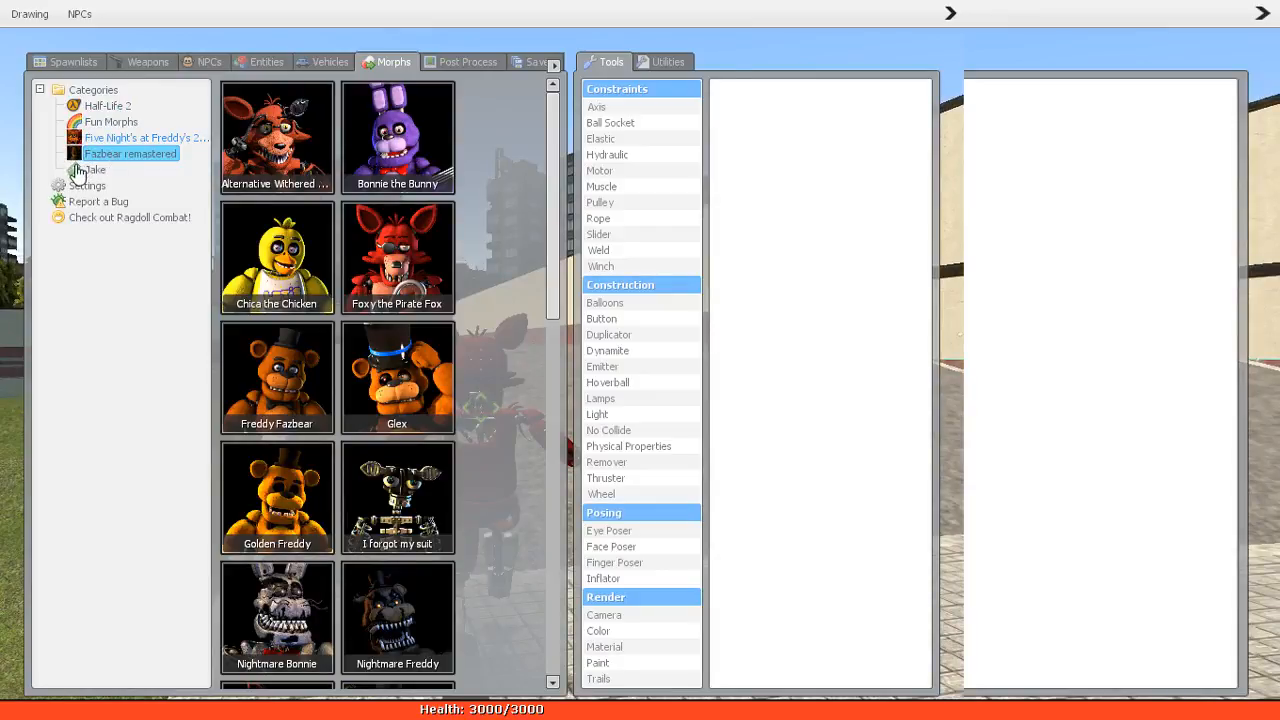
click(140, 137)
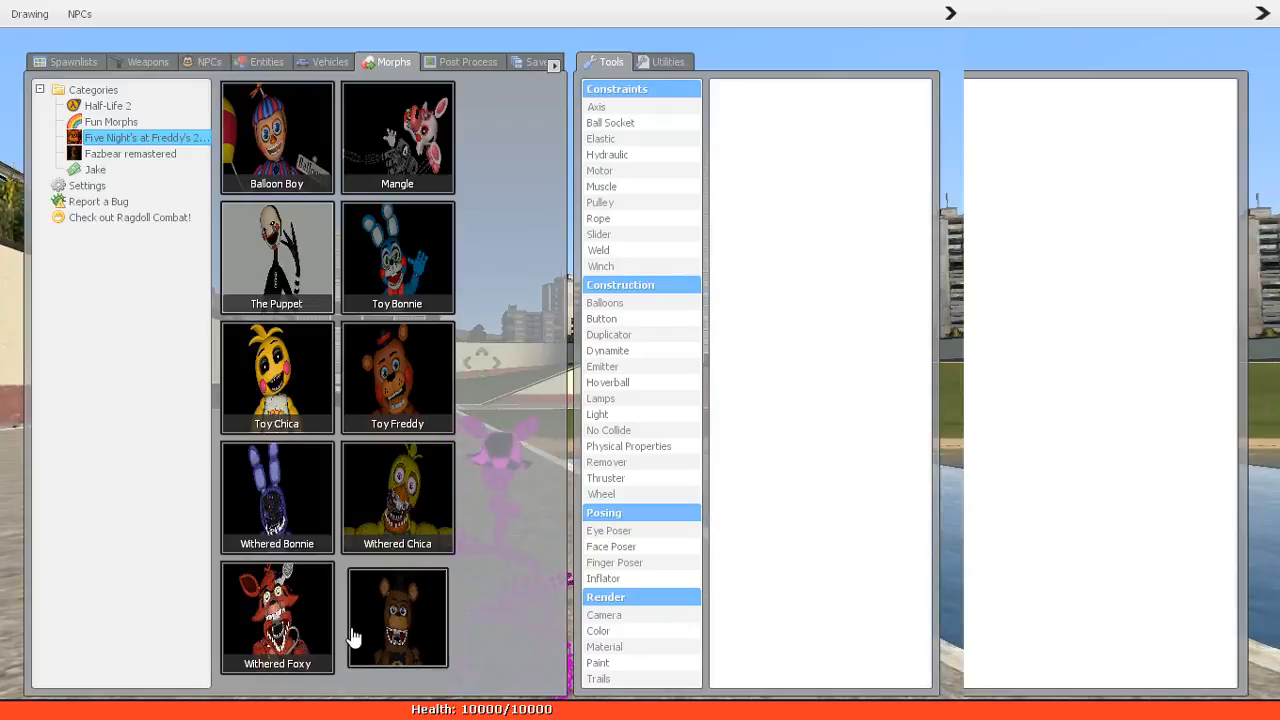
click(130, 153)
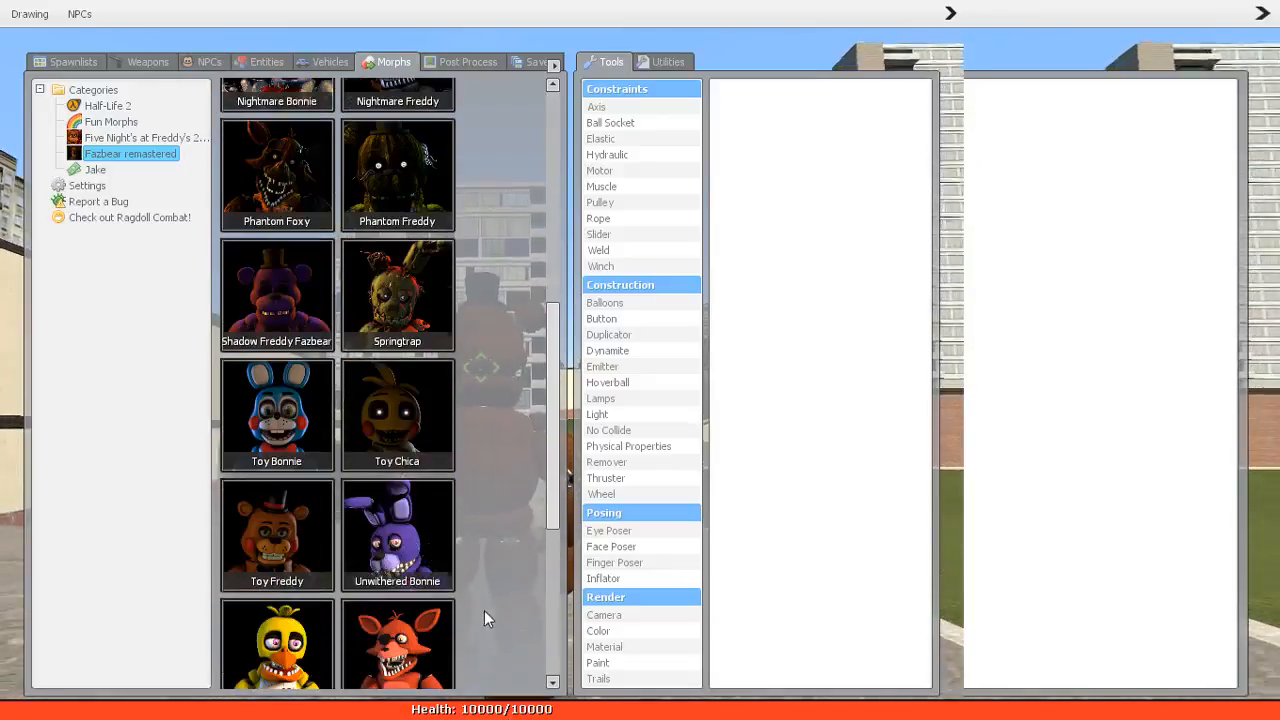
scroll(down, 3)
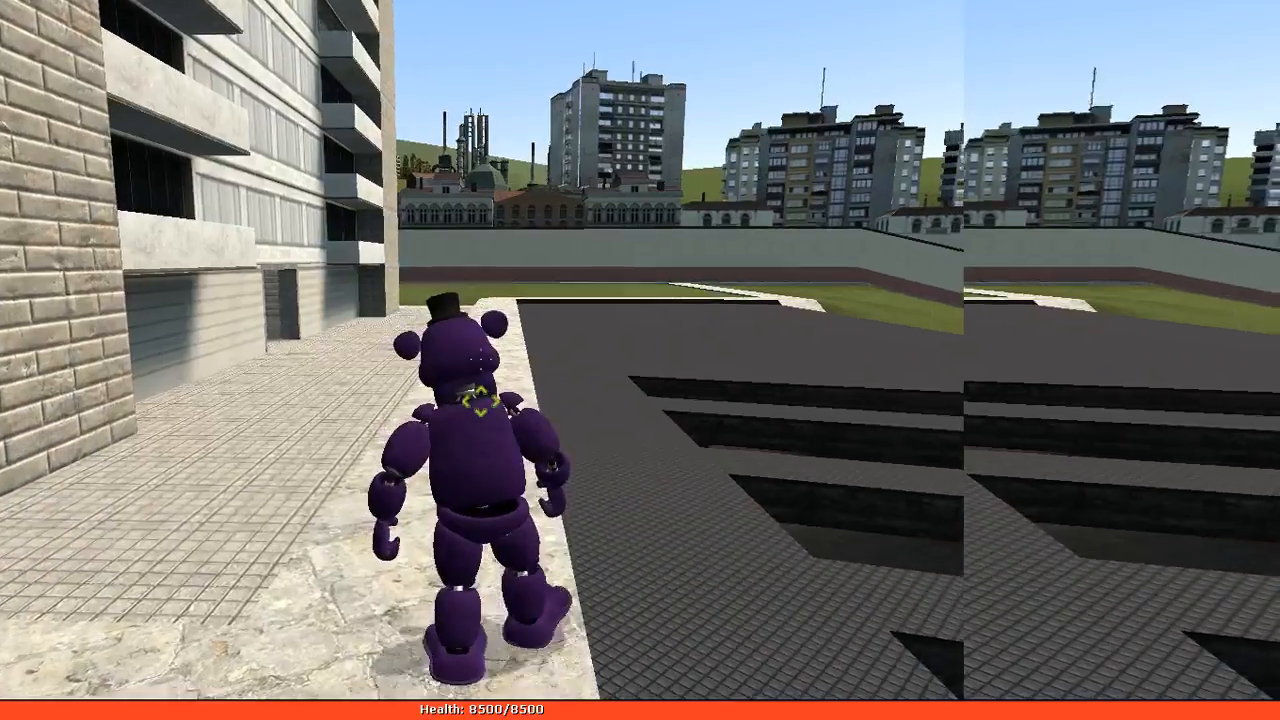
Step: Morph into Foxy and post 'YEA' in the chat
key(q)
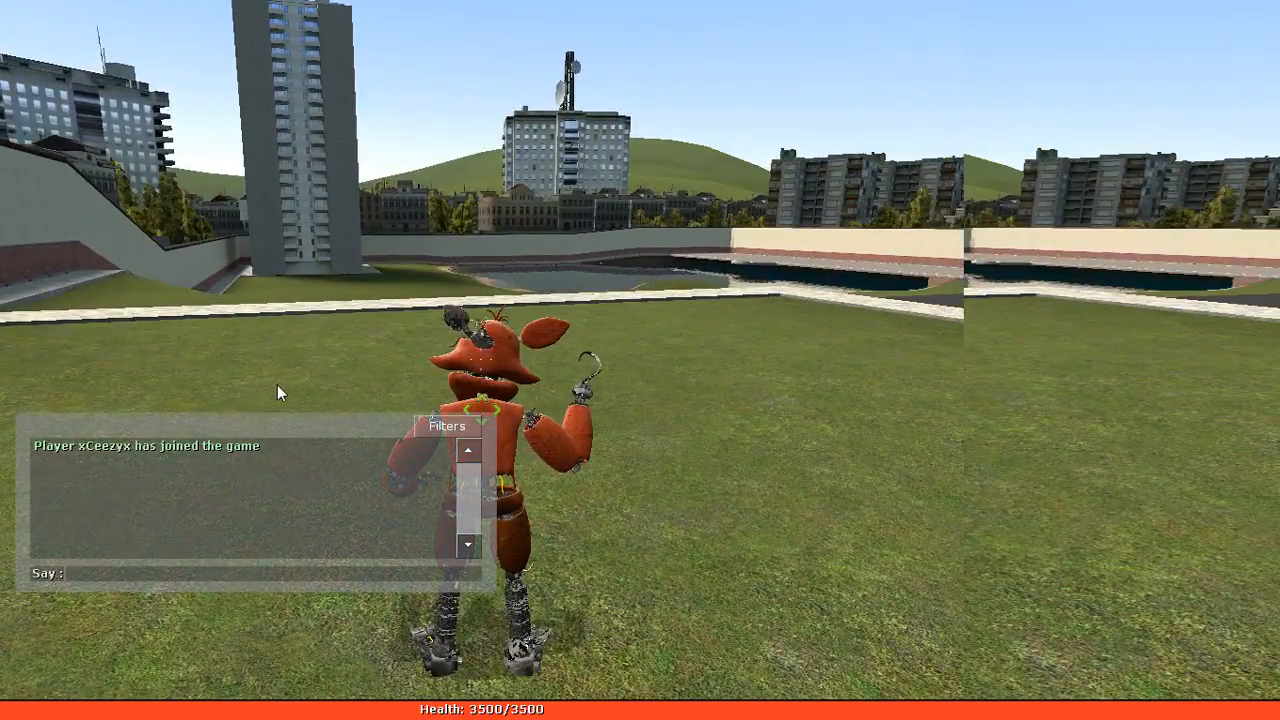
text(YEA)
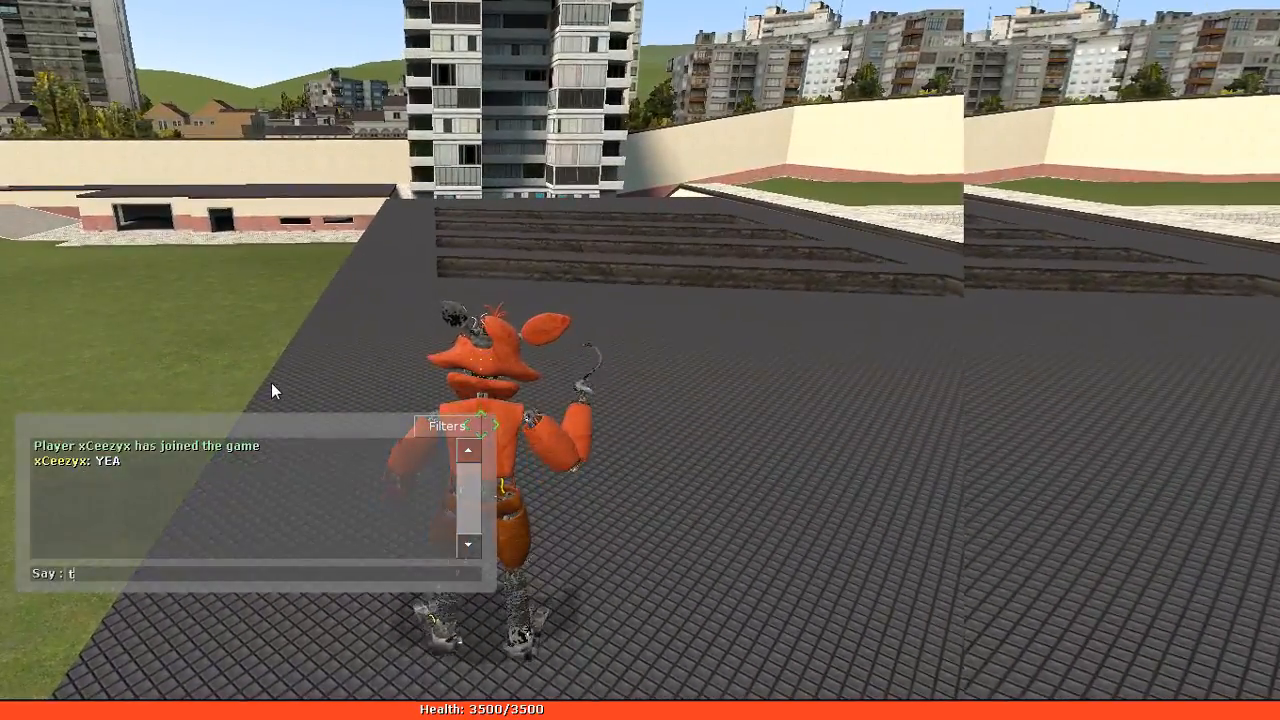
key(Backspace)
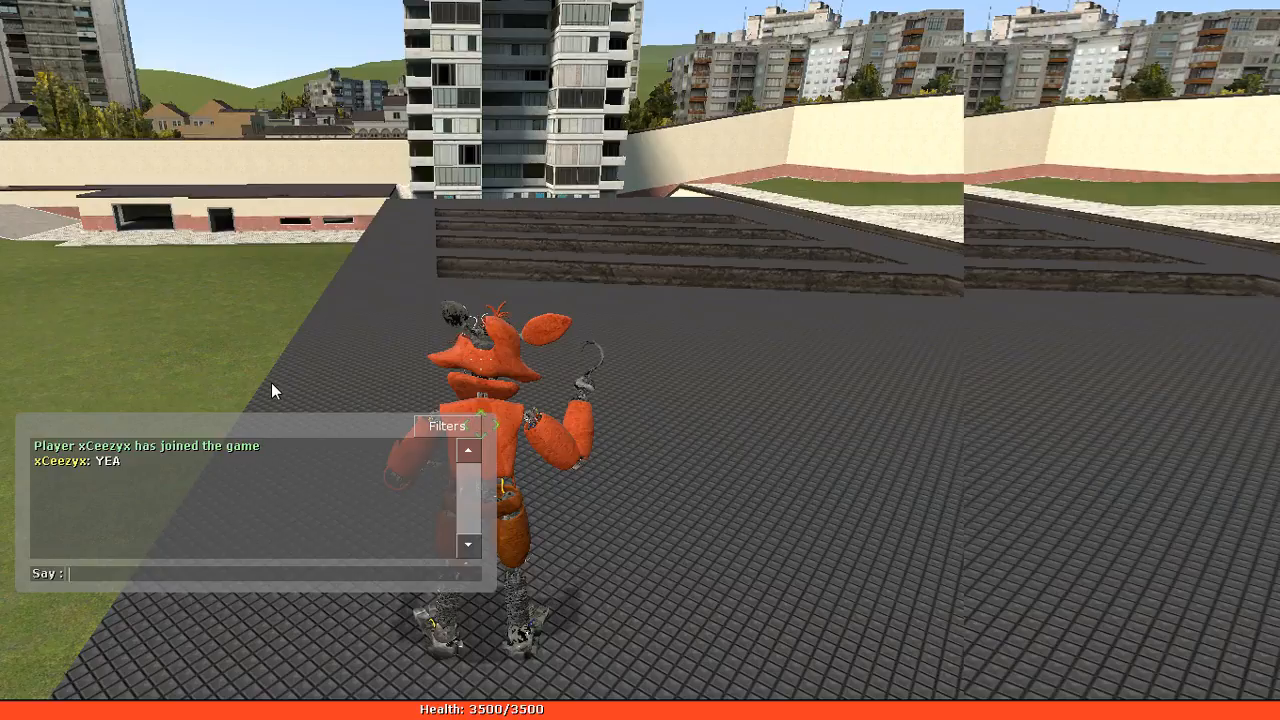